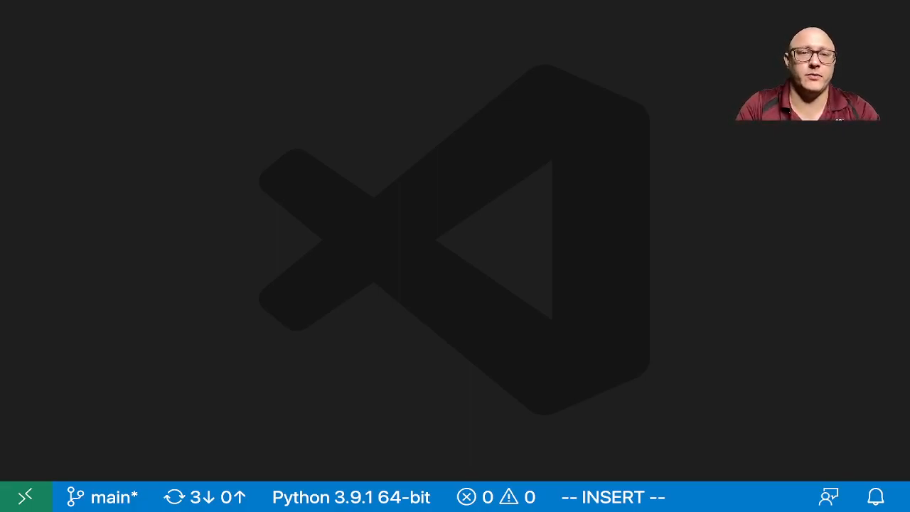
Create a new file and save it as bokeh_fin_range_tool.py in the bokeh_project folder.
key("ctrl+n")
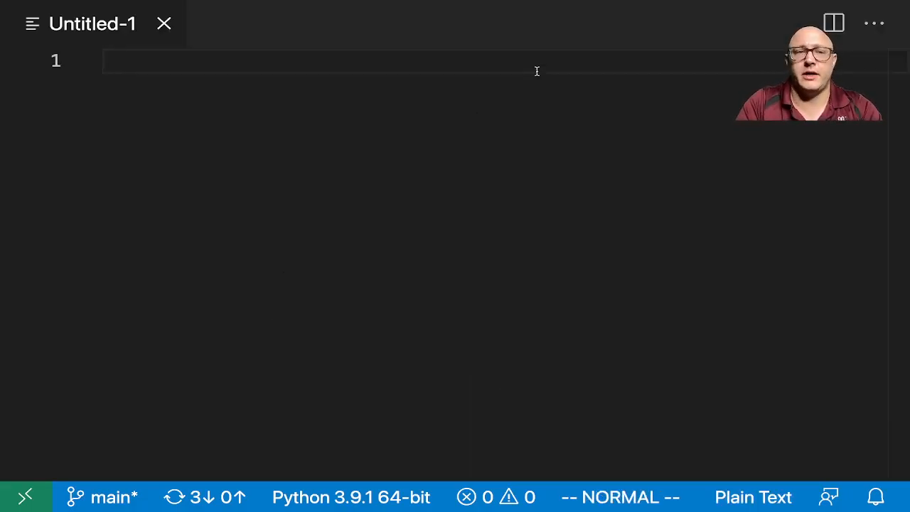
key("cmd+s")
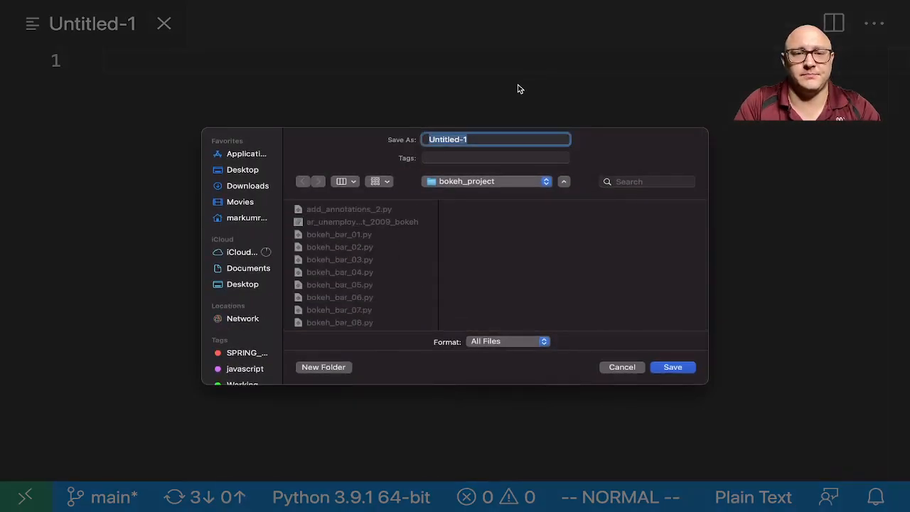
type("bokeh_fin_")
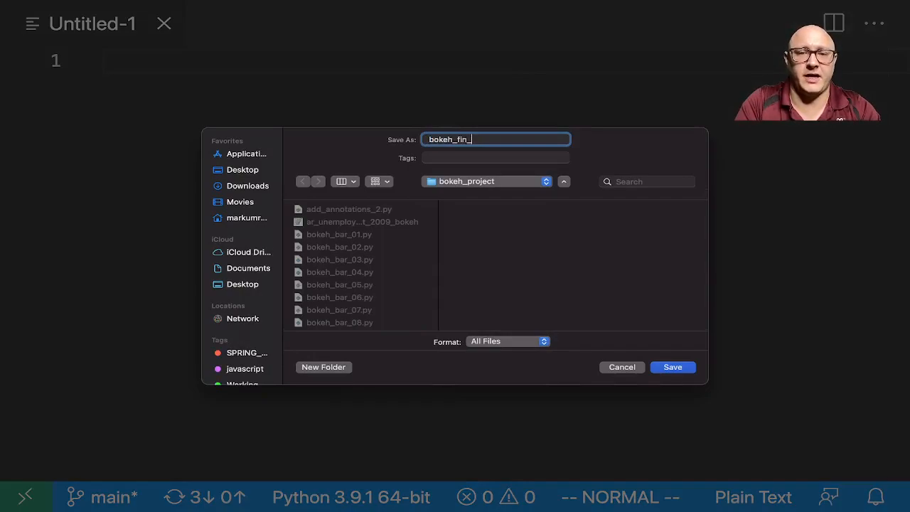
type("range")
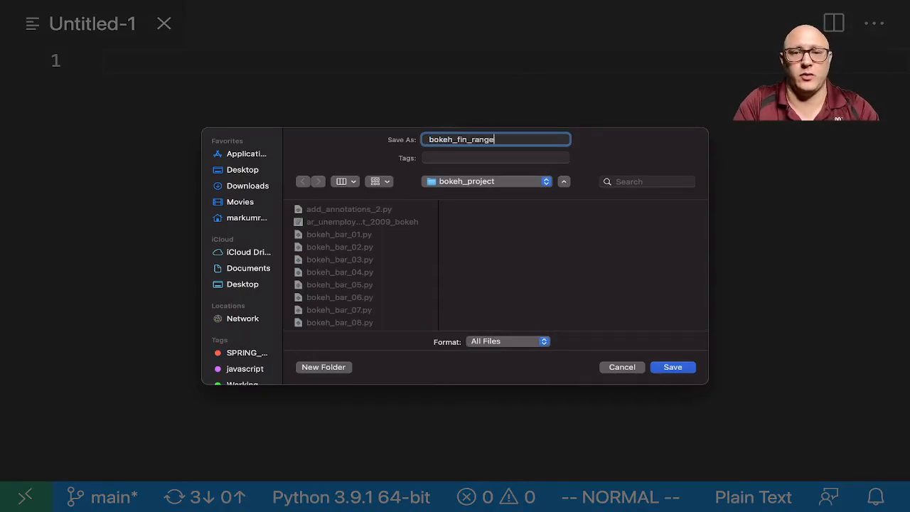
type("_tool.py")
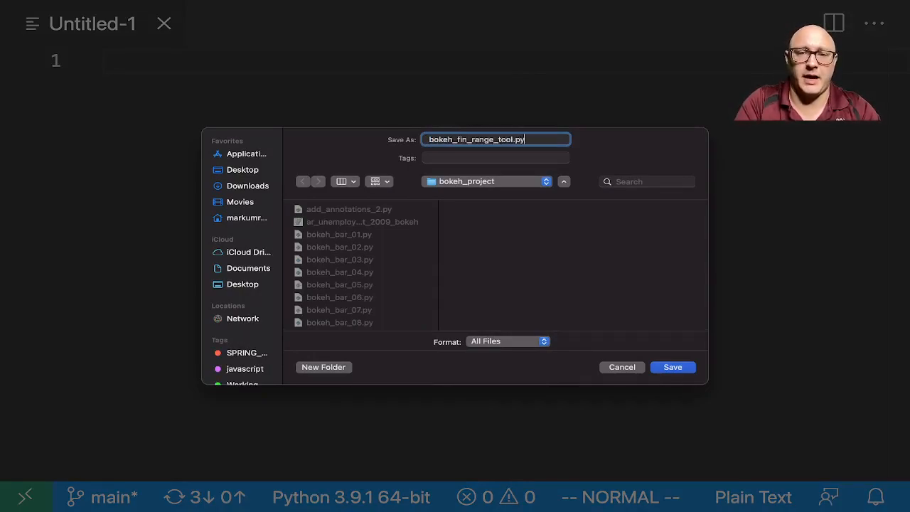
left_click(671, 367)
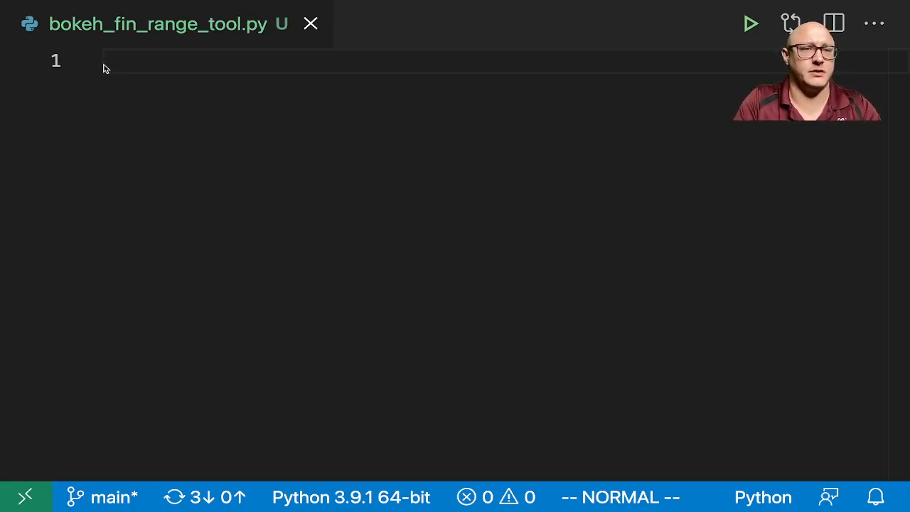
Import yfinance as yf and download SPY data into data with yf.download('SPY').
type("import yfinance as yf")
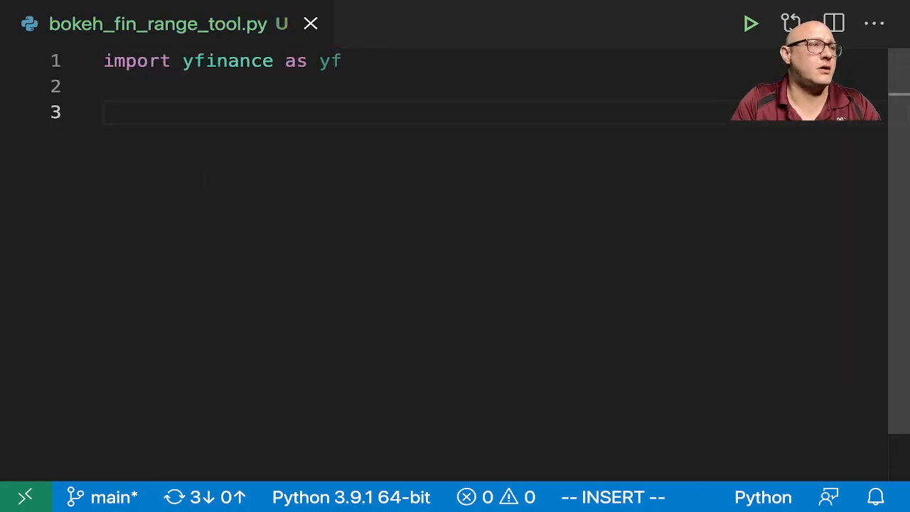
type("dat")
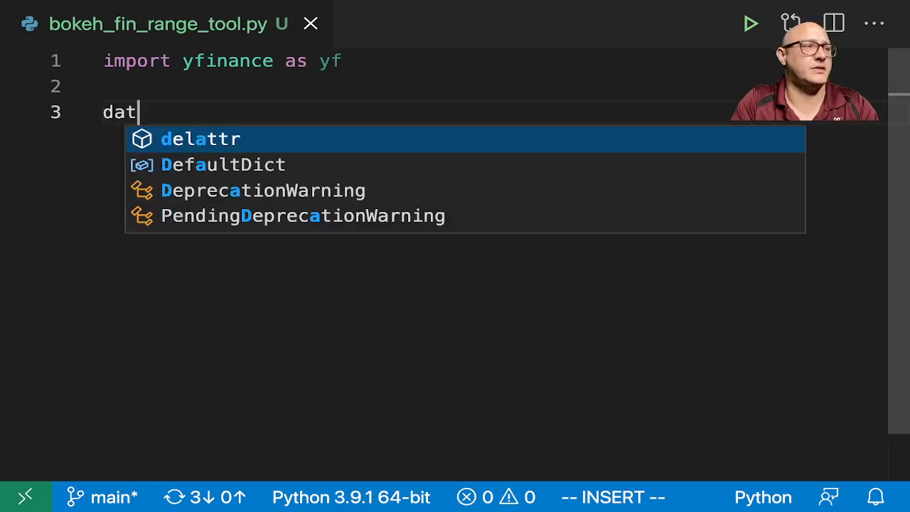
type("a = yf.download('")
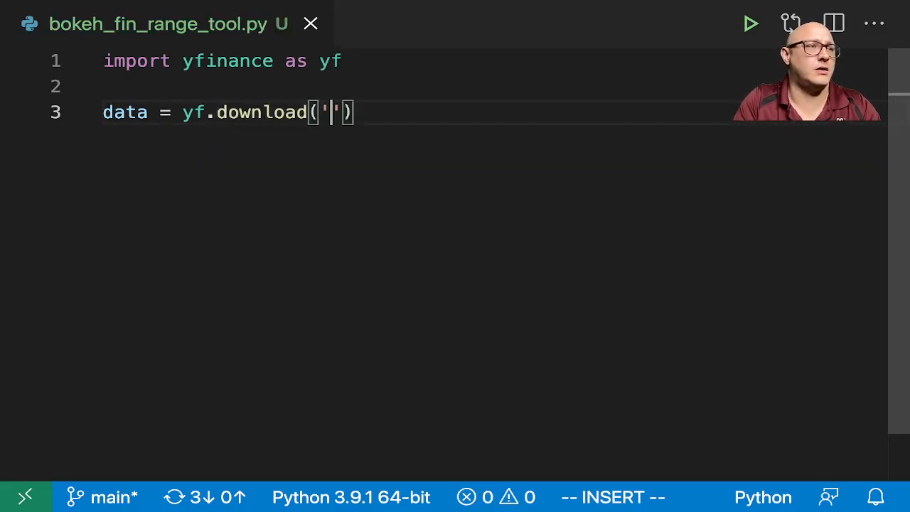
type("SPY")
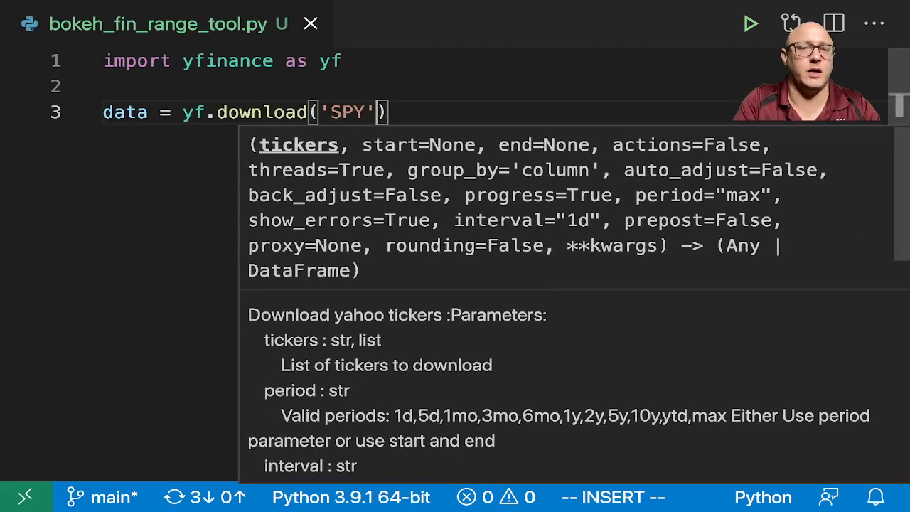
key("Escape")
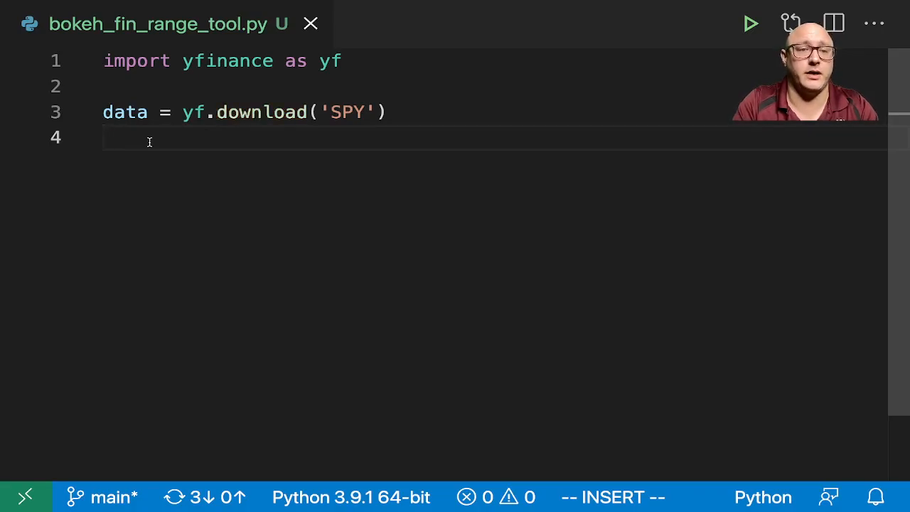
Add print(data.head()) and import pandas as pd, then run the script.
type("print(data.head(")
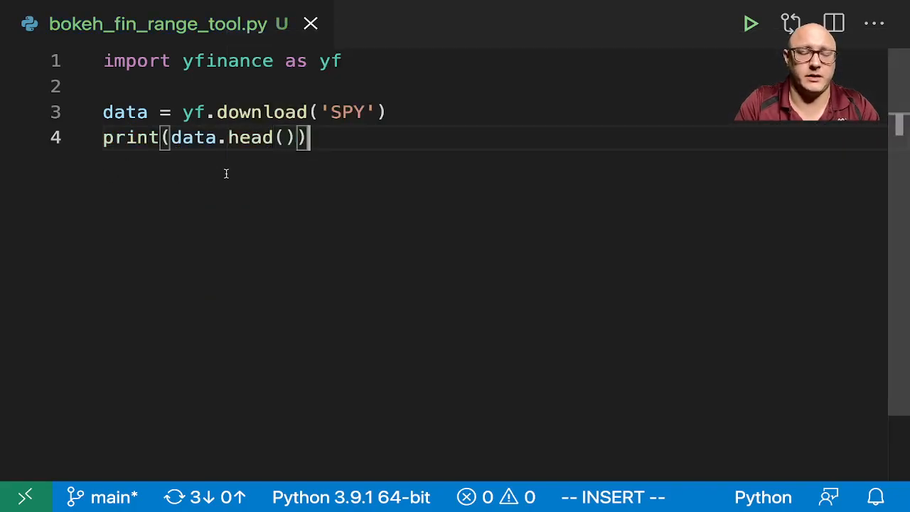
type("import pand")
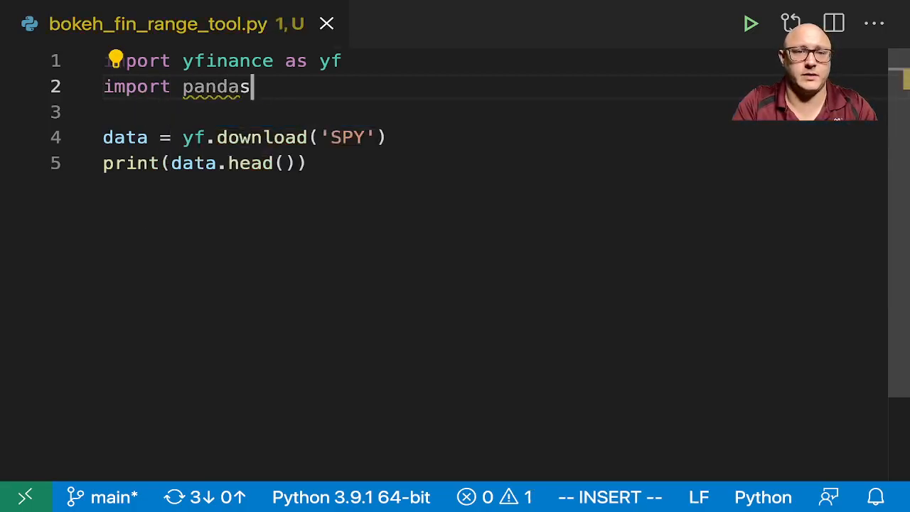
type("as pd")
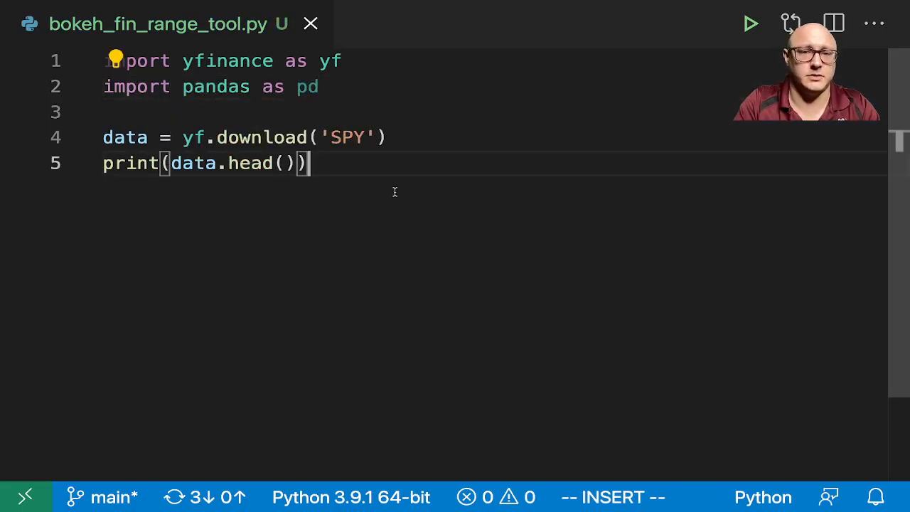
left_click(751, 23)
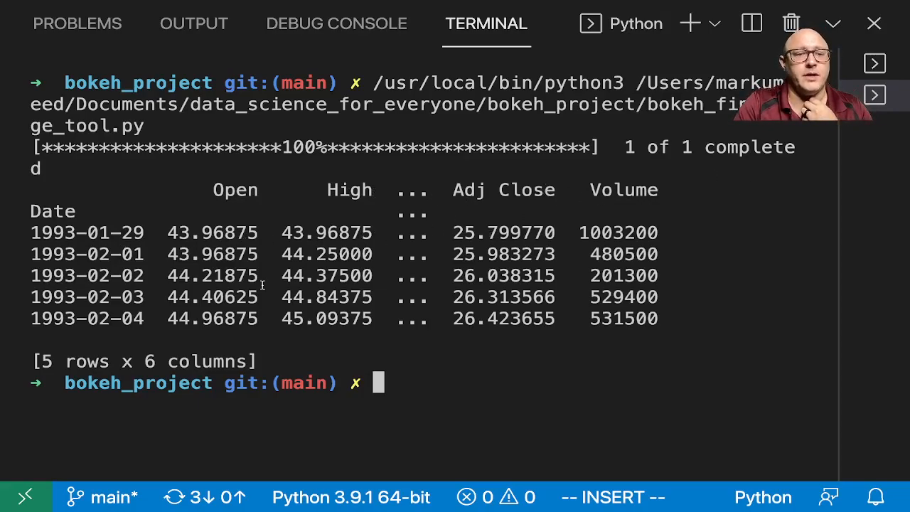
Highlight the printed first five rows of SPY price data in the terminal.
double_click(487, 191)
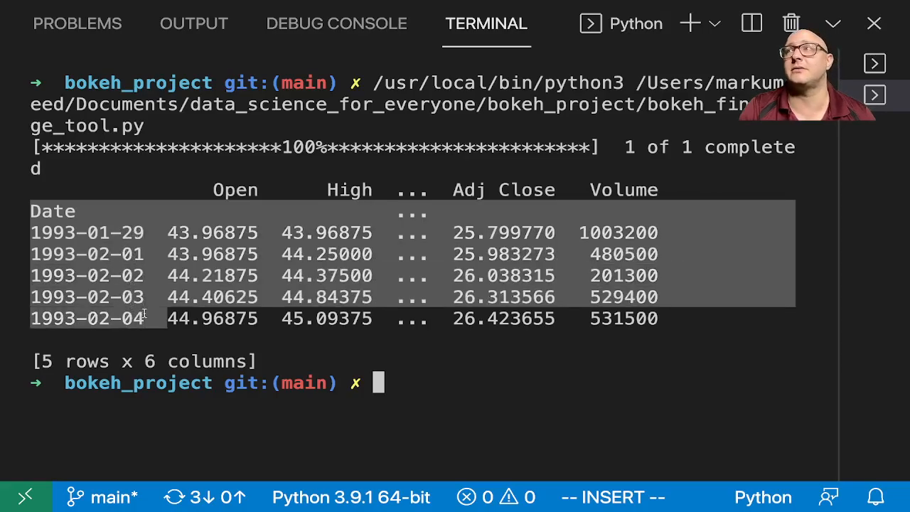
mouse_move(256, 234)
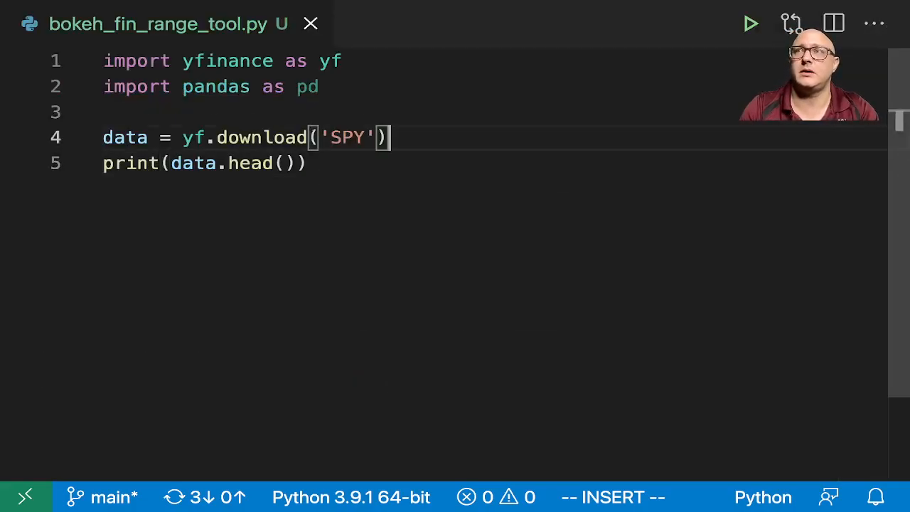
Add data.reset_index(inplace=True) below the download and comment out the print line.
type("data.")
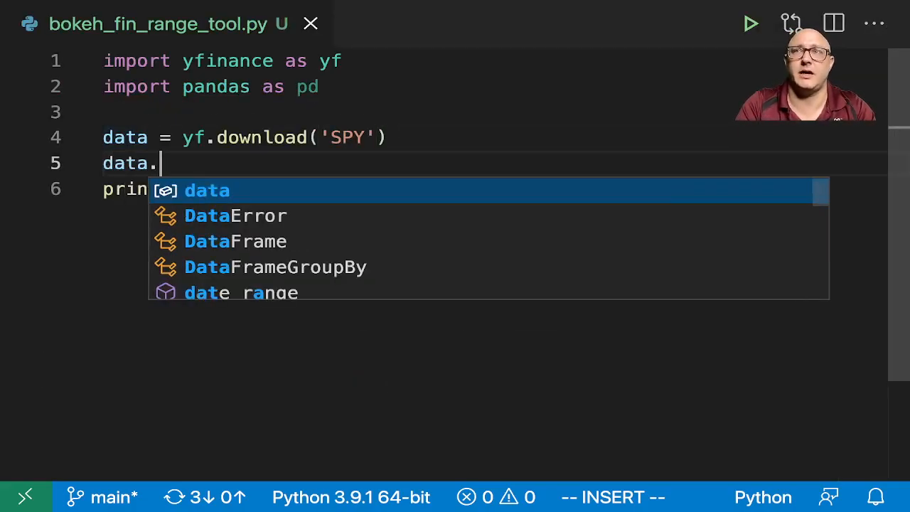
type("reset_index")
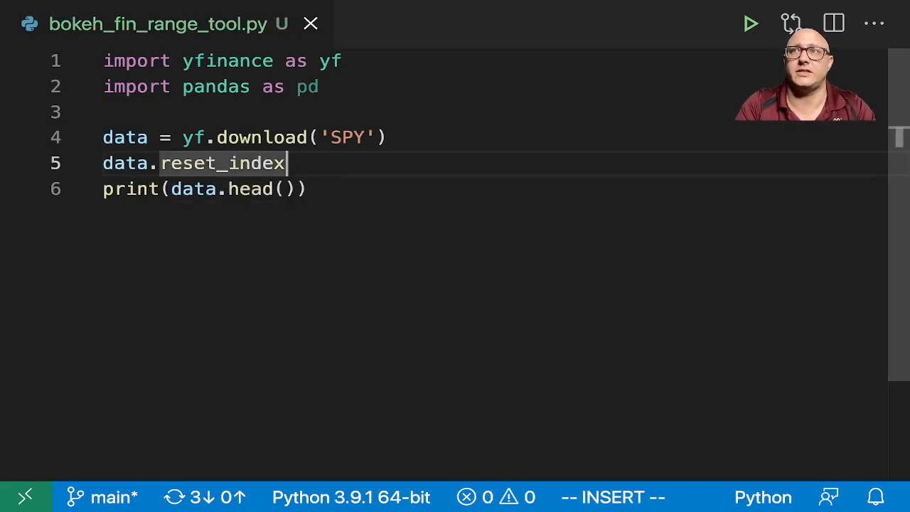
type("(")
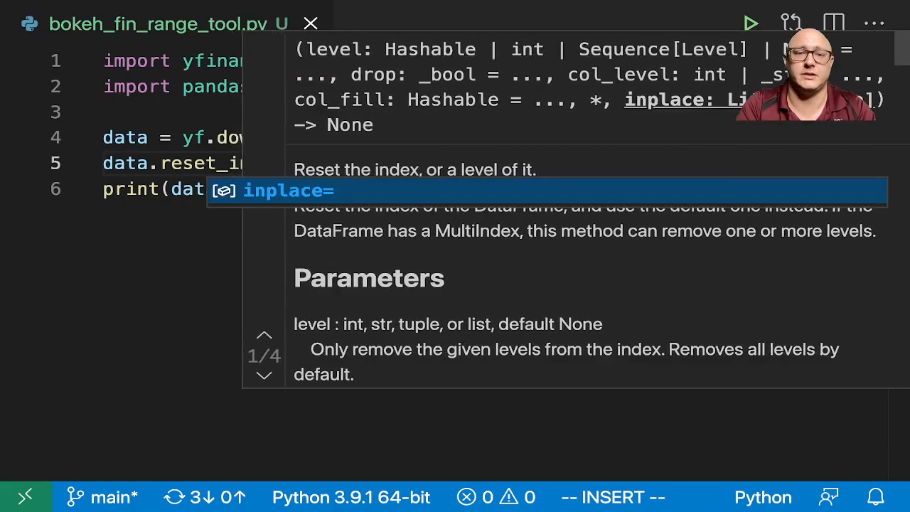
type("True")
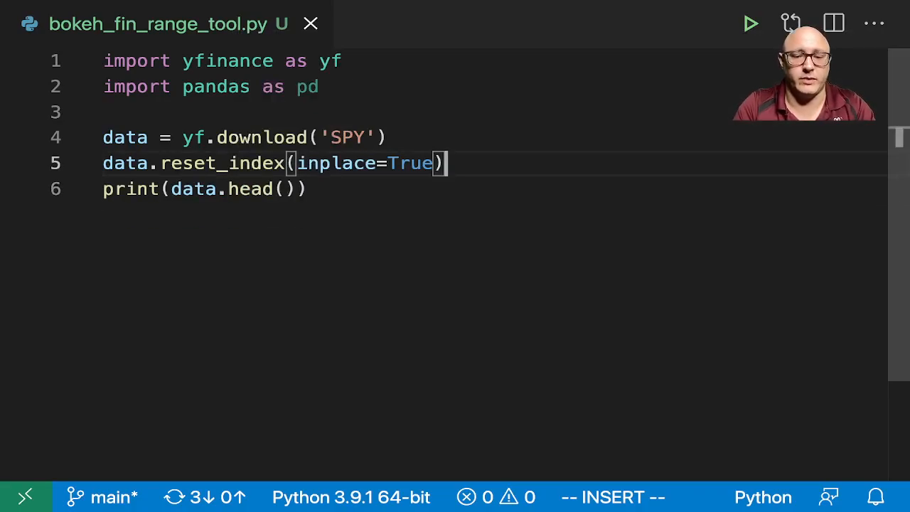
left_click(751, 22)
type("# ")
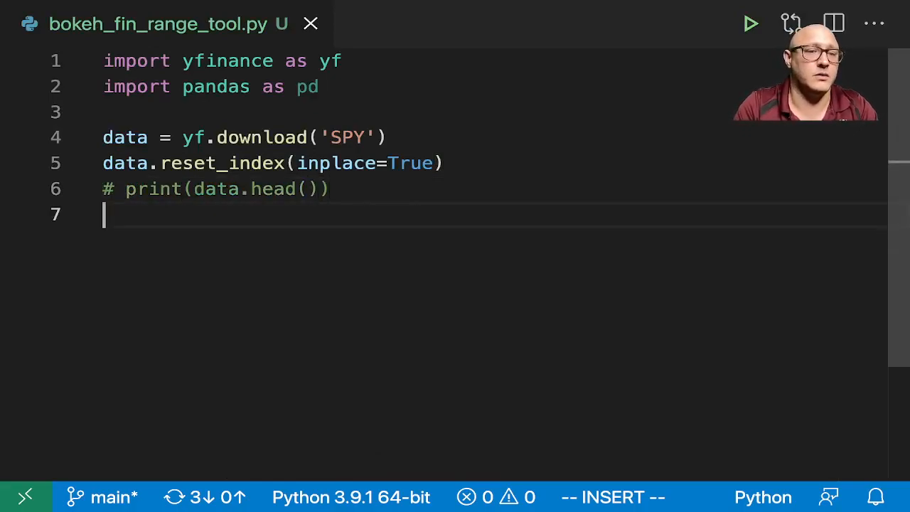
key("enter")
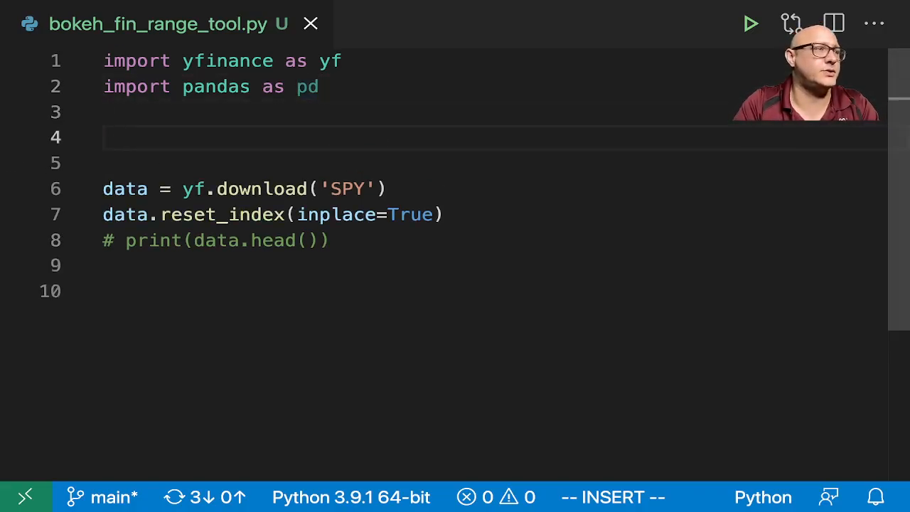
Import numpy and figure, show from bokeh.plotting.
type("import numpy as np")
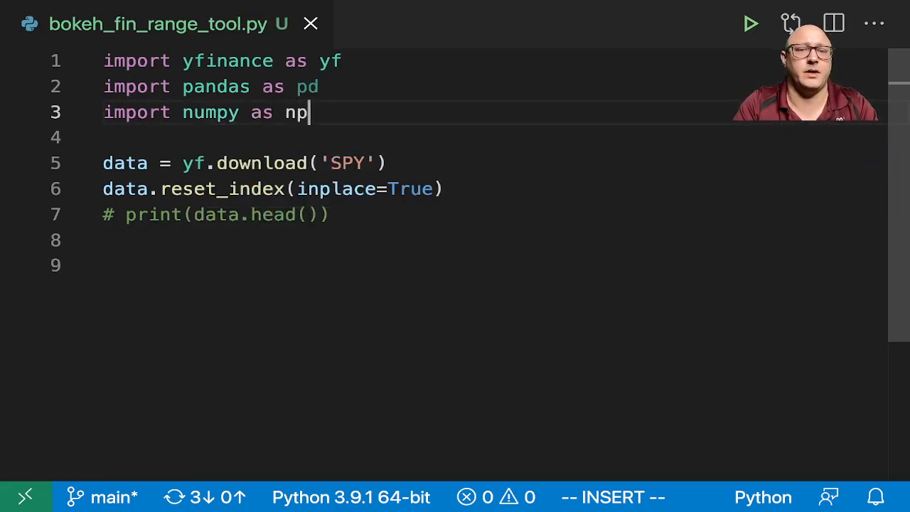
key("enter")
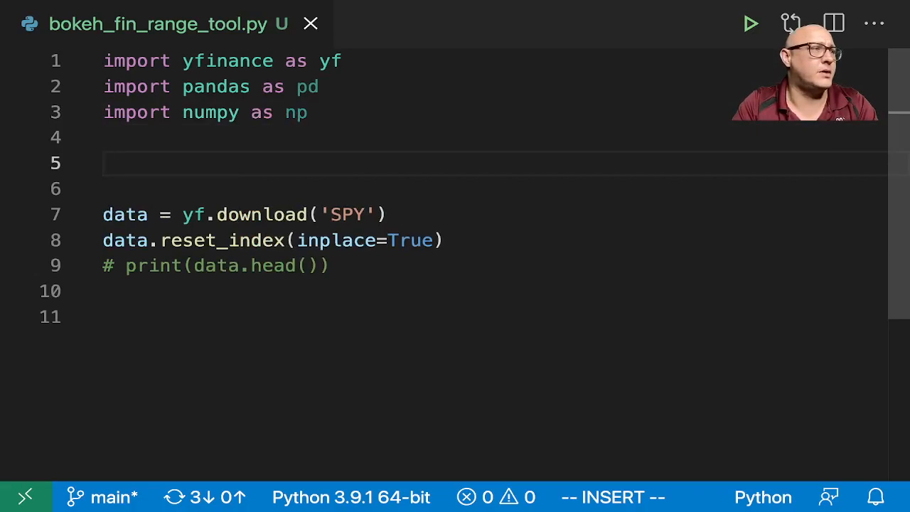
type("from bokeh.plotting")
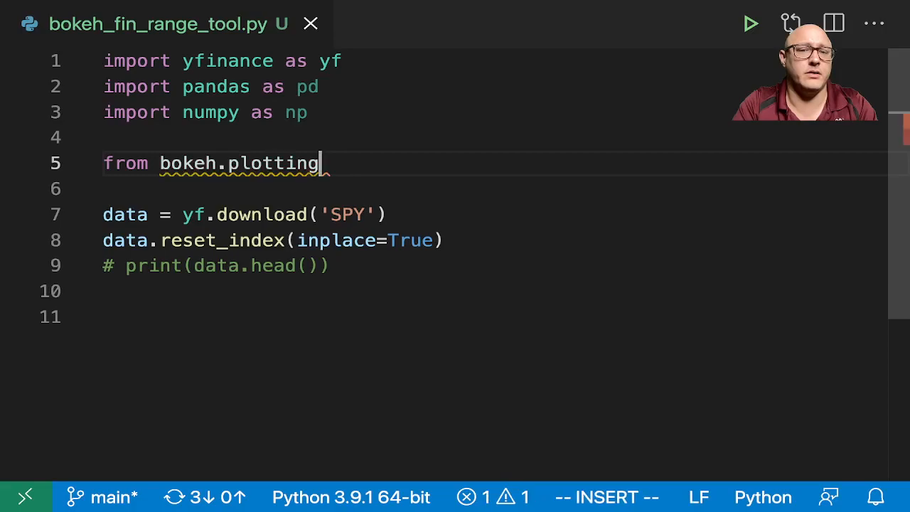
type("import figur")
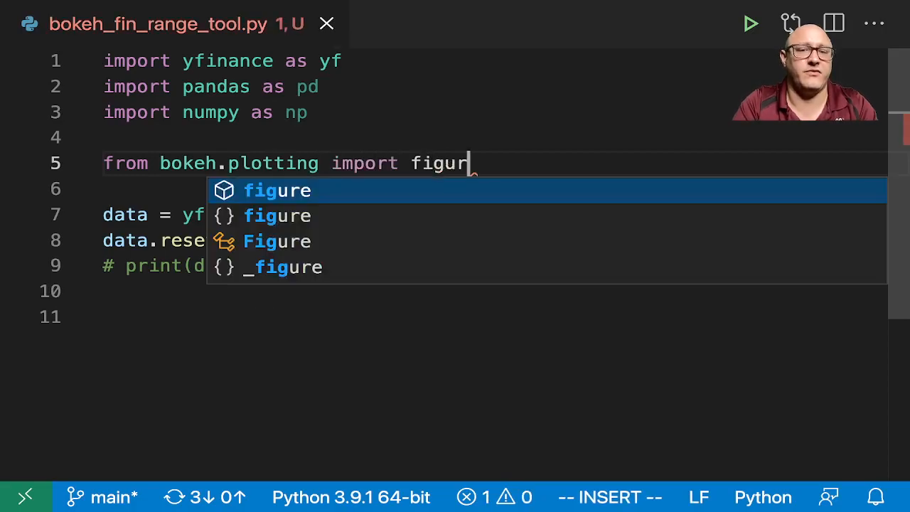
type("e, show")
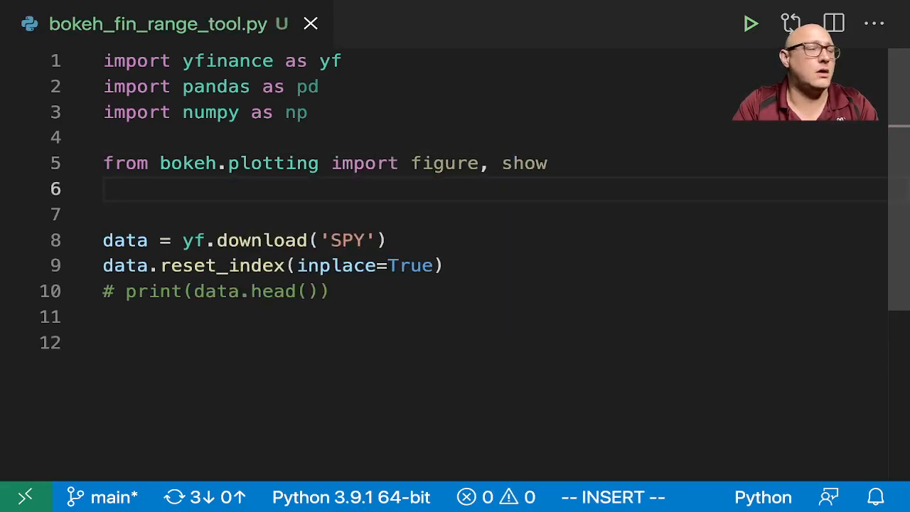
Import column from bokeh.layouts.
type("from bokey.")
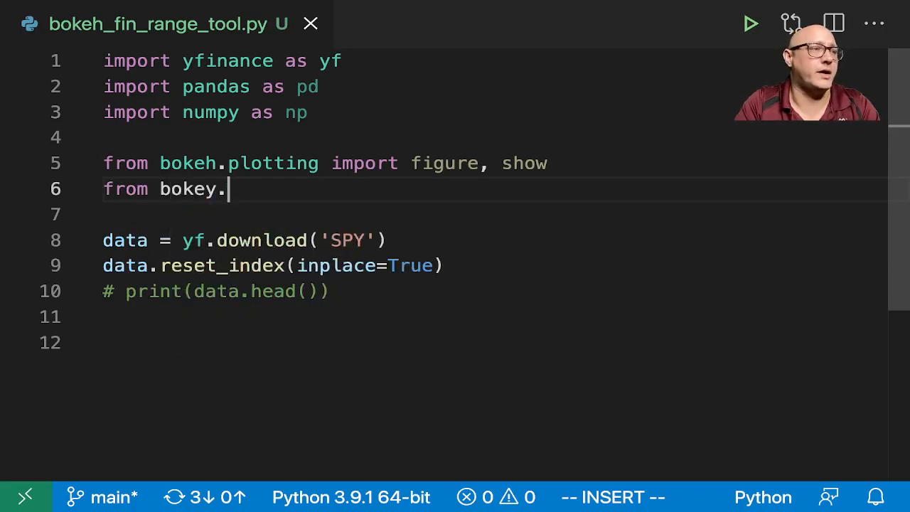
type("layouts")
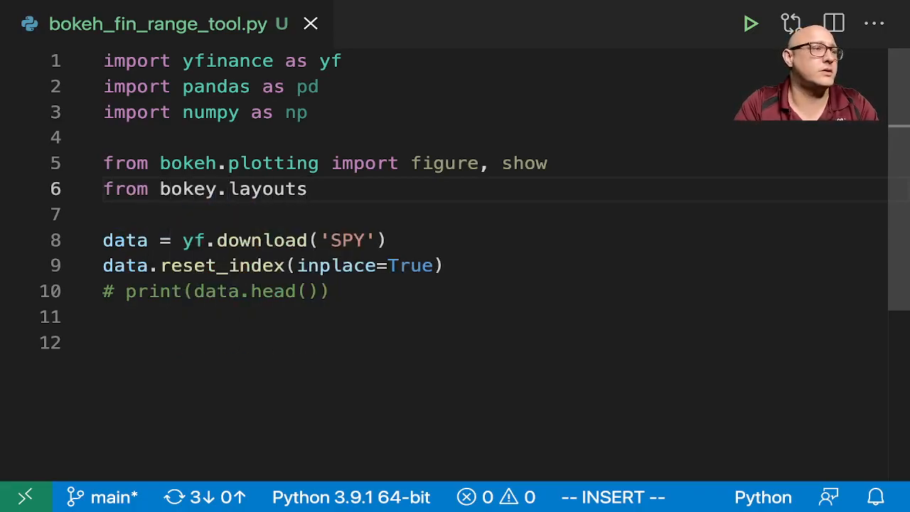
type("import col")
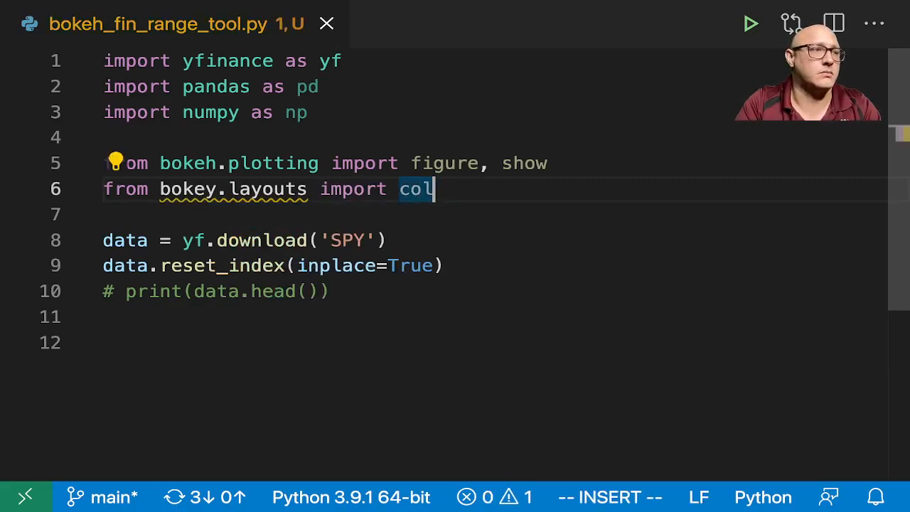
type("umn")
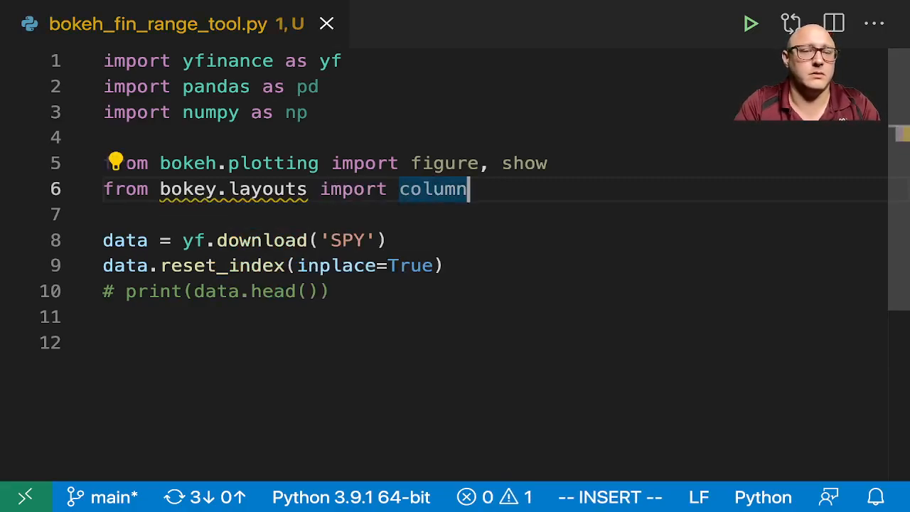
key("Enter")
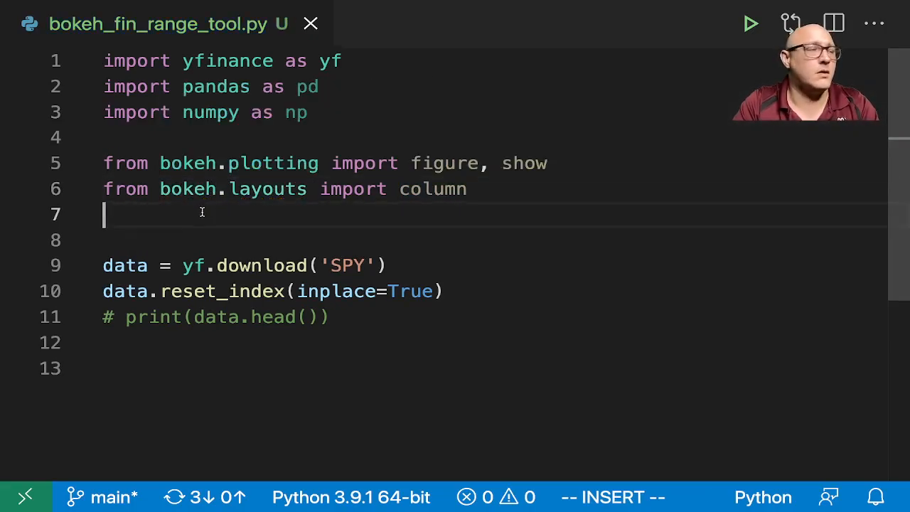
Import ColumnDataSource and RangeTool from bokeh.models.
type("from")
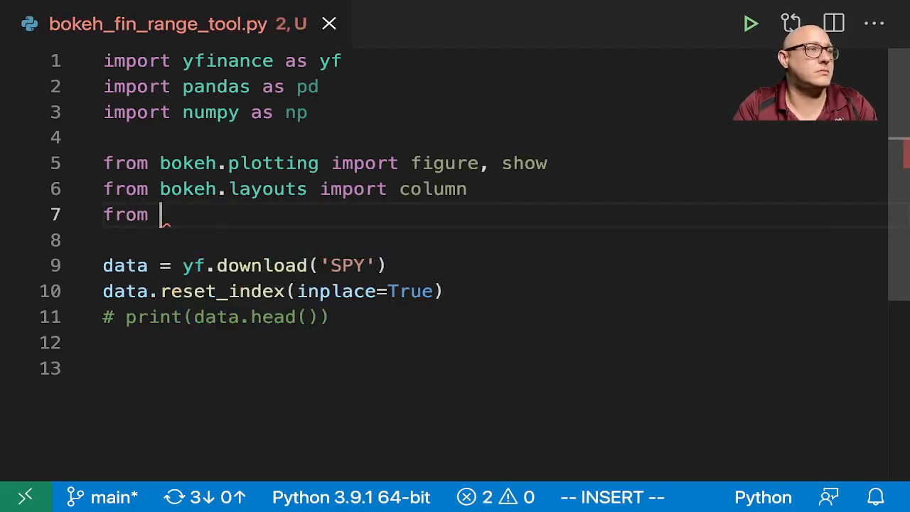
type("bokeh.mod")
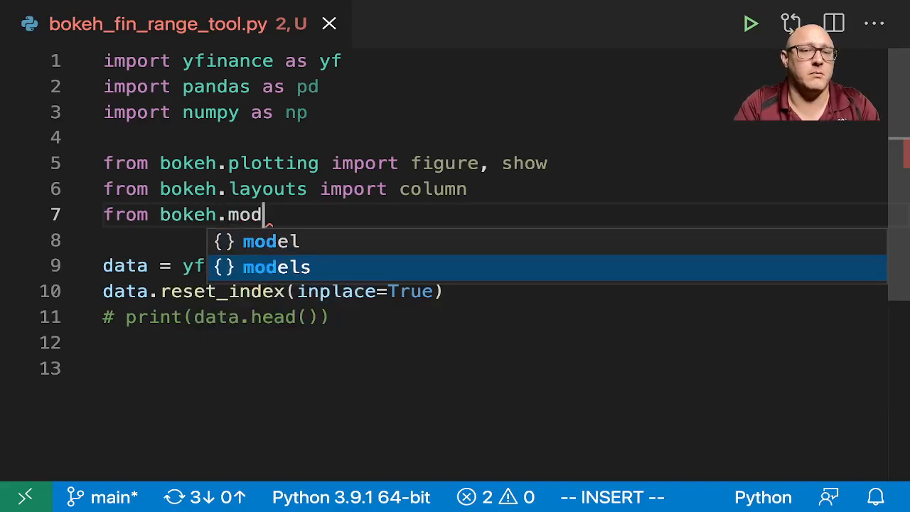
type("els import ColumnDataSource,")
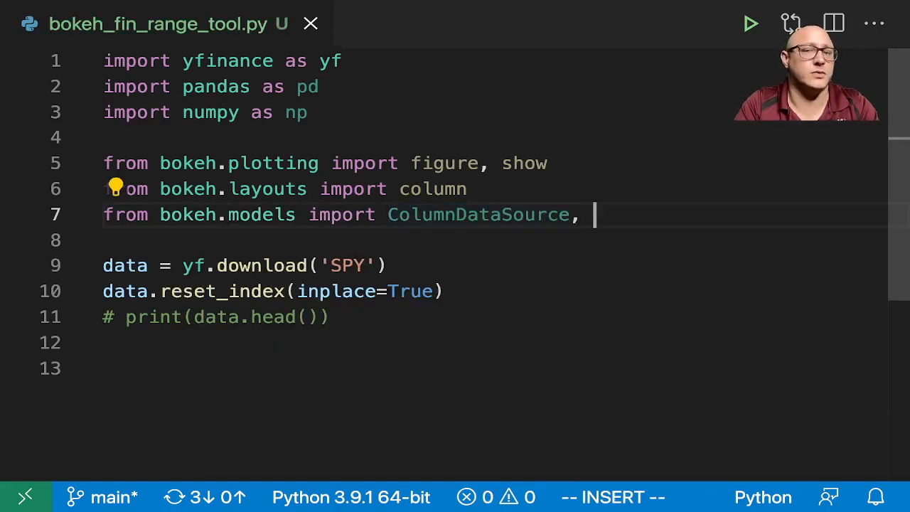
type("RangeTool")
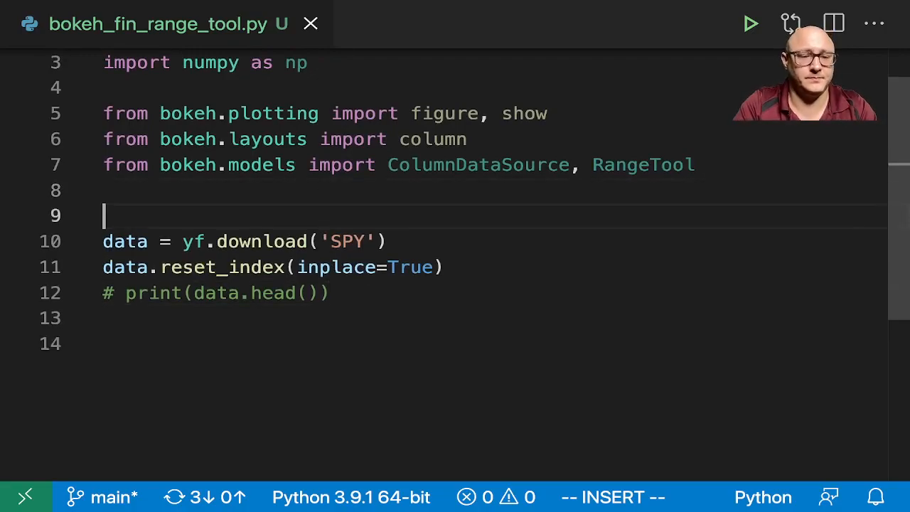
Add a # Data comment and define source = ColumnDataSource(data=data).
type("# Data")
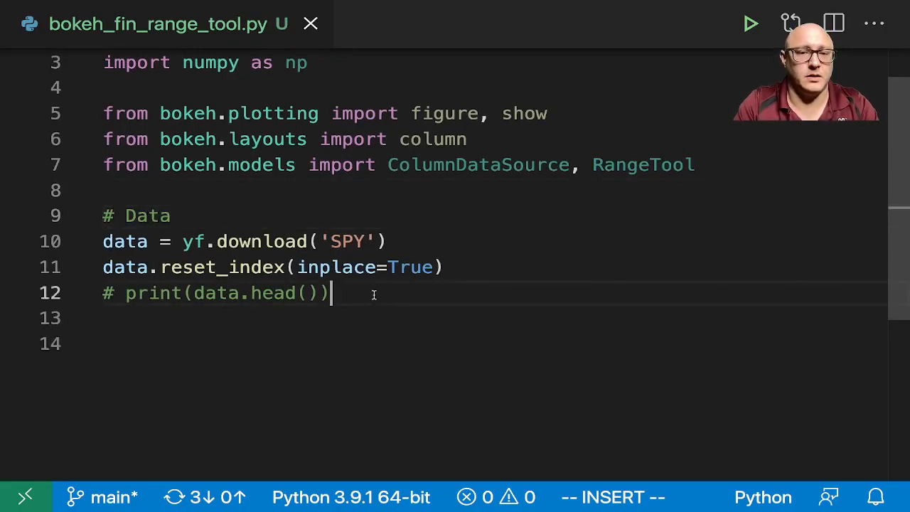
key("Enter")
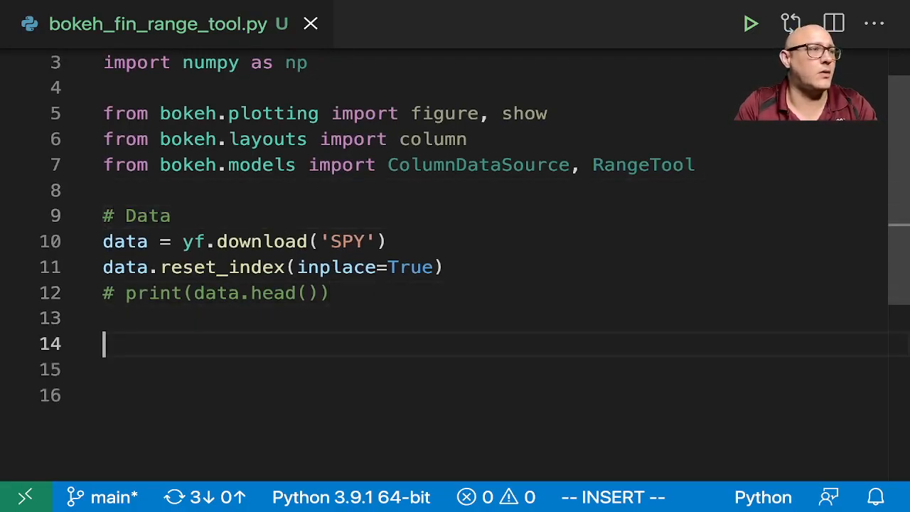
type("#")
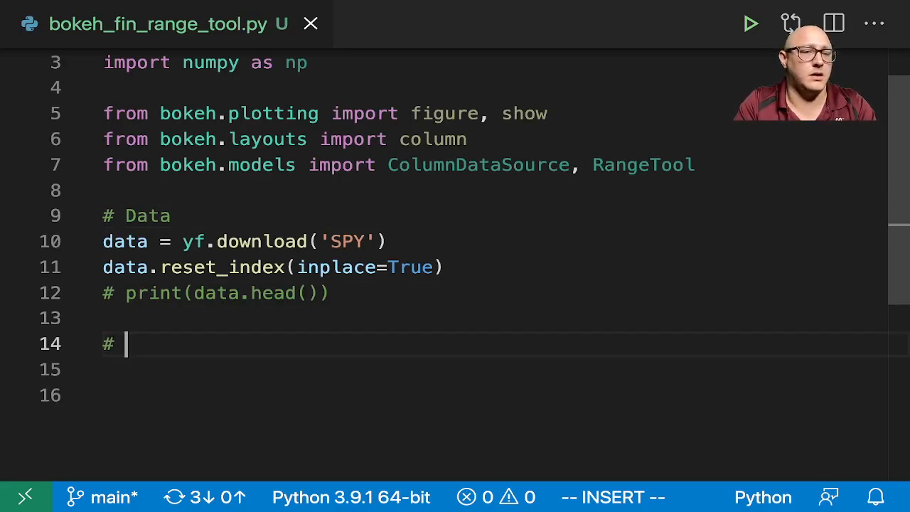
type("source")
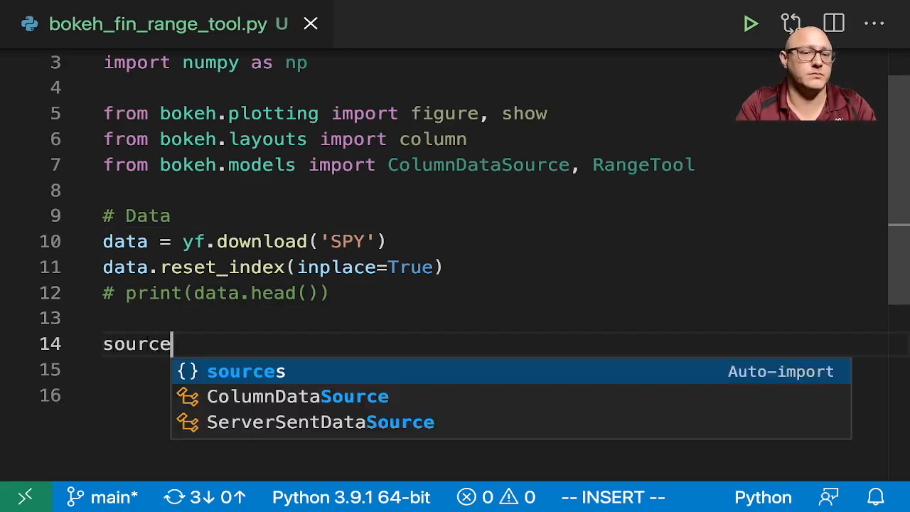
type("= ColumnDataSource")
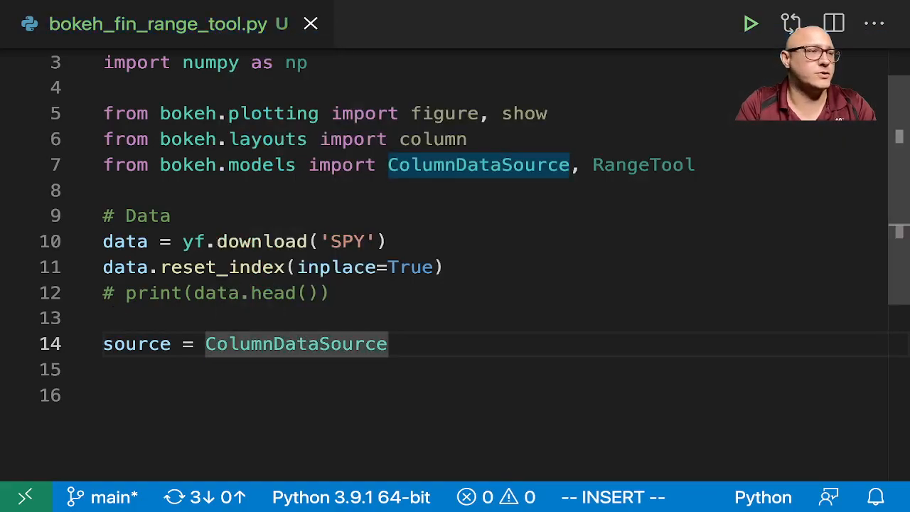
type("(data=")
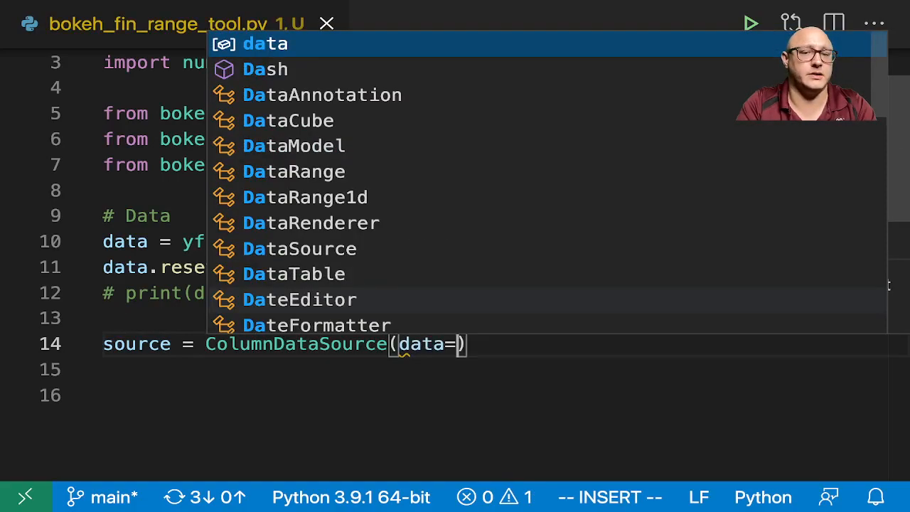
type("data")
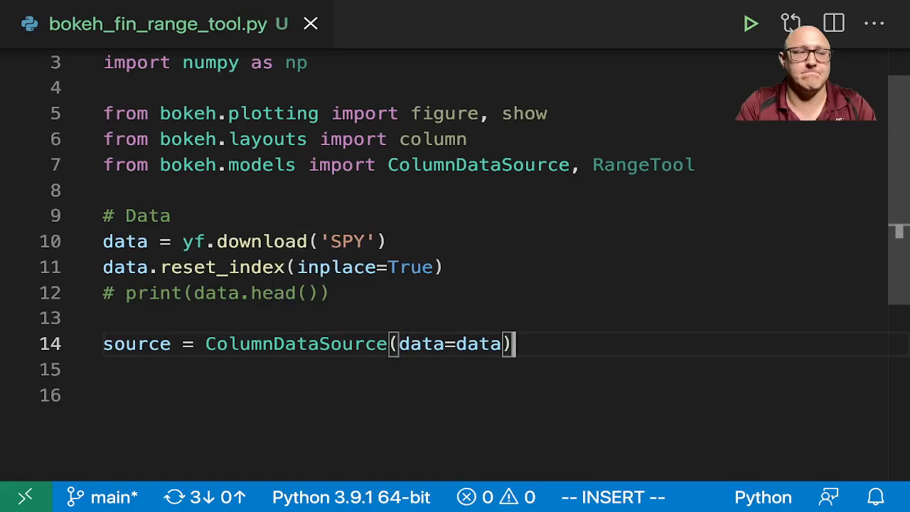
mouse_move(370, 294)
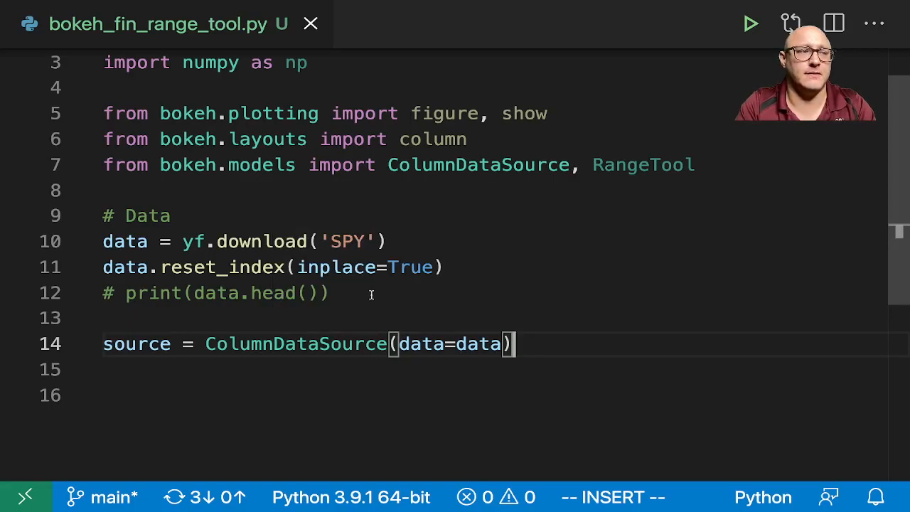
key("Enter")
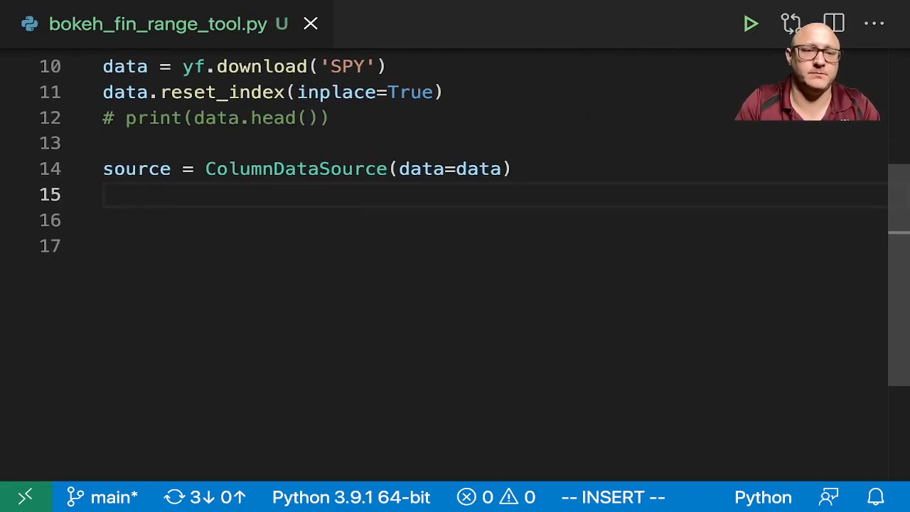
Define p = figure with plot_height=300, plot_width=1000 and tools="xpan".
type("p = fig")
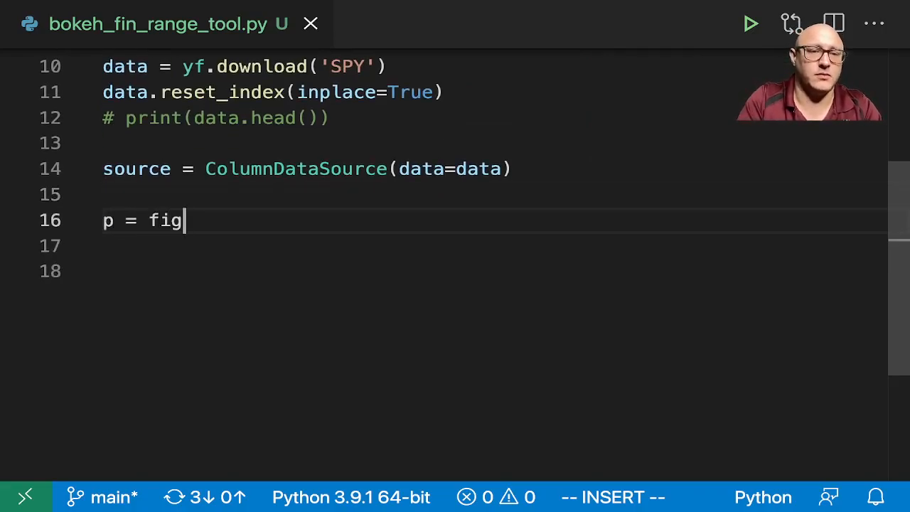
type("ure()")
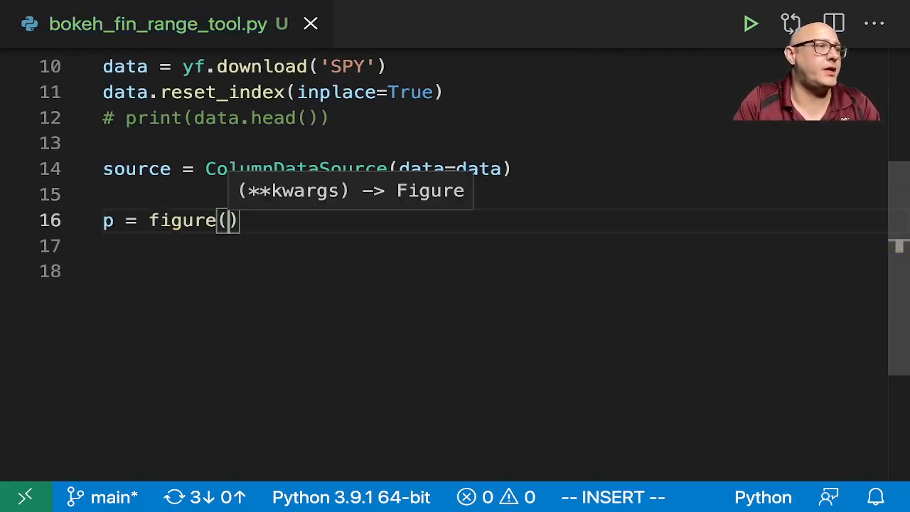
type("plot_height=")
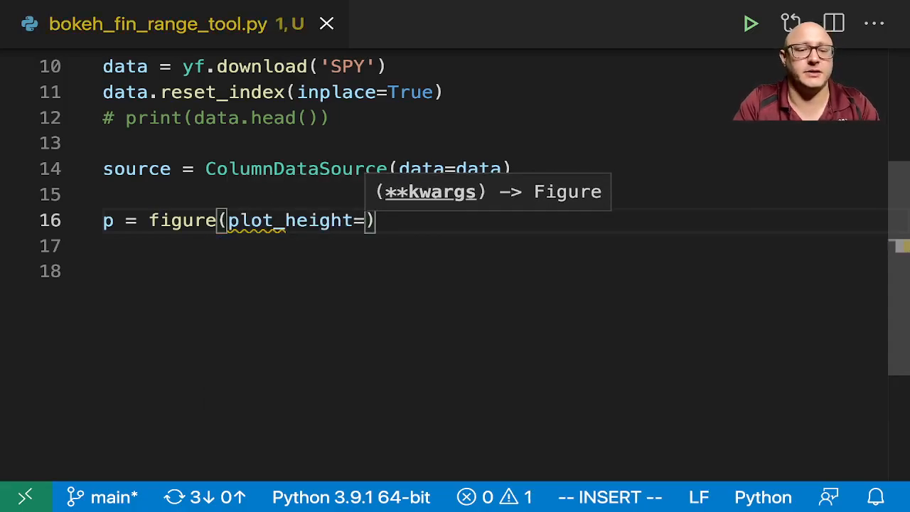
type("300, plot_width=")
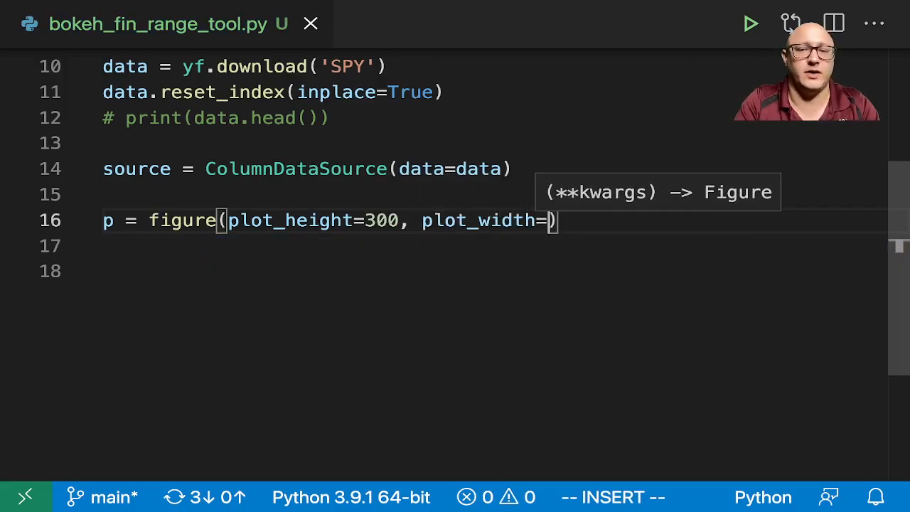
type("1000, tools=\"x")
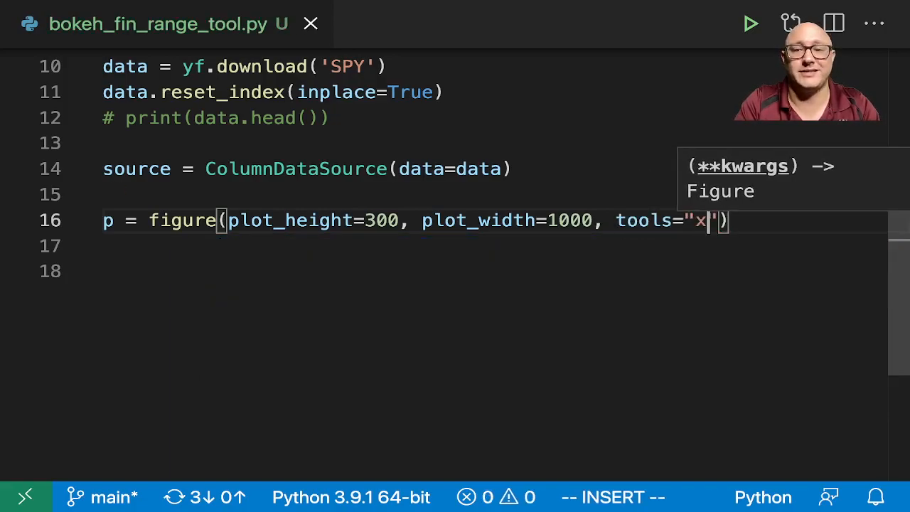
type("pan")
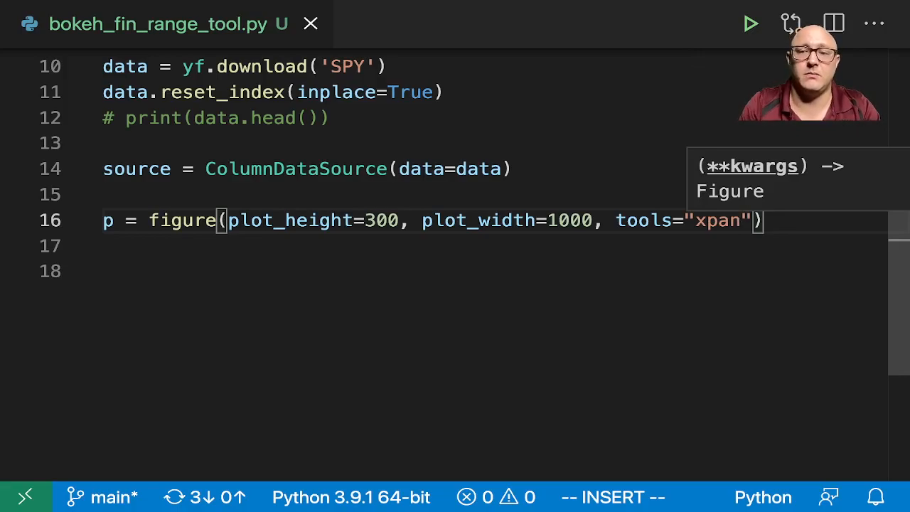
key("enter")
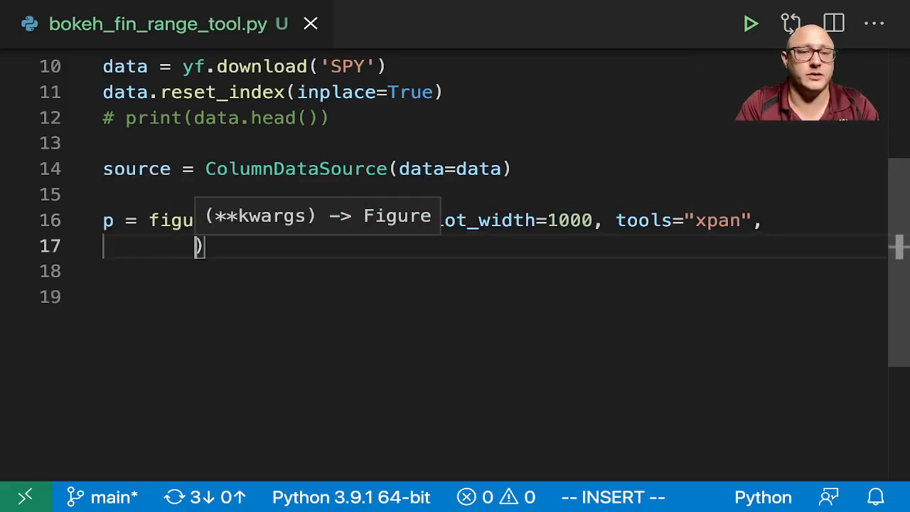
Add toolbar_location=None, x_axis_type="datetime" and x_axis_location="above" to the figure.
type("tool")
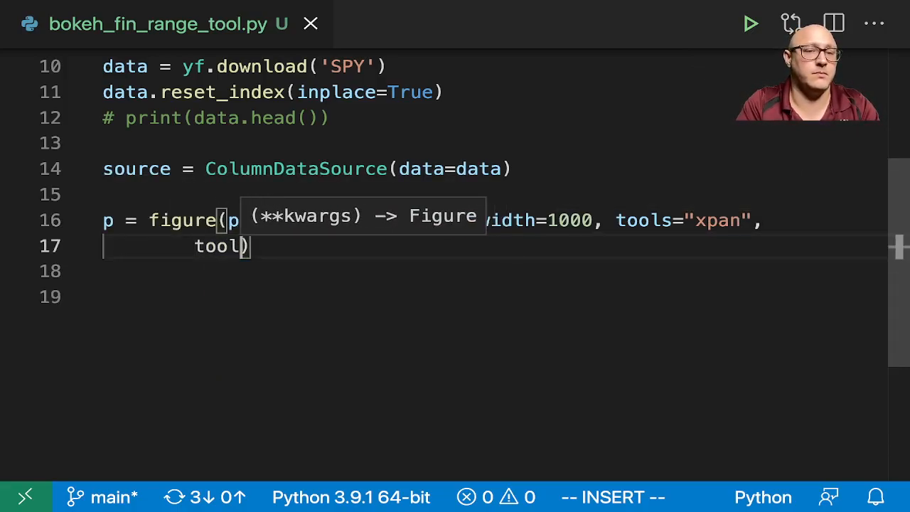
type("bar_location=")
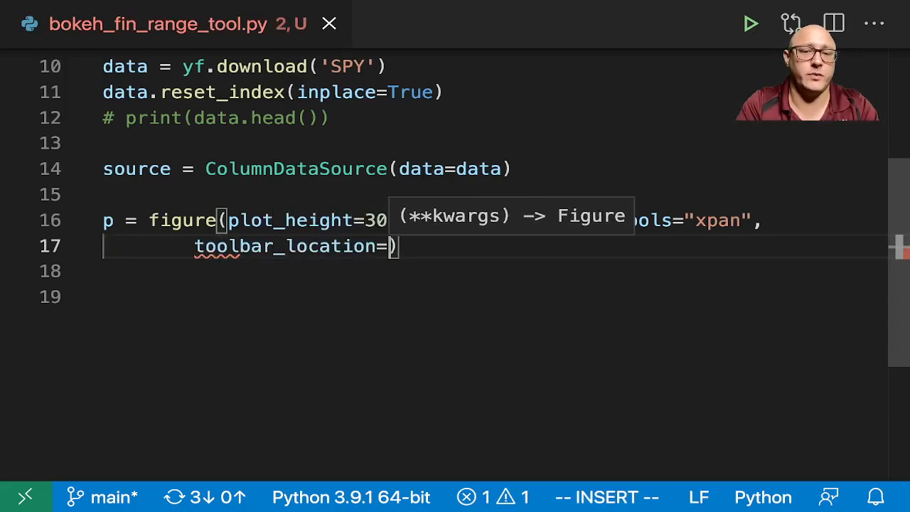
type("None, x_axis_type=\"datetime")
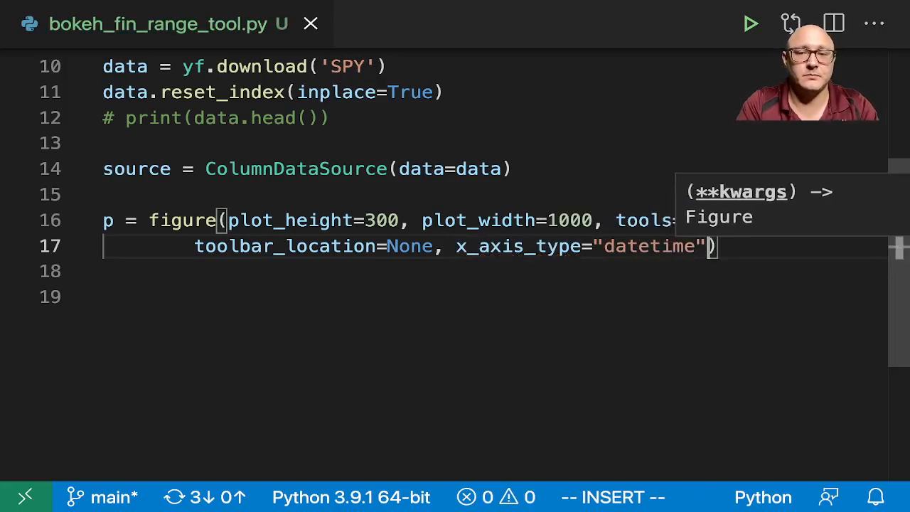
type(",")
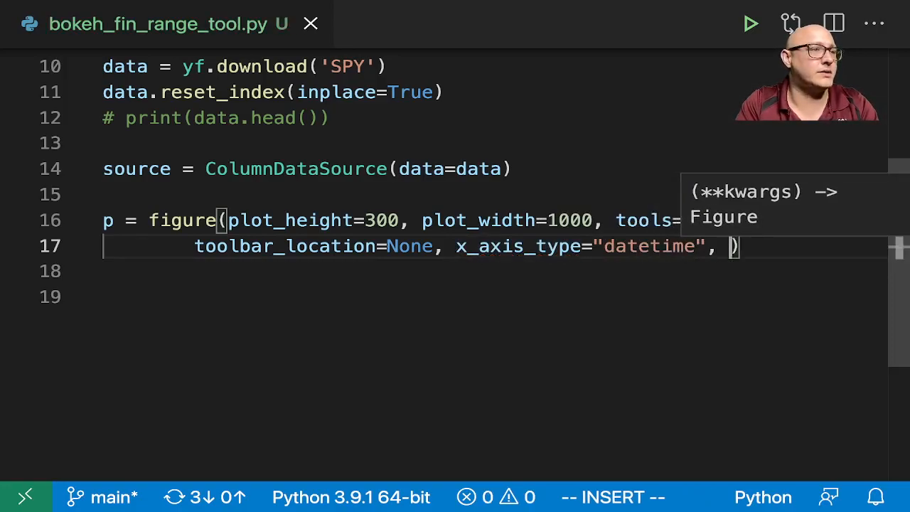
type("x_axis_location=")
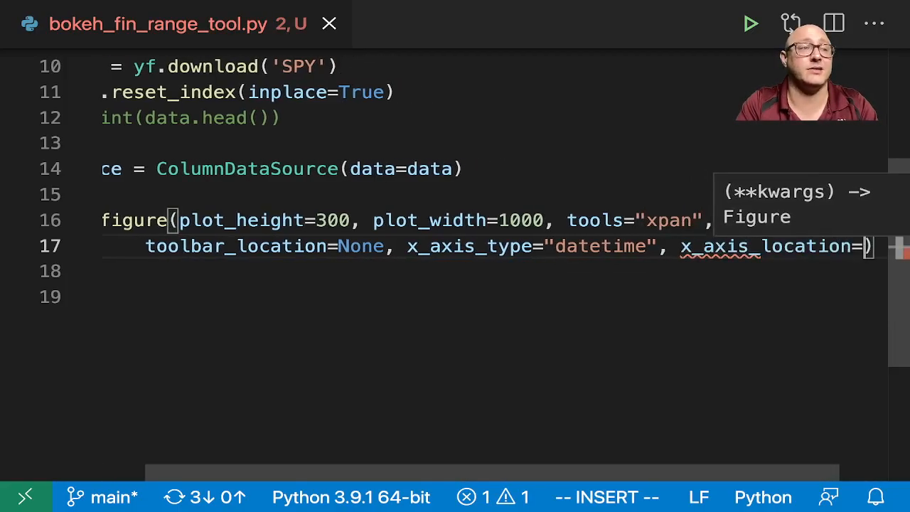
type("above\"")
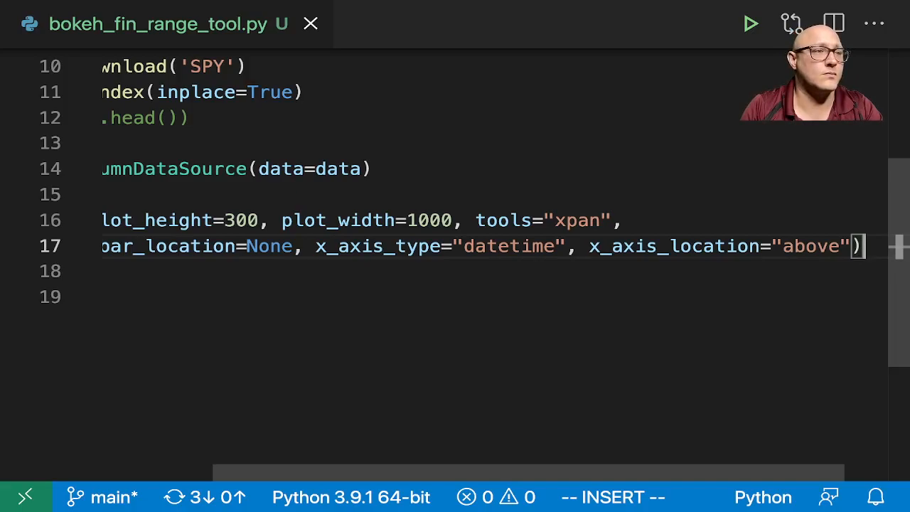
mouse_move(406, 281)
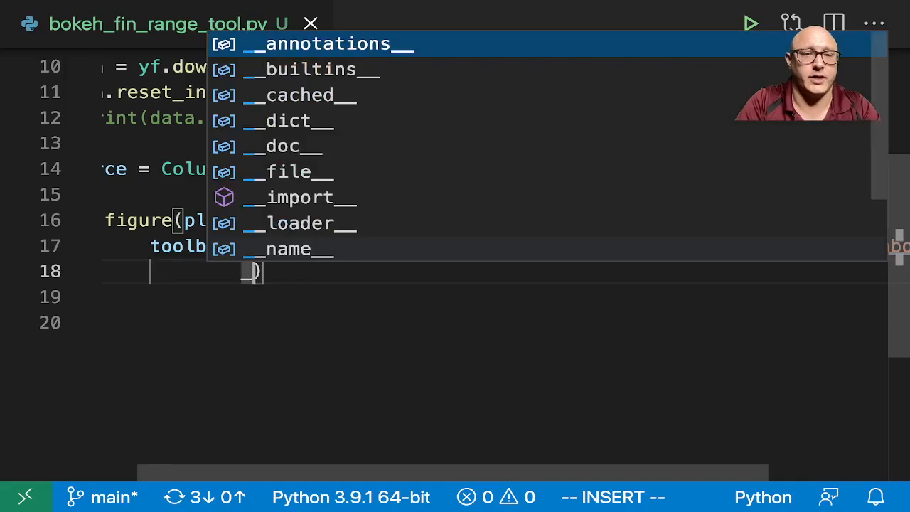
Add x_range=(data['Date'][1500], data['Date'][2500]) to the figure and move below it.
type("x_range")
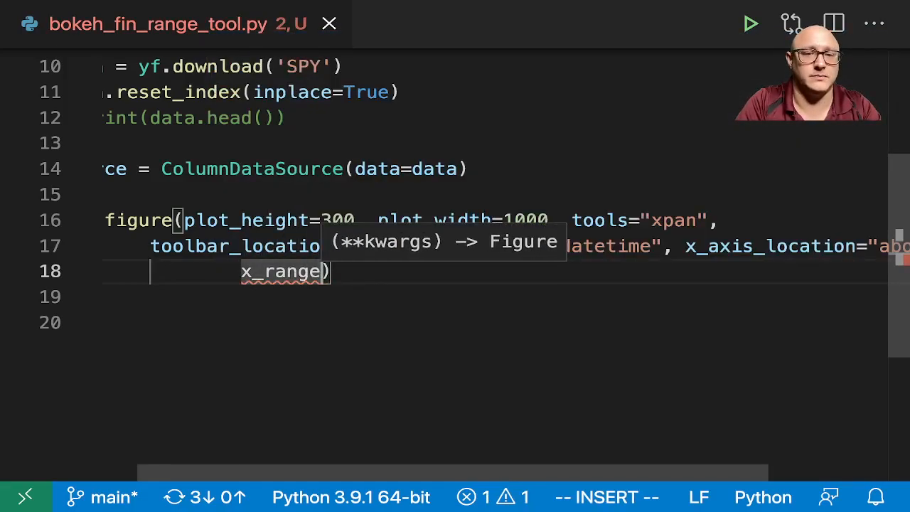
type("=()")
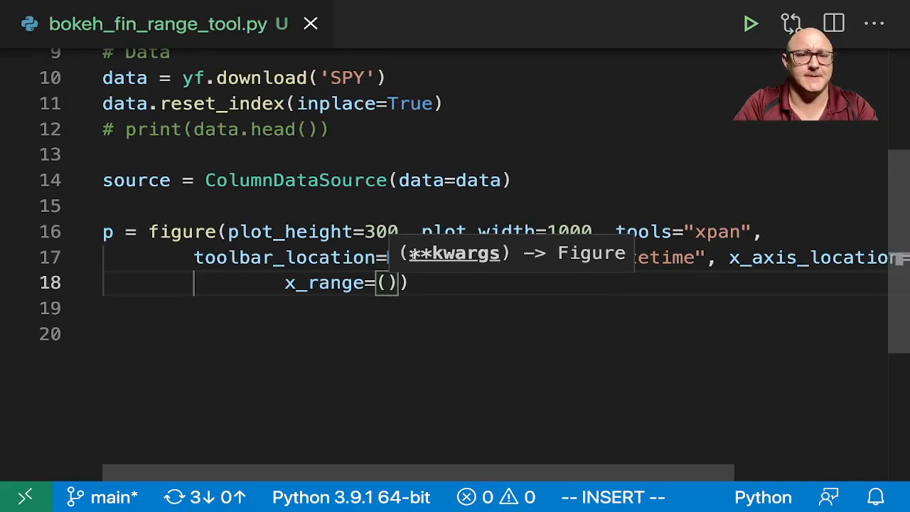
type("data['Date']")
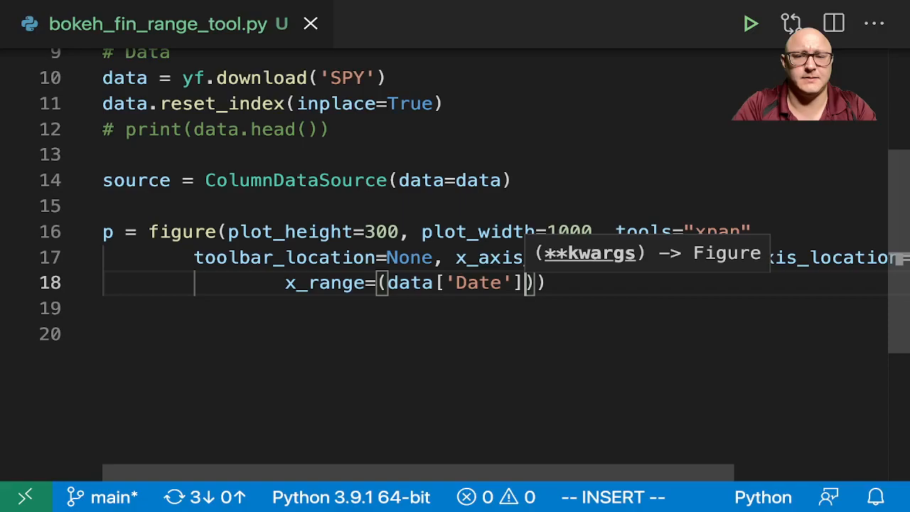
type("[]")
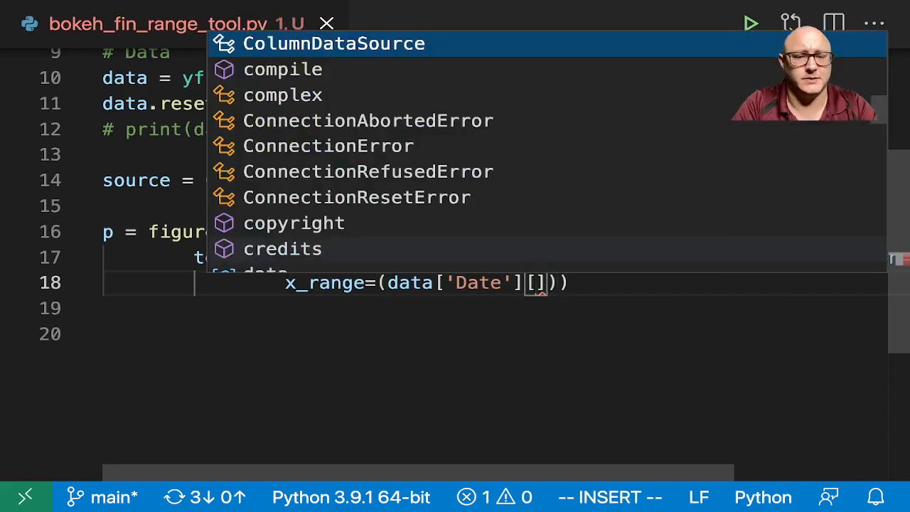
type("1500")
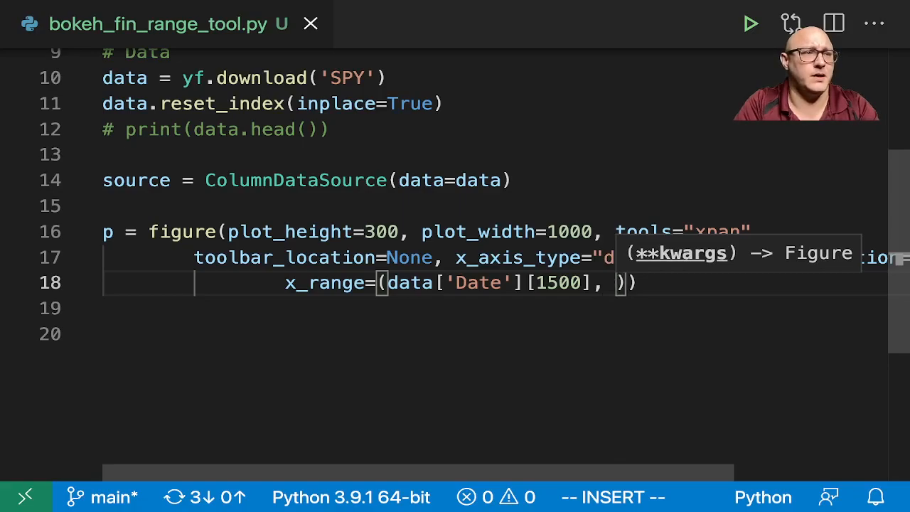
type("data['D'")
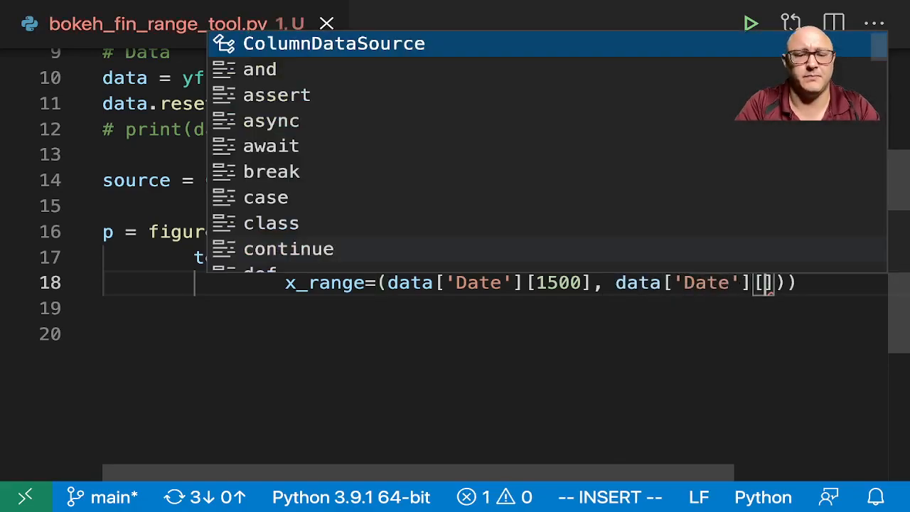
type("2500")
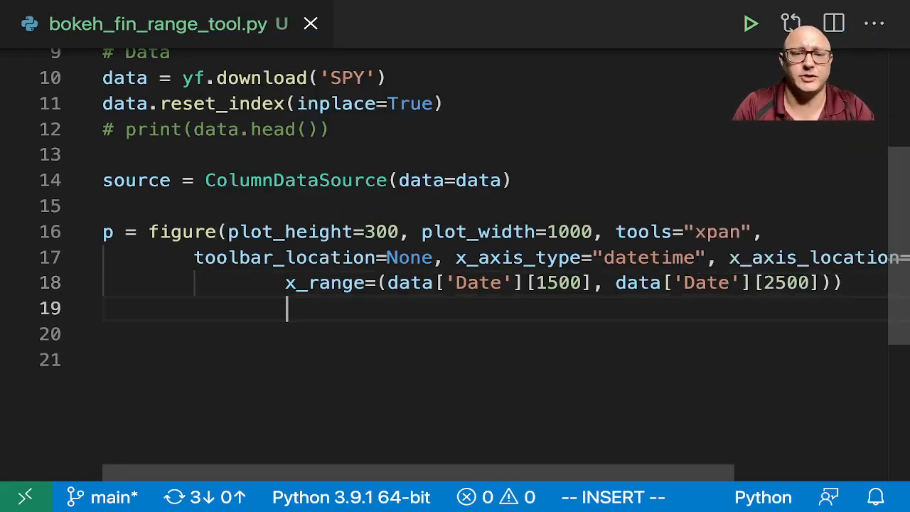
key("Enter")
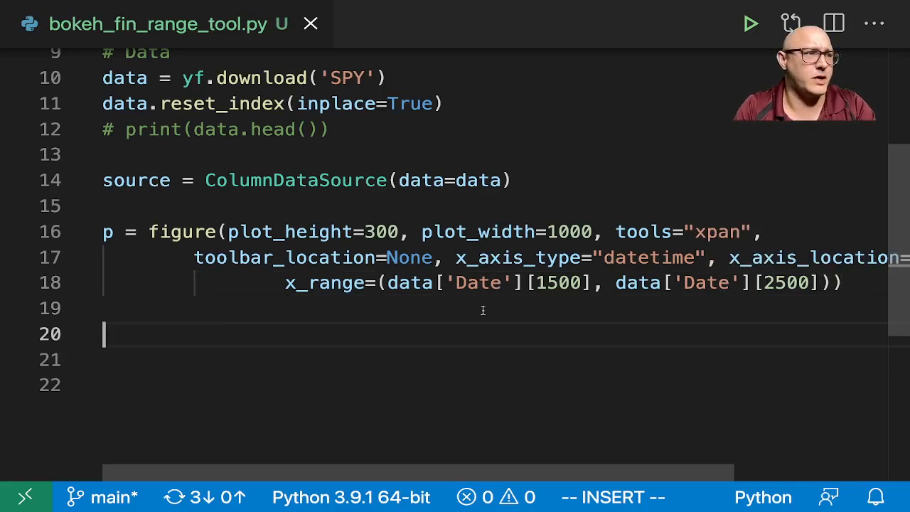
scroll("down", 3)
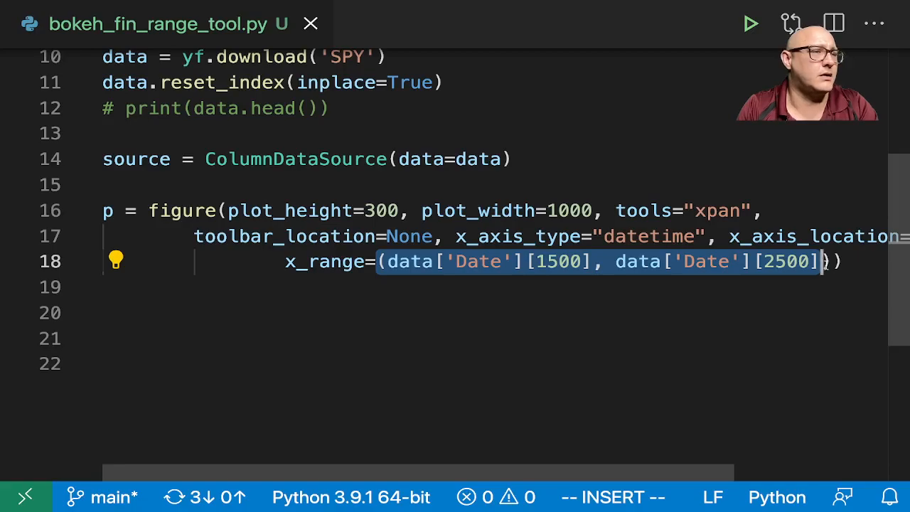
left_click(566, 288)
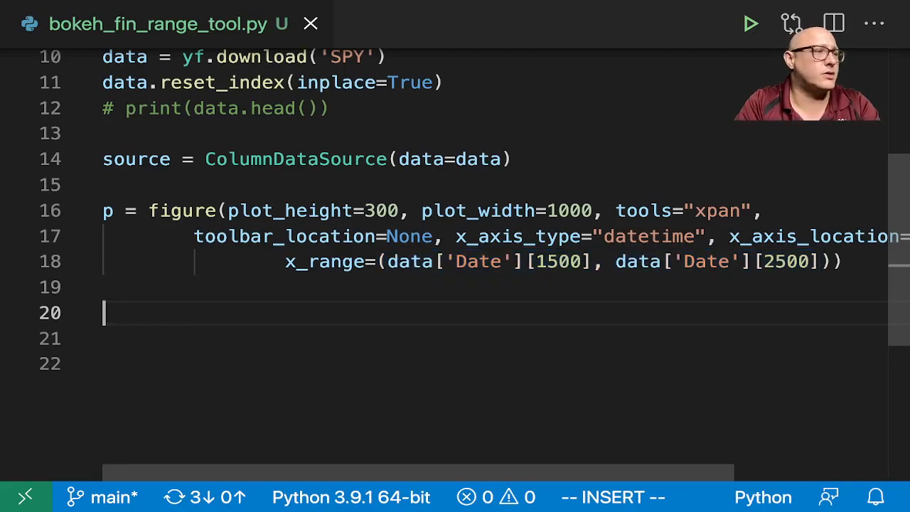
Add p.line('Date','Adj Close', source=source) and set p.yaxis.axis_label = "Price".
type("p.li")
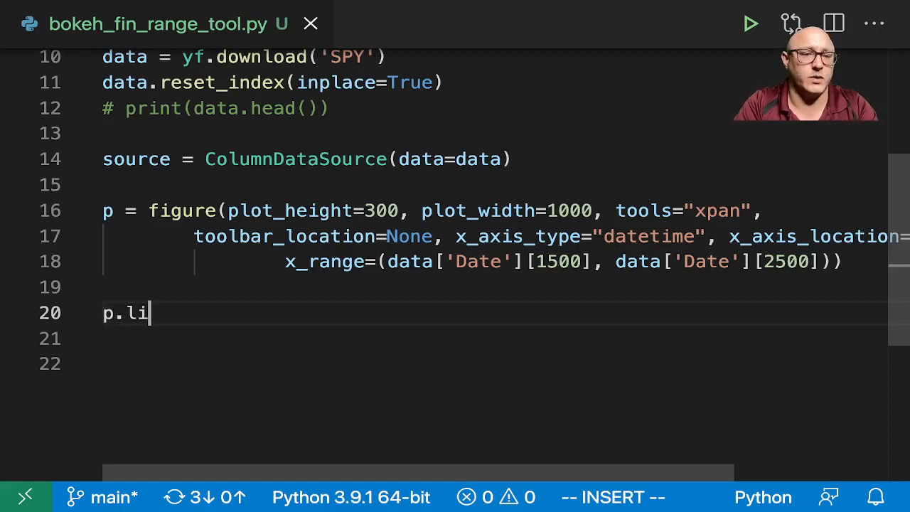
type("ne('')")
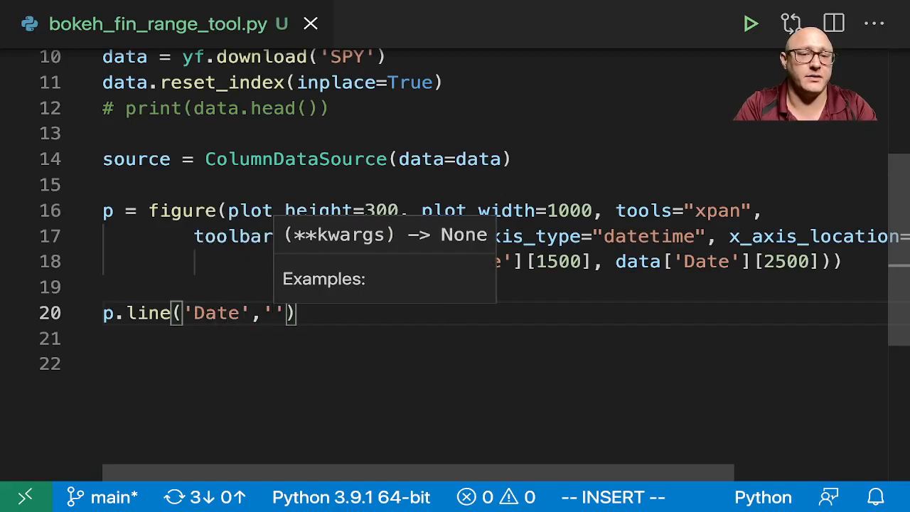
type("Adj Close")
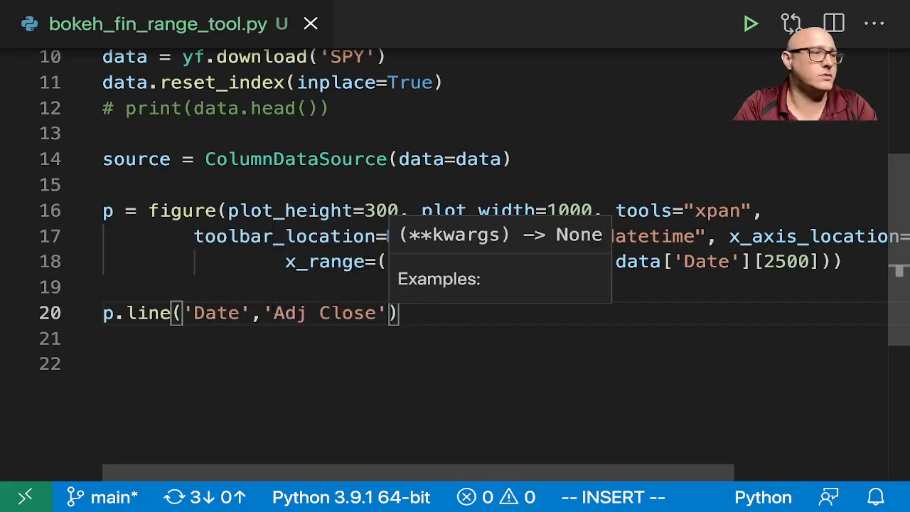
type(", source=source")
left_click(494, 338)
type("p.yaxis.")
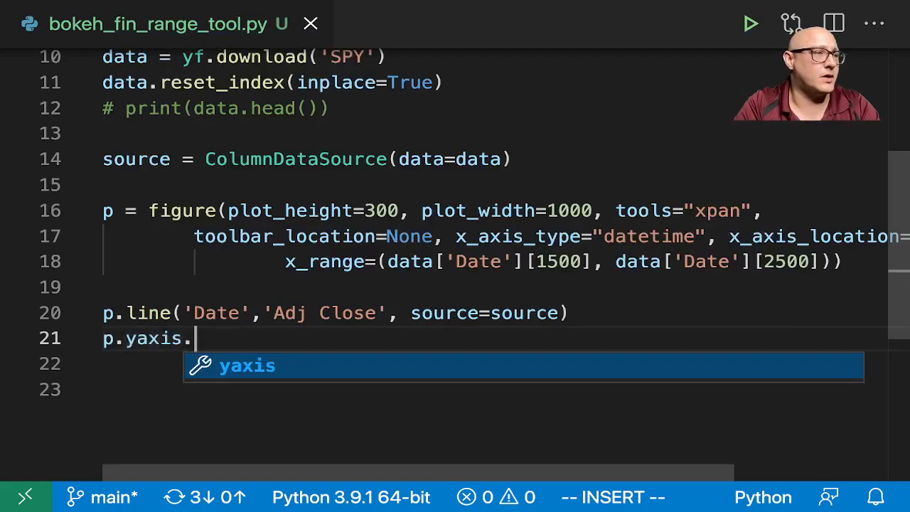
type("axis_label = \"Price")
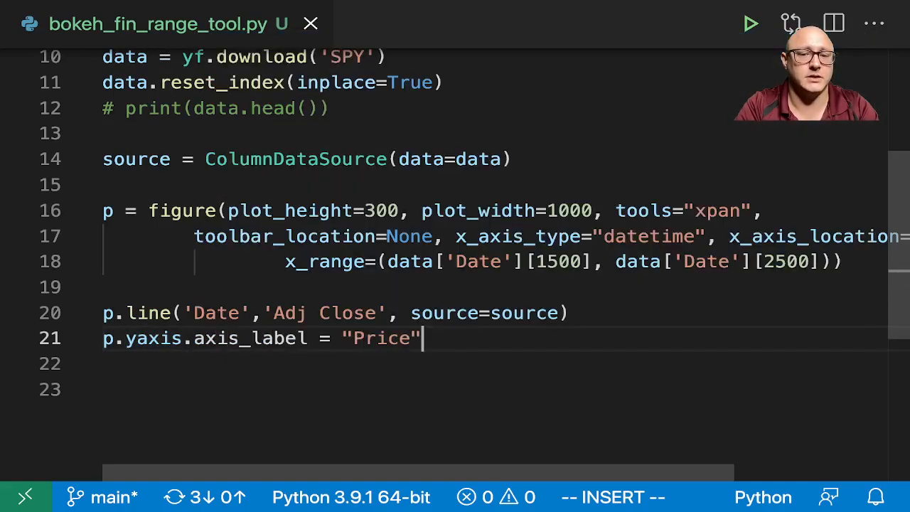
key("Enter")
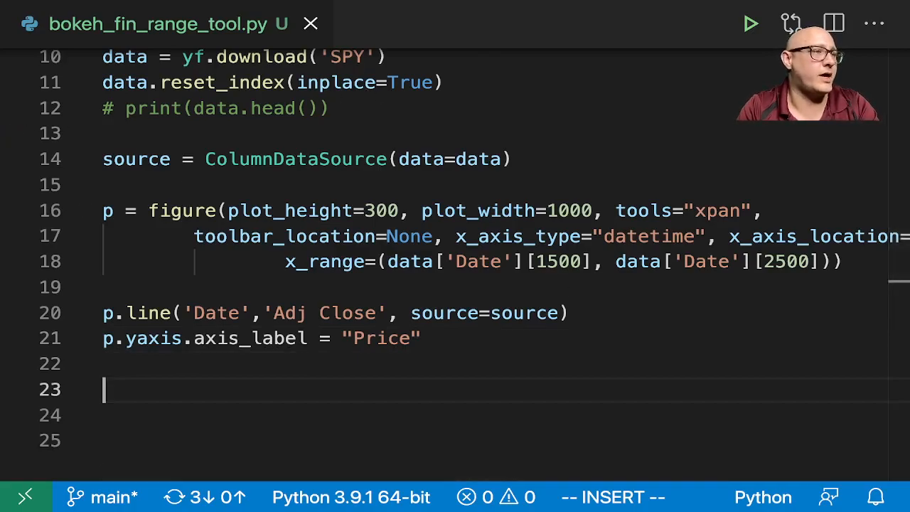
Start select = figure with a title telling the user to drag the range.
scroll("down", 3)
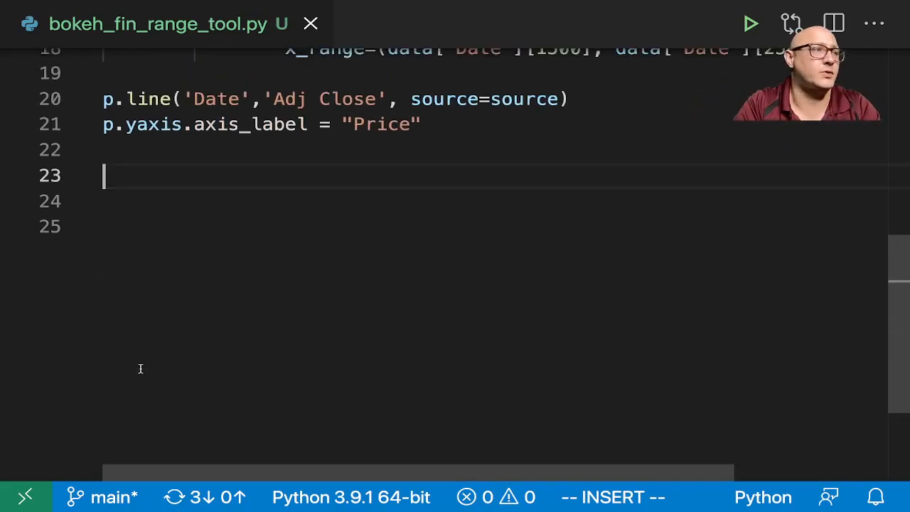
type("select")
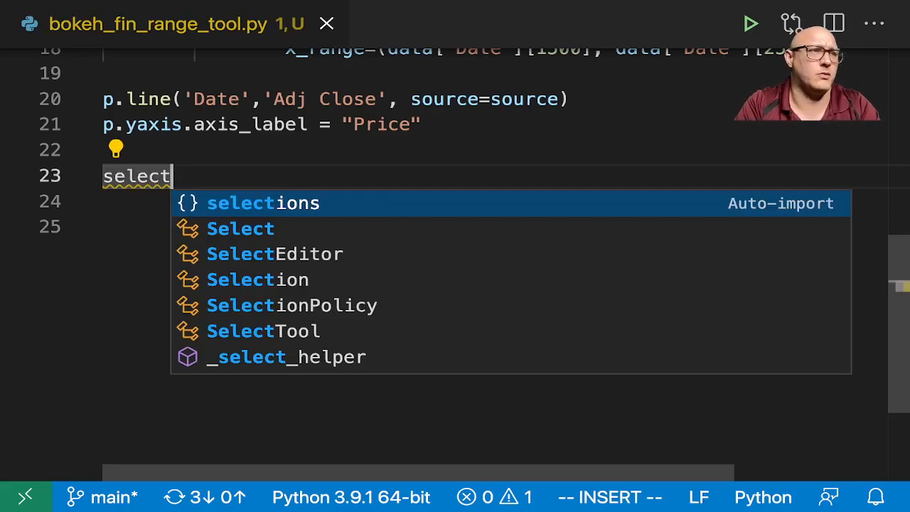
type("= figur")
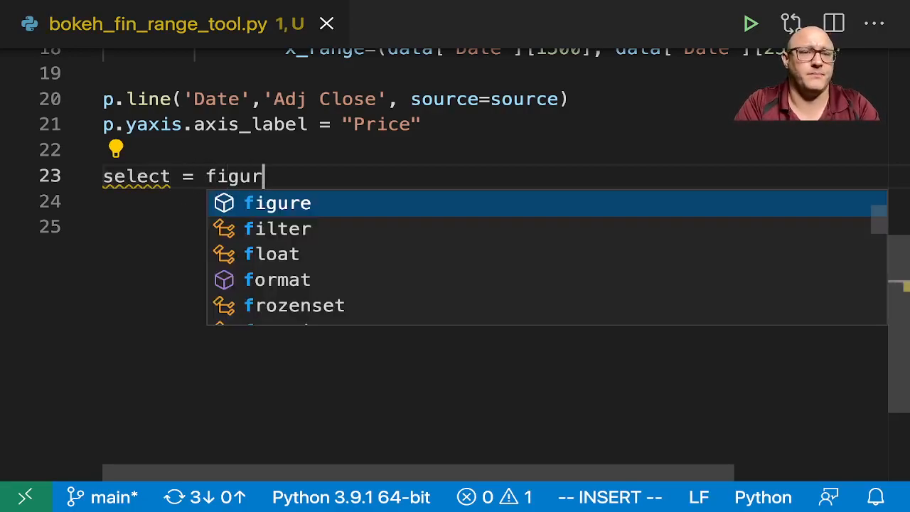
key("Tab")
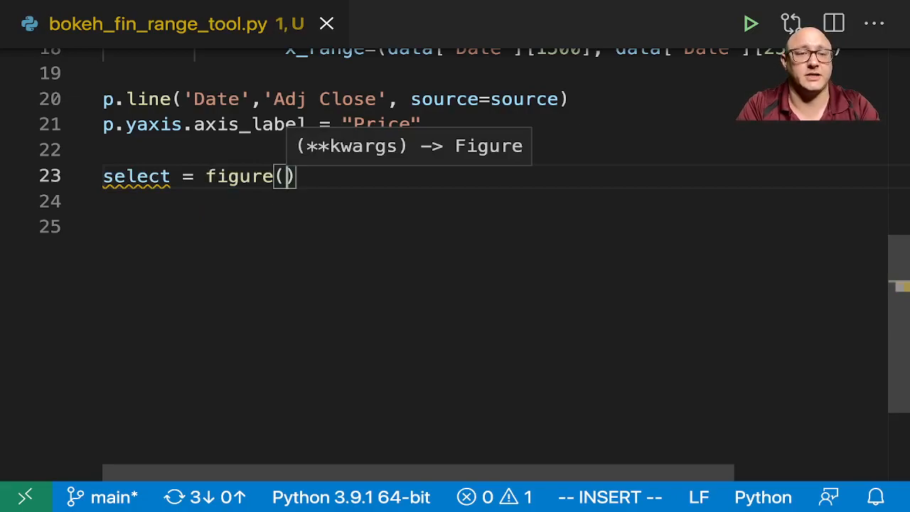
type("t")
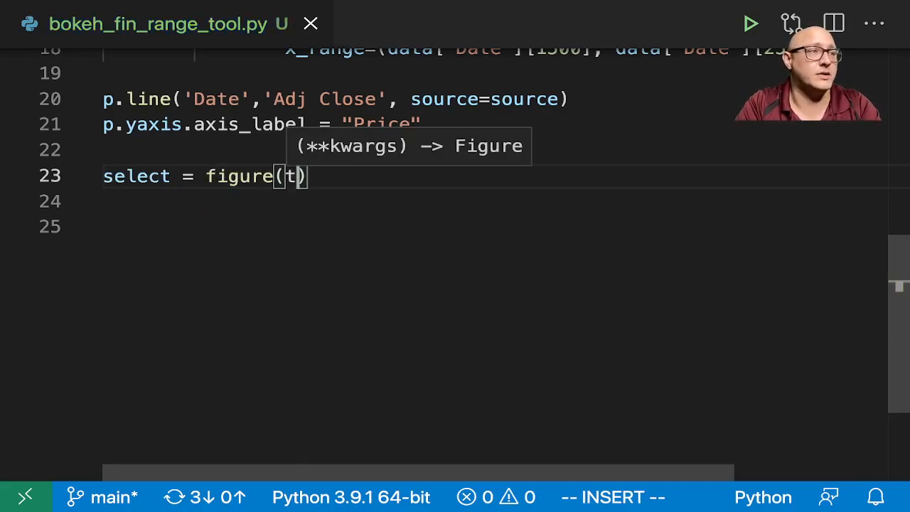
type("itle=\"D\"")
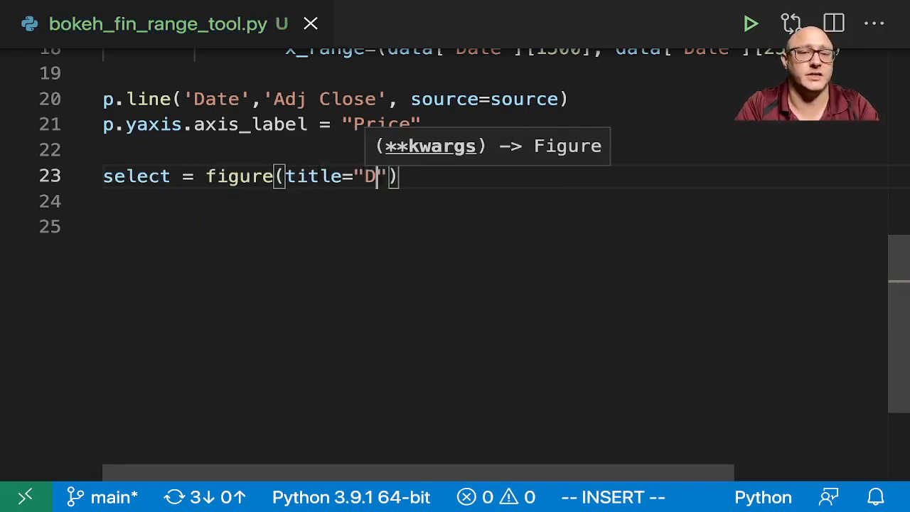
type("rag the middle and ed")
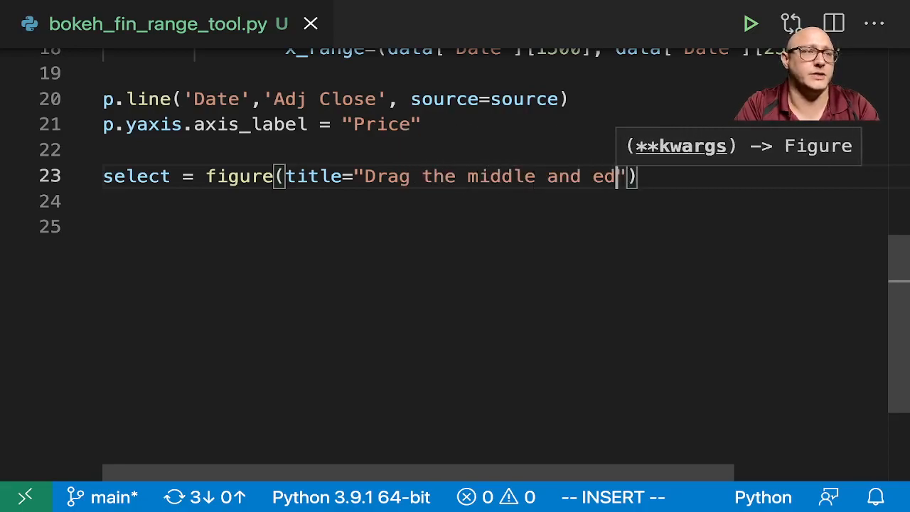
type("ges of the Selection Box t")
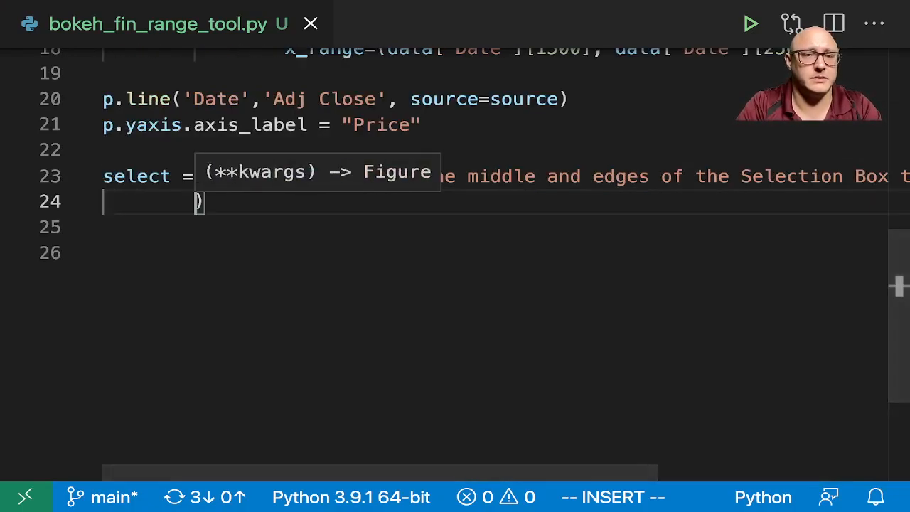
type("fpU")
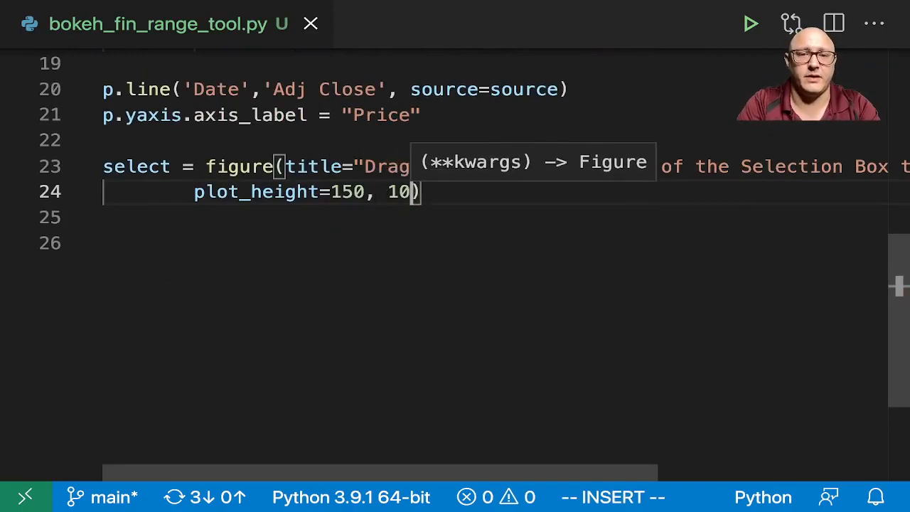
Give select plot_height=150, plot_width=1000, y_range=p.y_range, datetime x-axis, tools=None, toolbar_location=None.
type("plot_width=1000,")
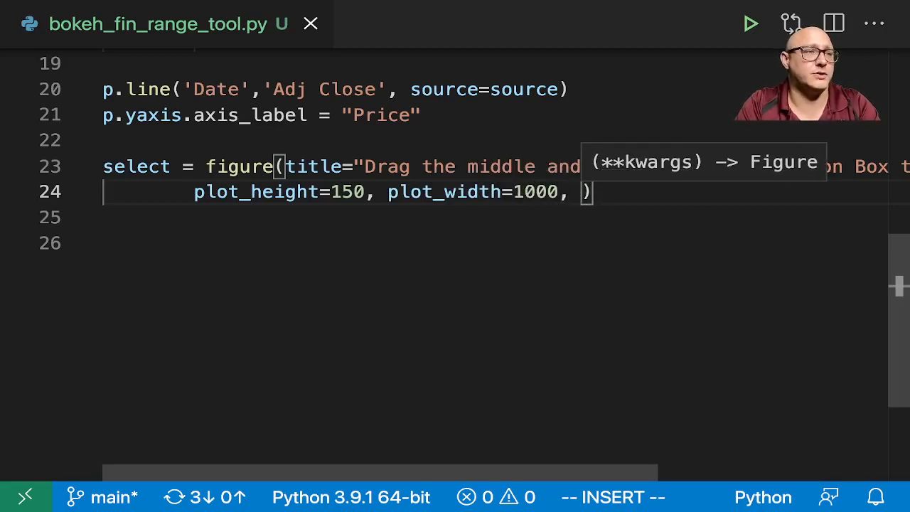
type("yra")
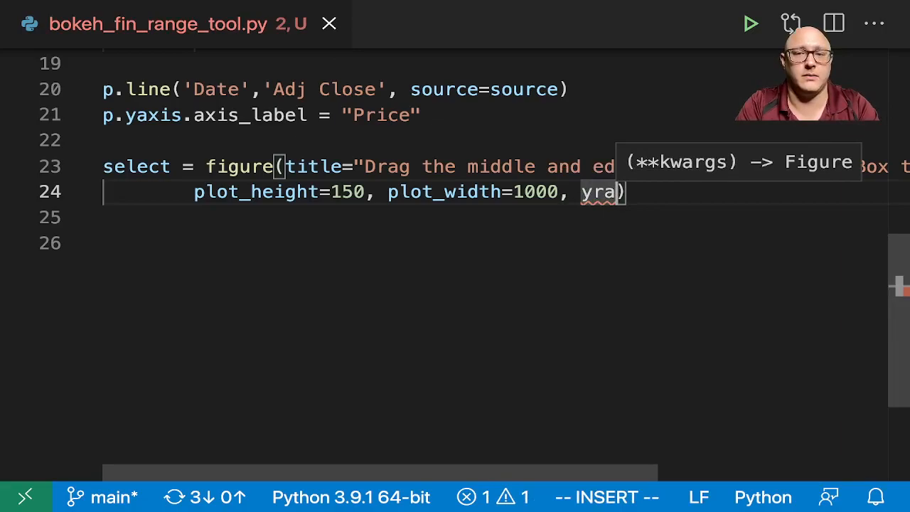
type("_range=")
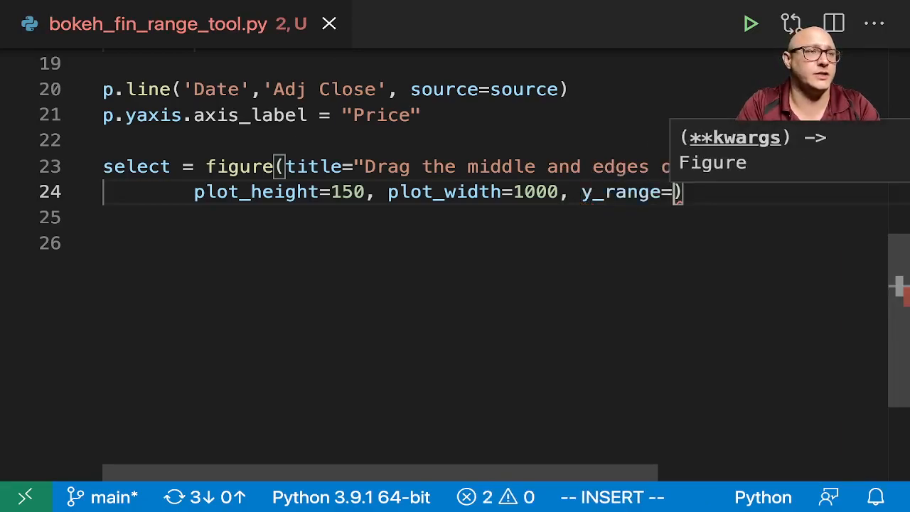
type("p.y_range")
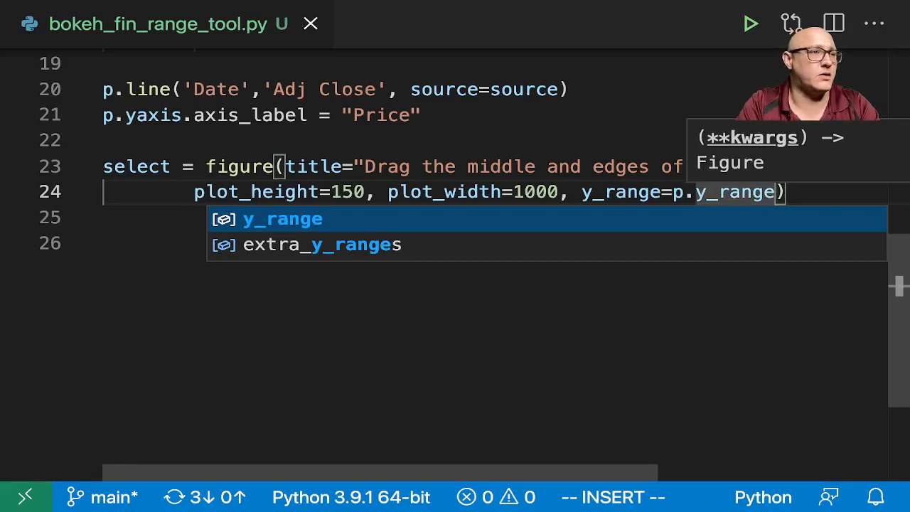
type(", x_axis_type=\"d")
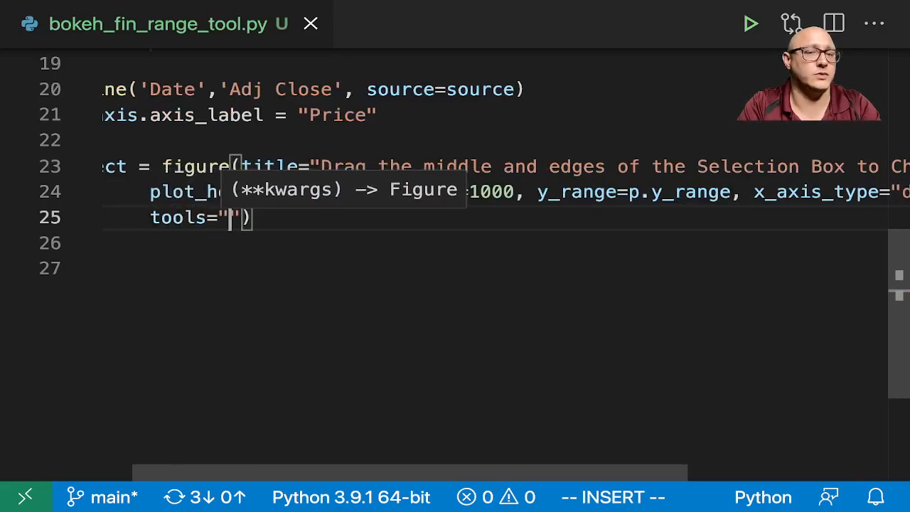
type("None, toolbar_locati")
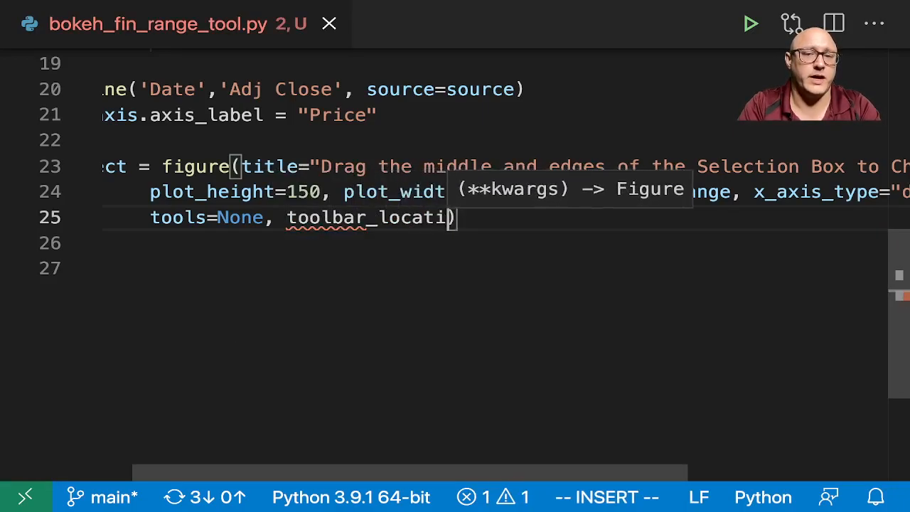
type("on=None")
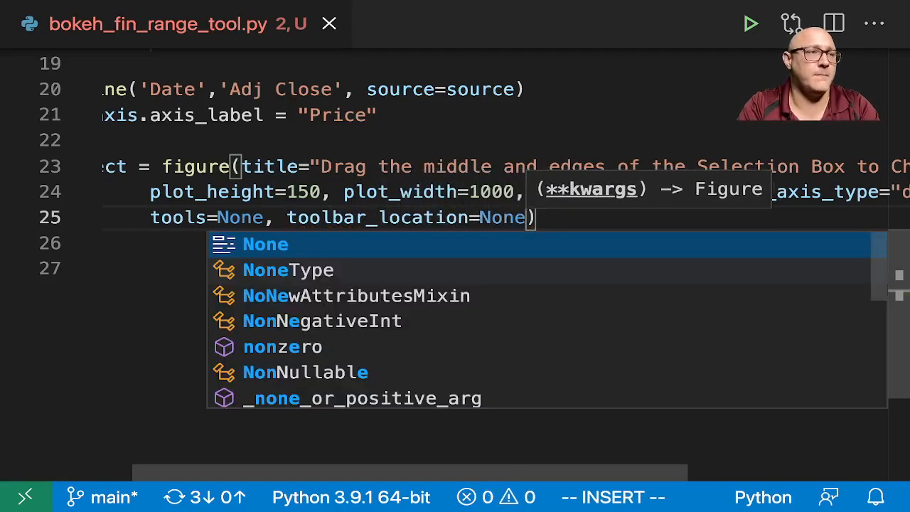
key("Escape")
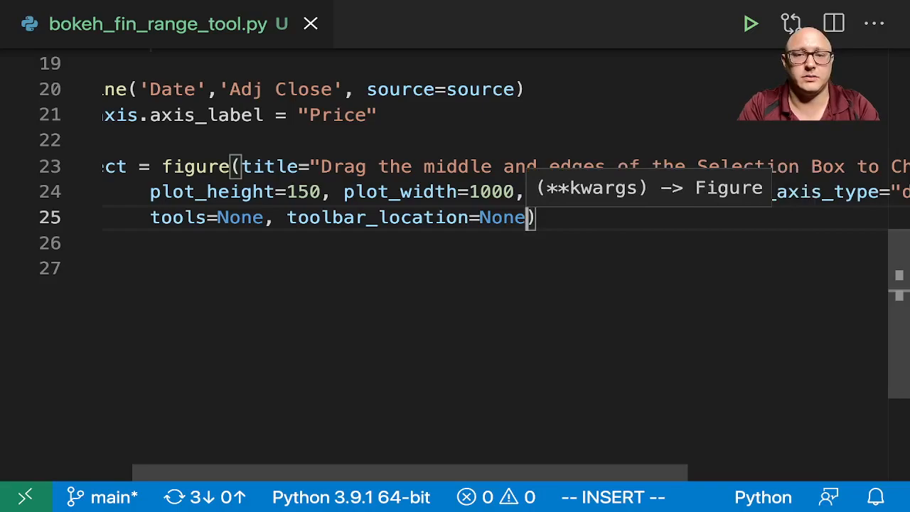
type("y_range=p.y_range, x_axis_typ")
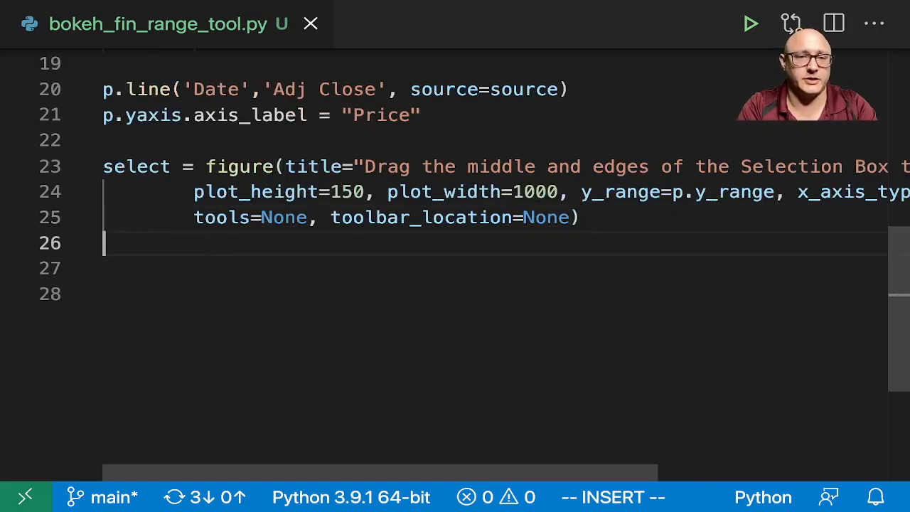
Create range_tool = RangeTool(x_range=p.x_range) linked to the main plot's x range.
type("r")
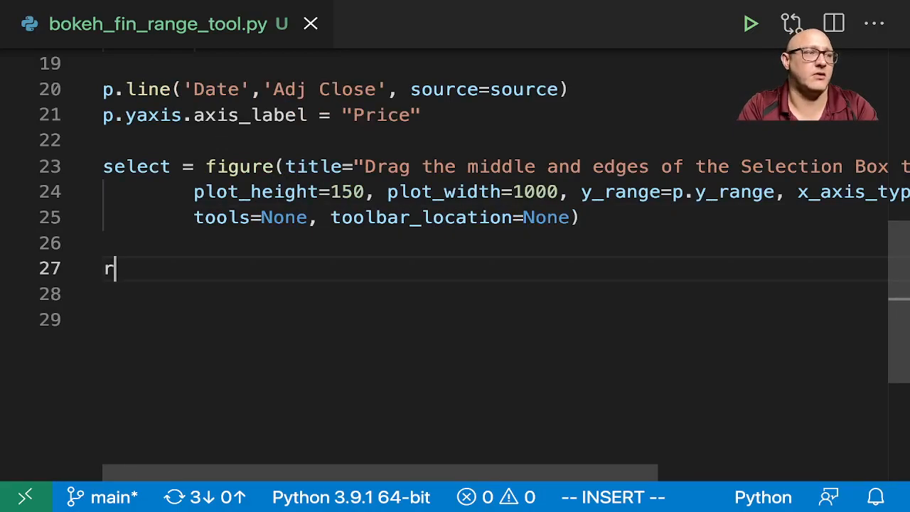
type("ange_tool")
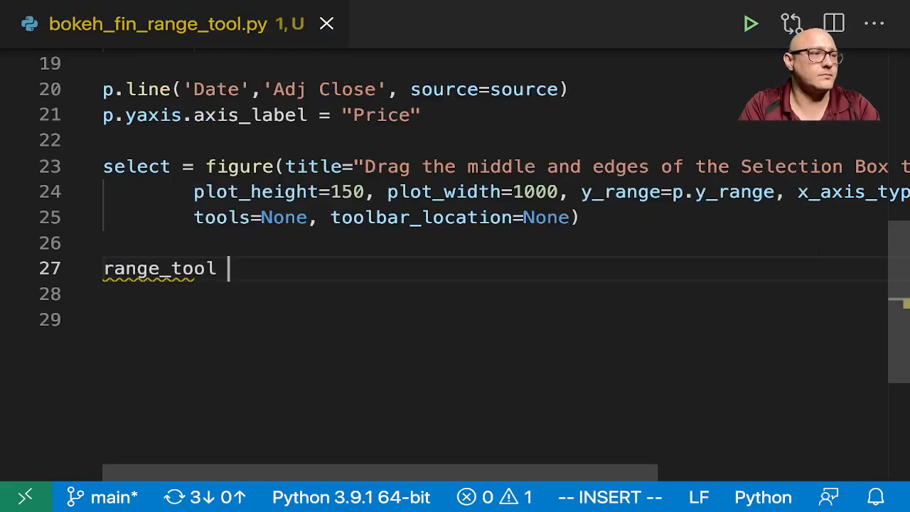
type("= RangeTool")
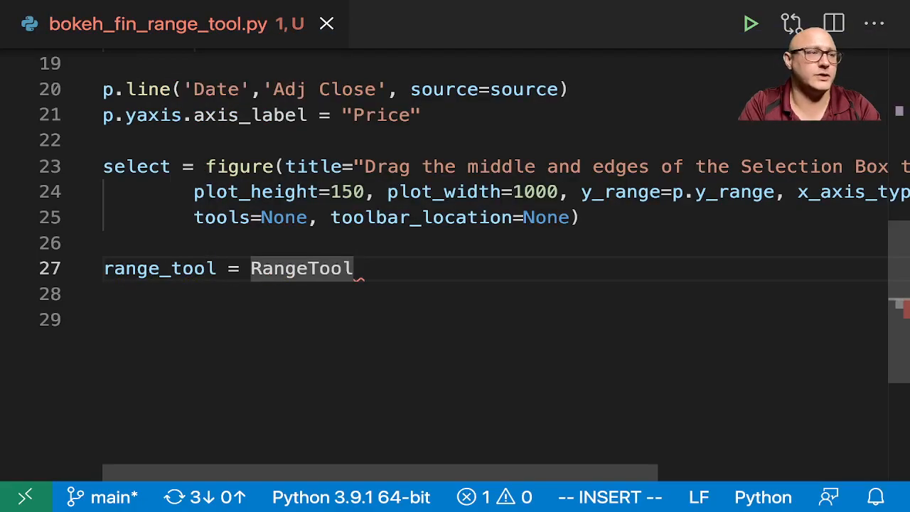
type("(x_range=")
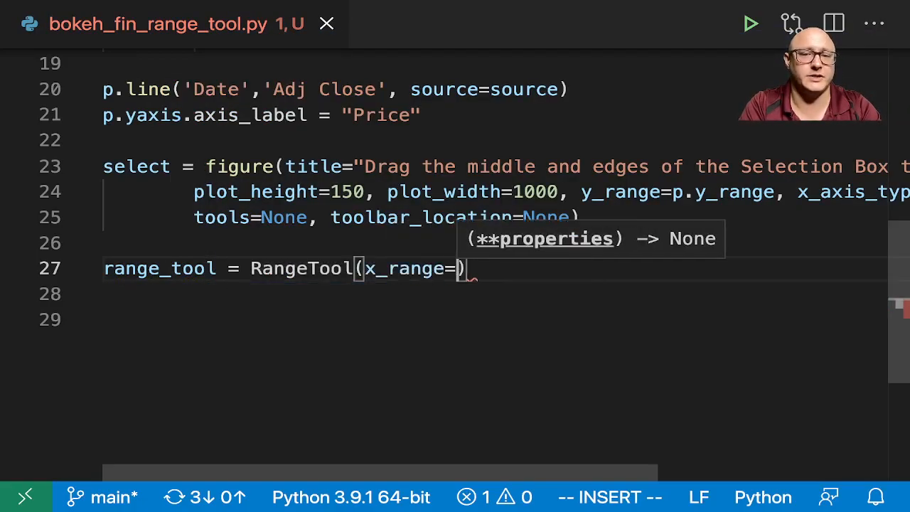
type("p.x_")
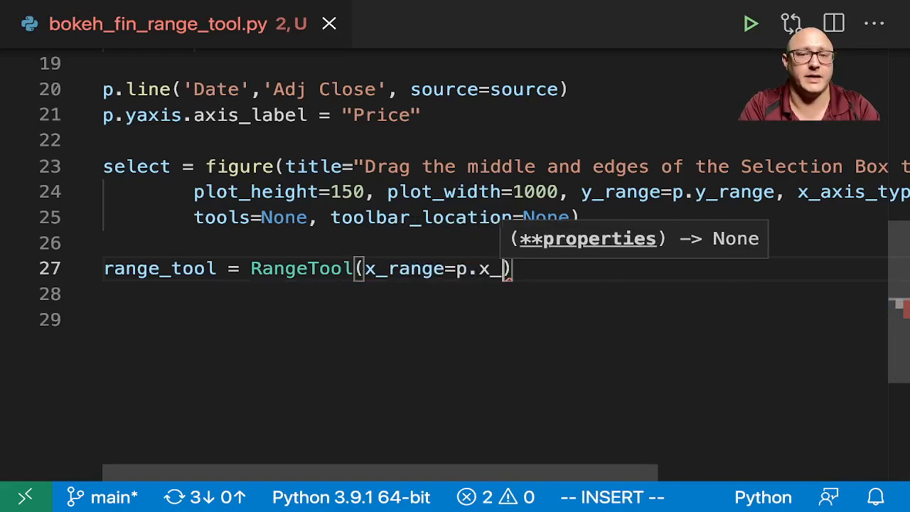
type("range")
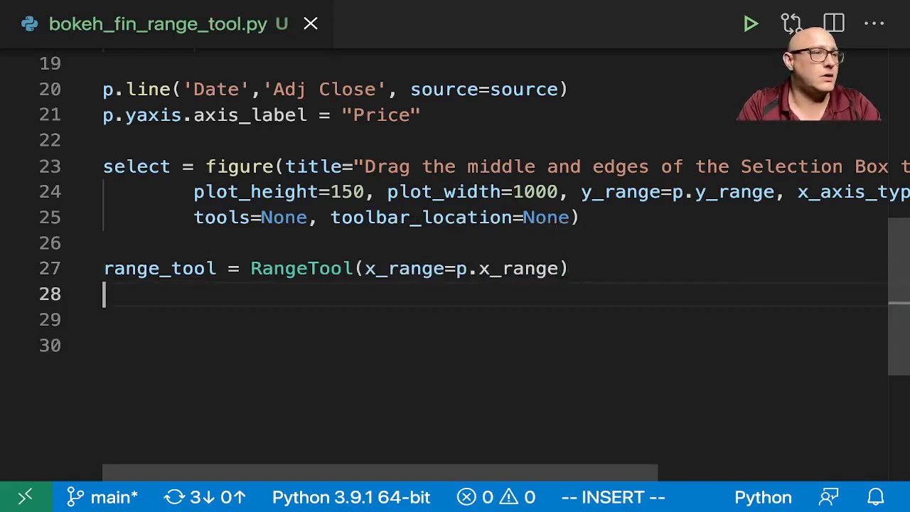
Set range_tool.overlay fill_color to "navy" and fill_alpha to .2.
type("range_t")
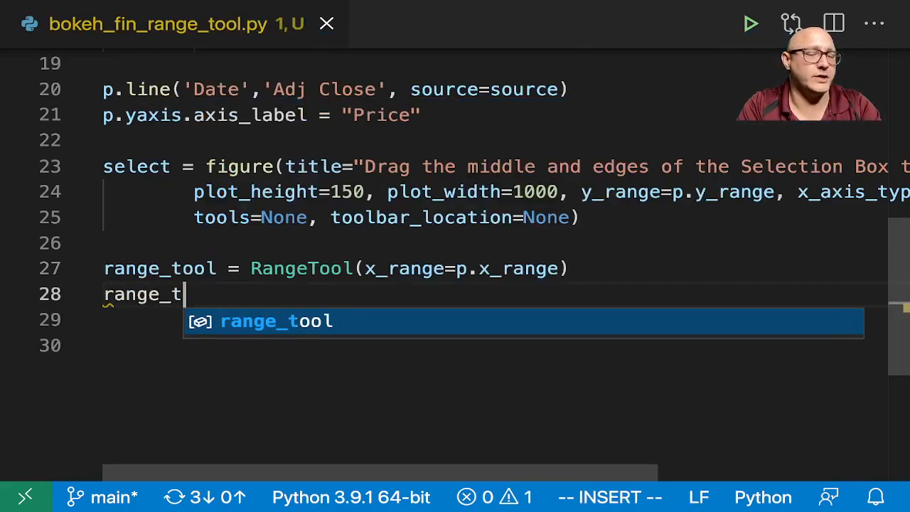
type(".ovewr")
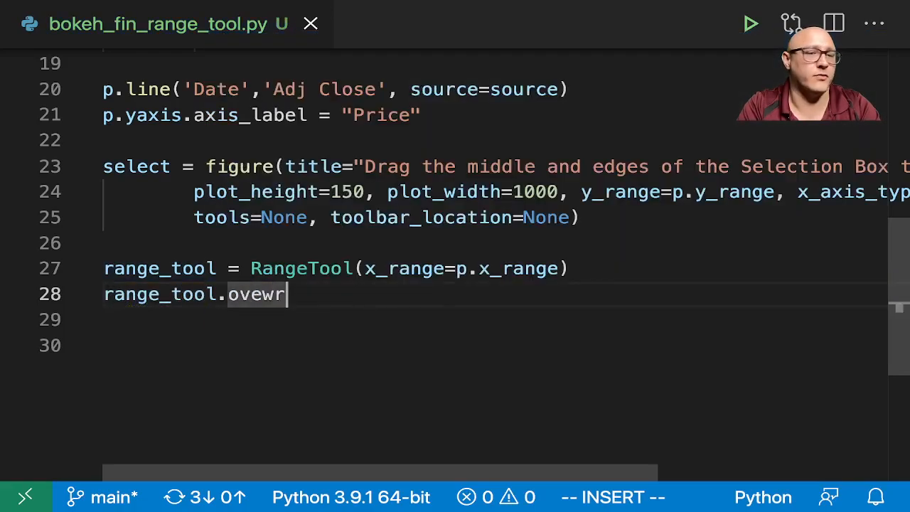
key("BackSpace")
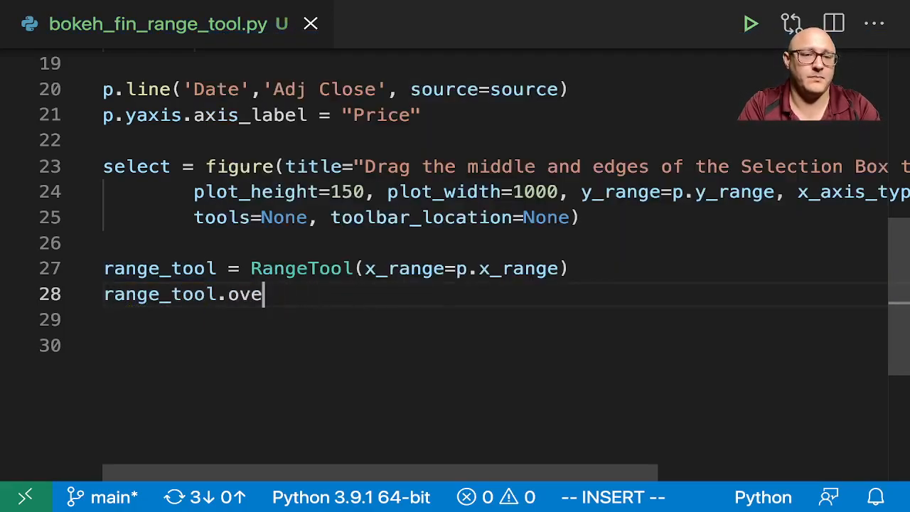
type("rlay.fi")
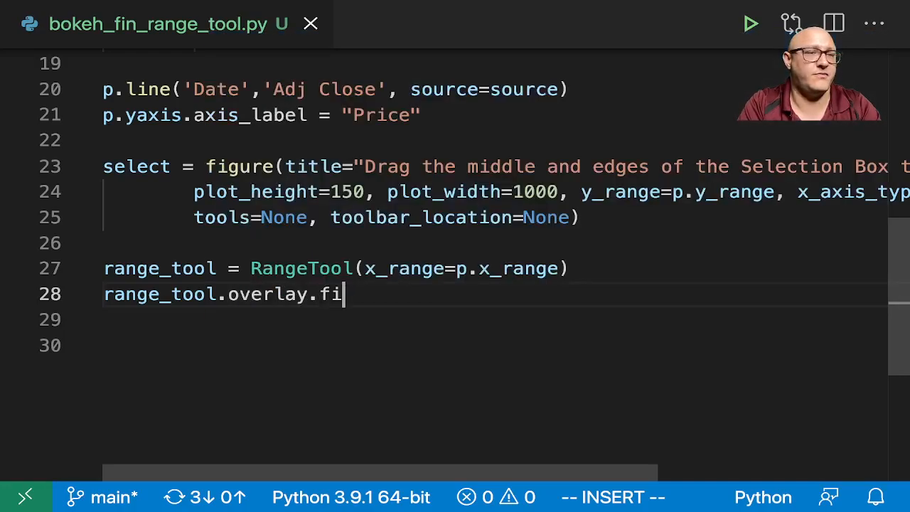
type("ll_color=\"")
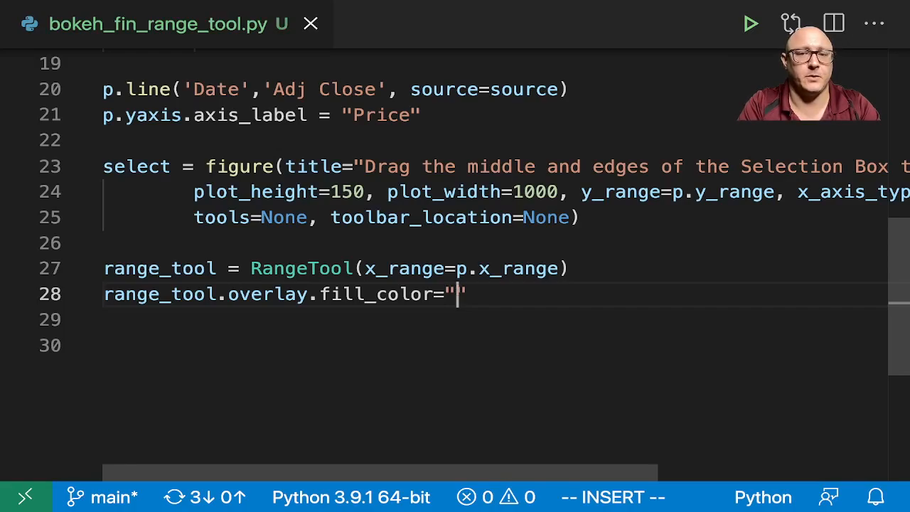
type("navy")
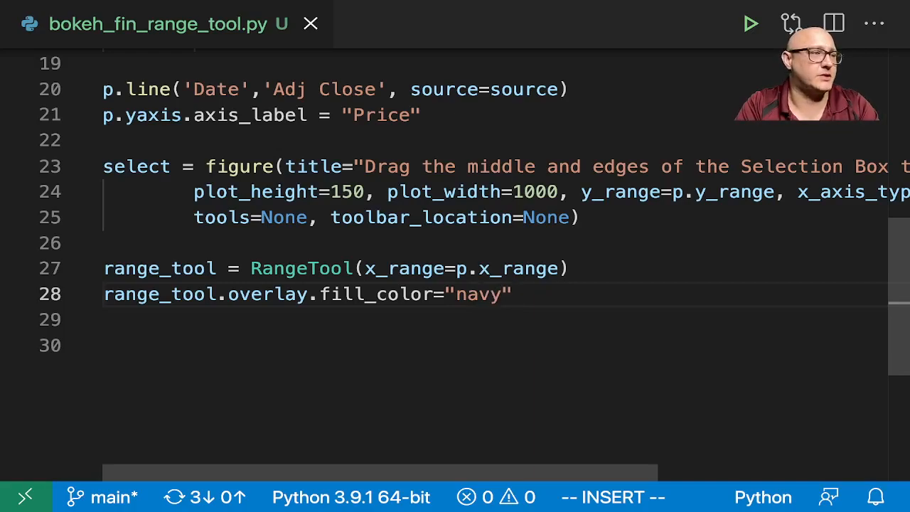
type("range")
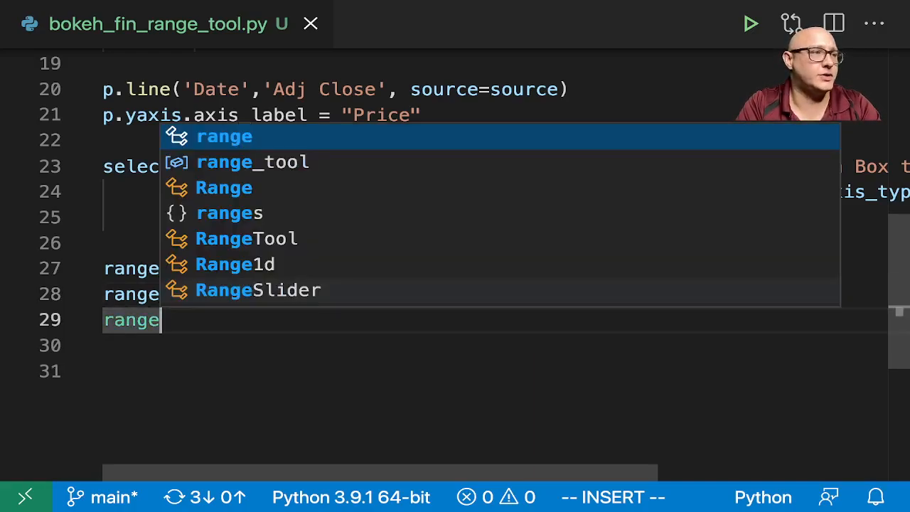
type("_tool")
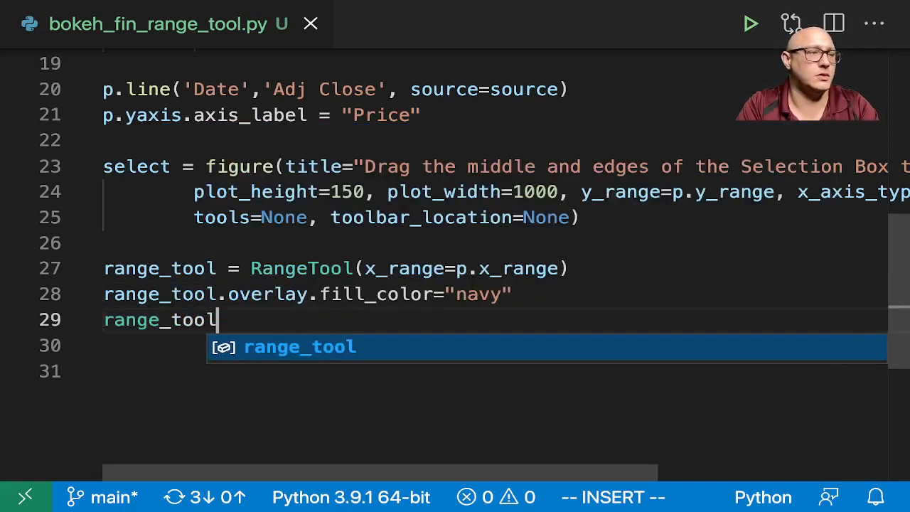
type(".overlay")
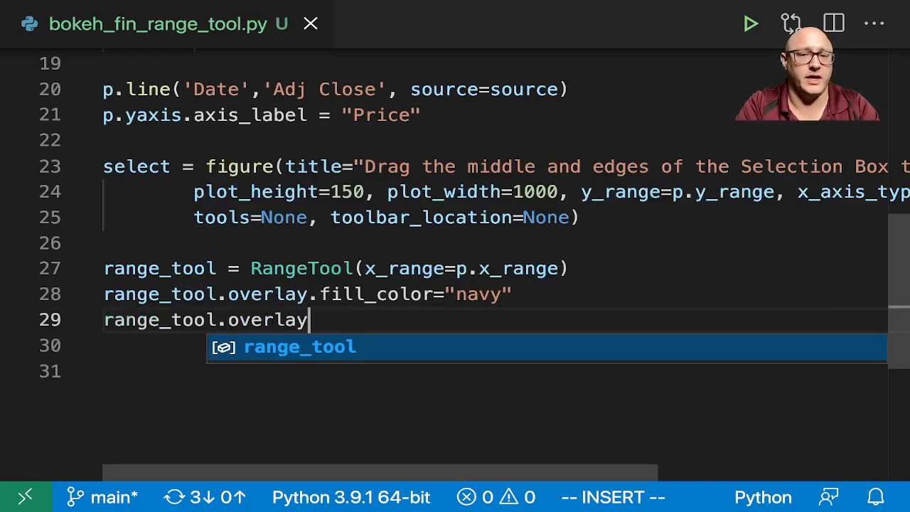
type(".fill_alpha")
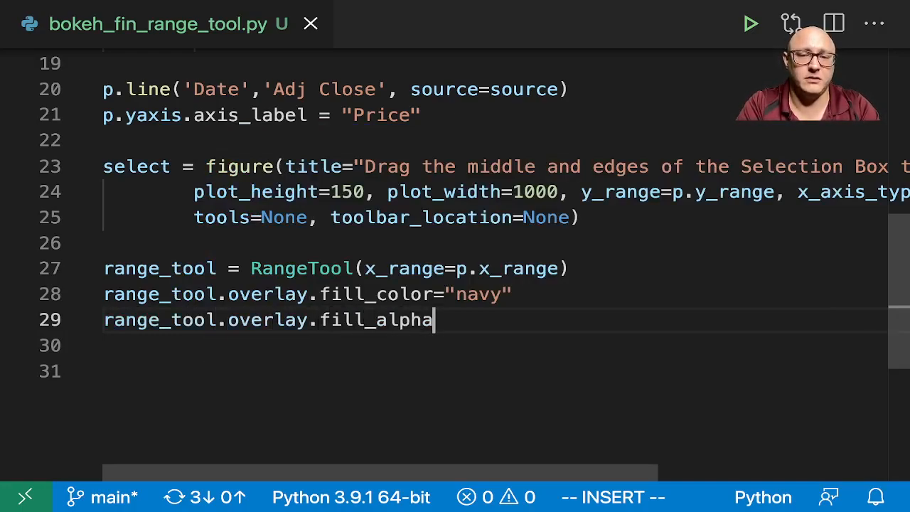
type("= .2")
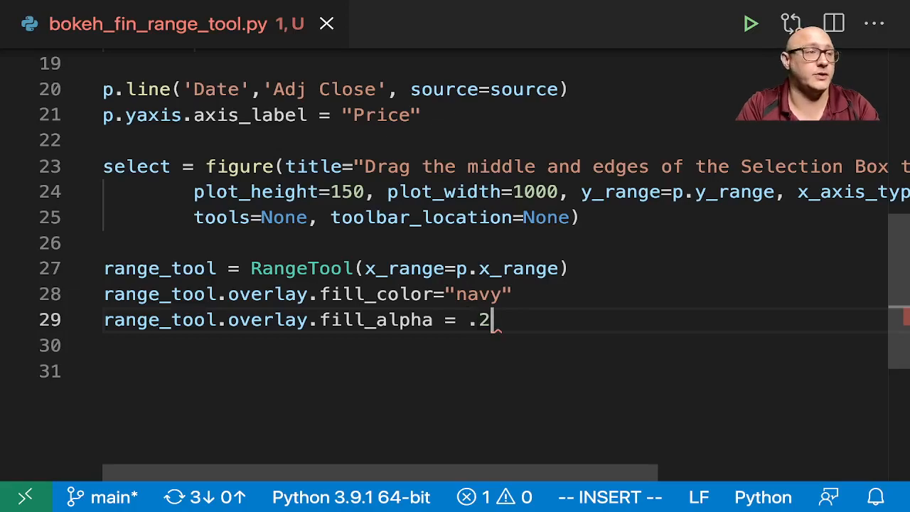
type("select")
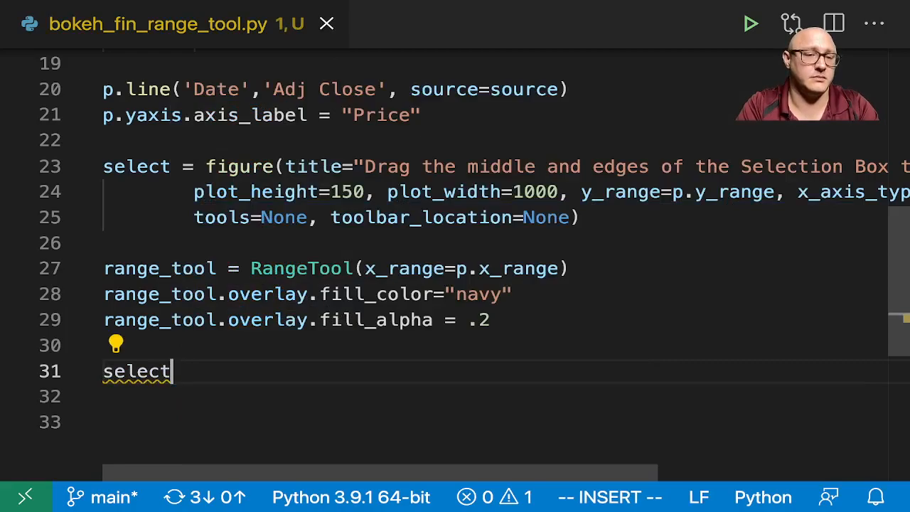
Draw the select figure's line of Adj Close against Date from source and set ygrid grid_line_color to None.
type(".line()")
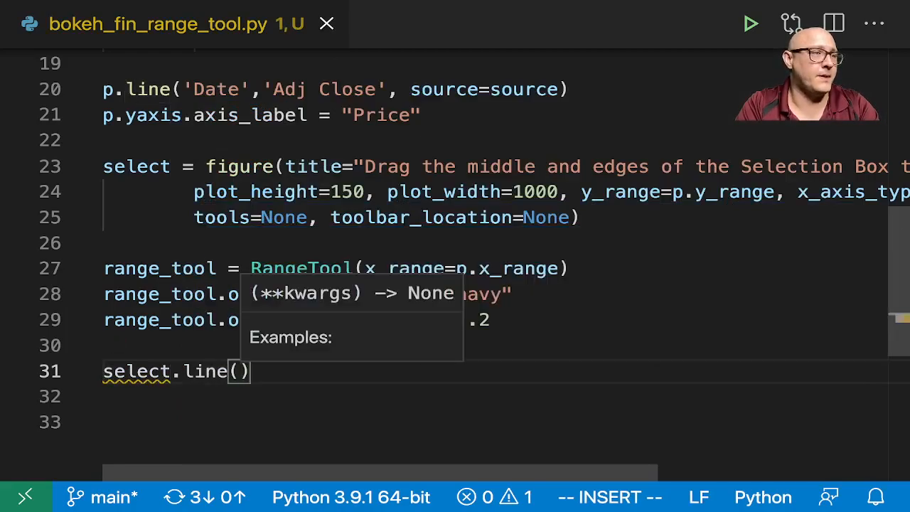
type("'Date', 'Adj Close', sou")
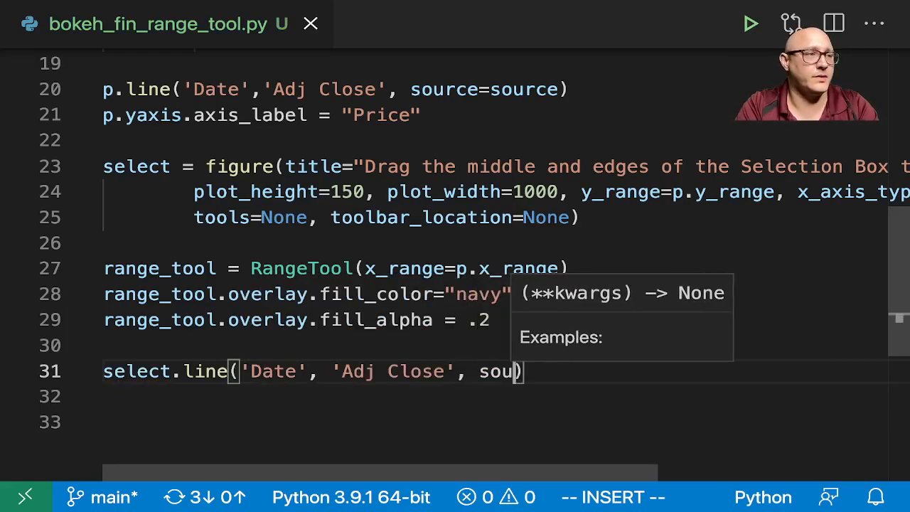
type("rce=source")
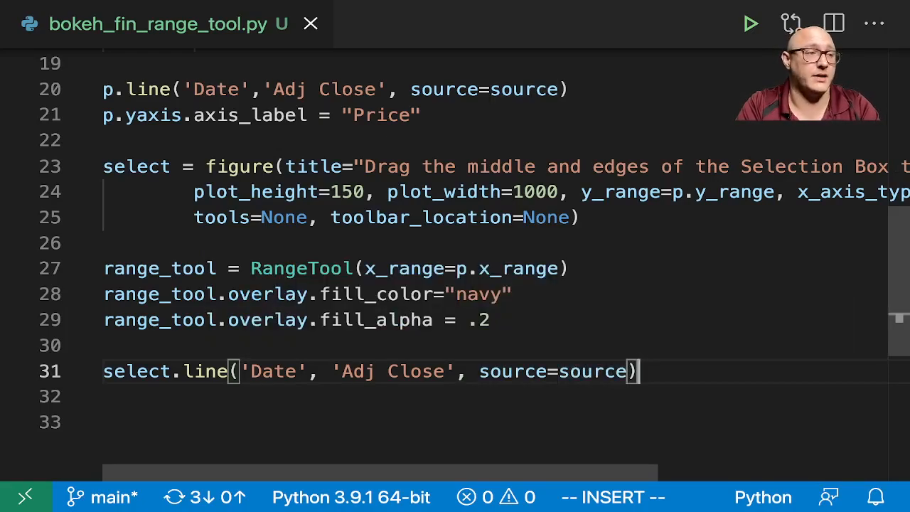
type("select.ygrid")
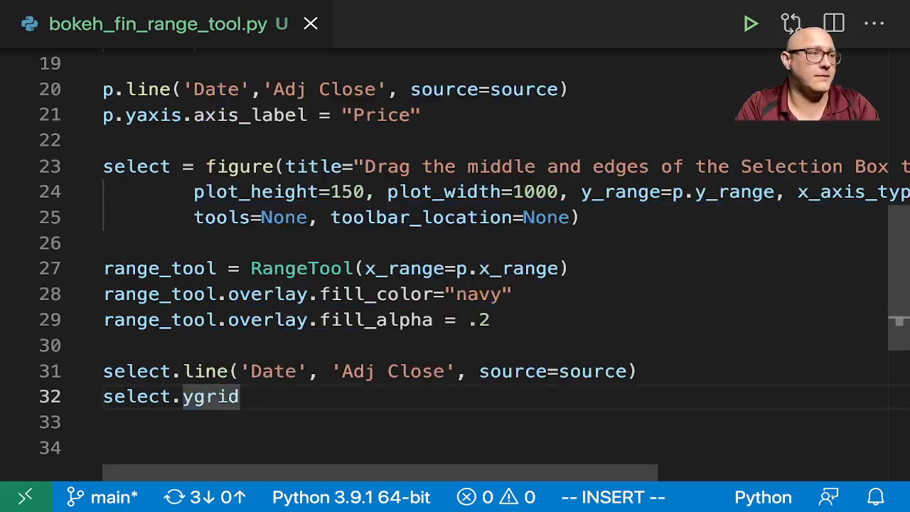
type(".g")
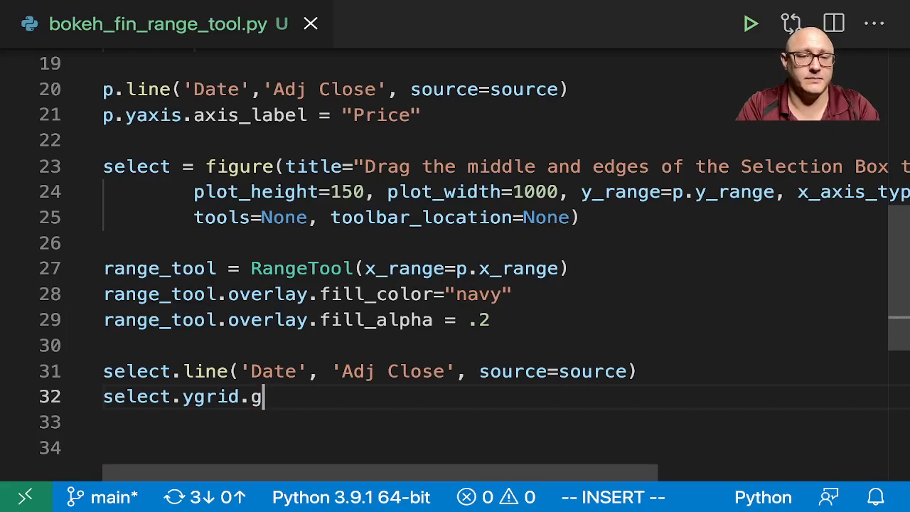
type("ird_line_")
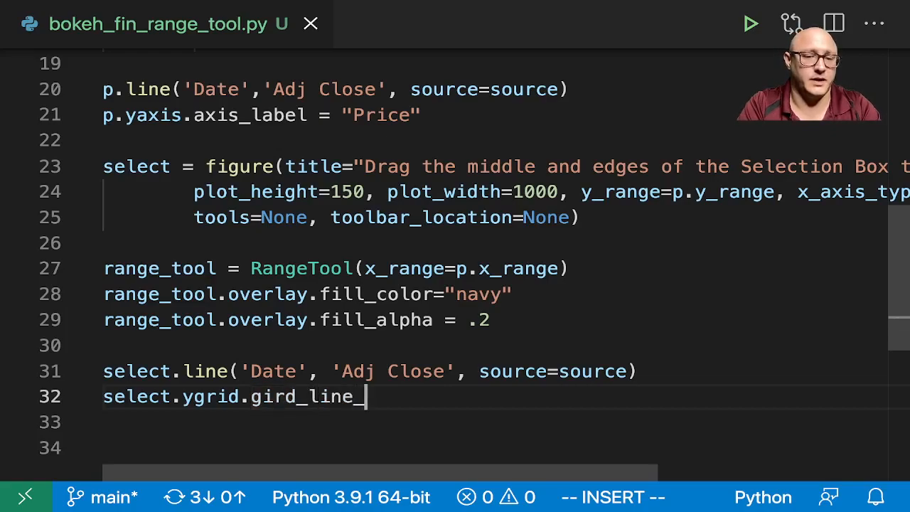
type("color=None")
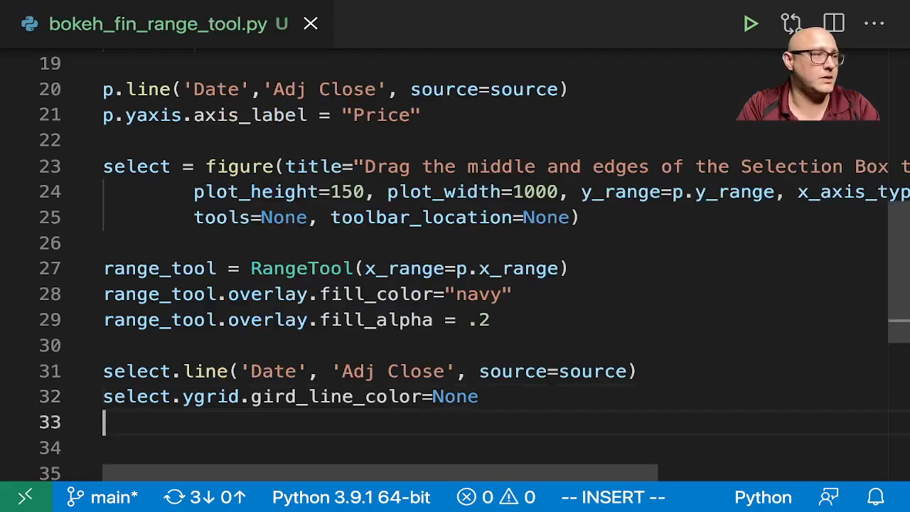
Add range_tool to select and make it select.toolbar.active_multi.
type("select.a")
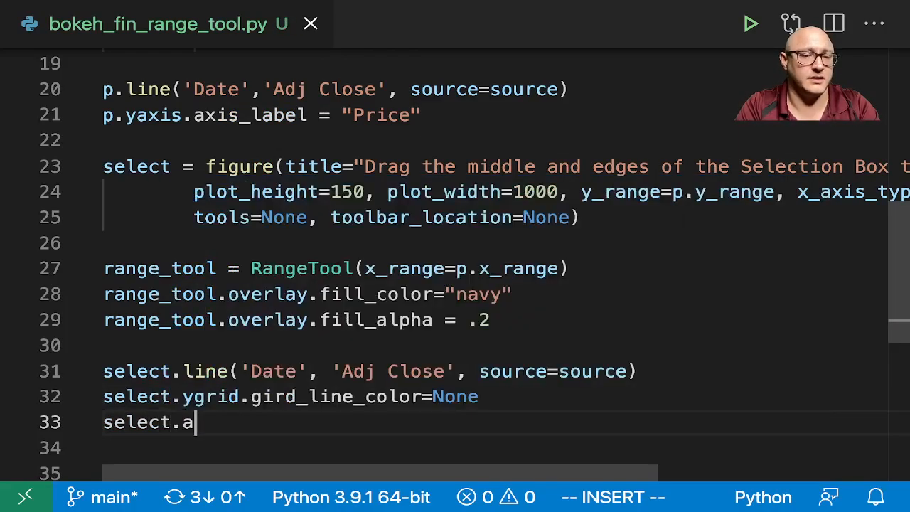
type("dd_tools(range")
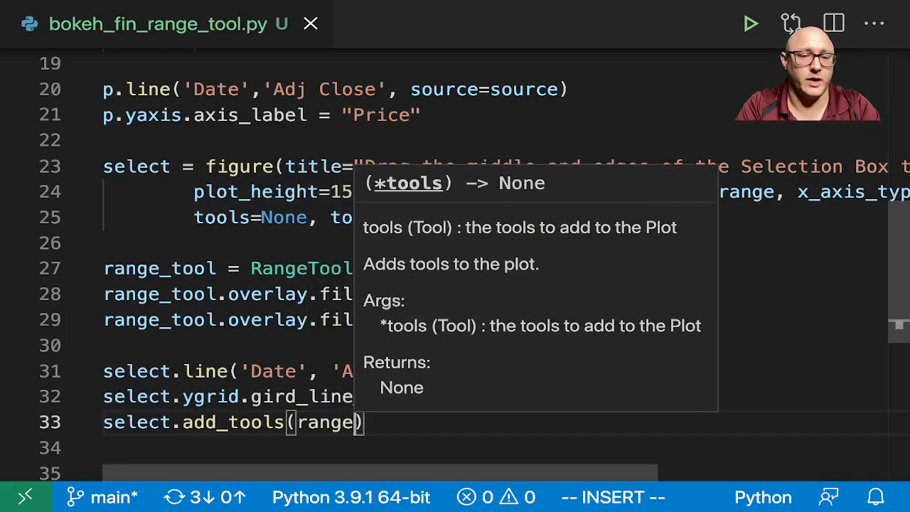
type("_tool")
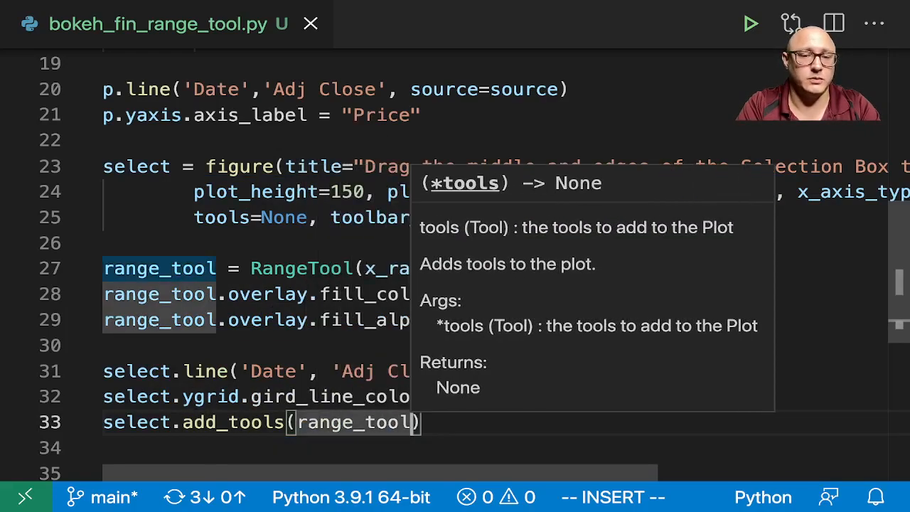
type("select.")
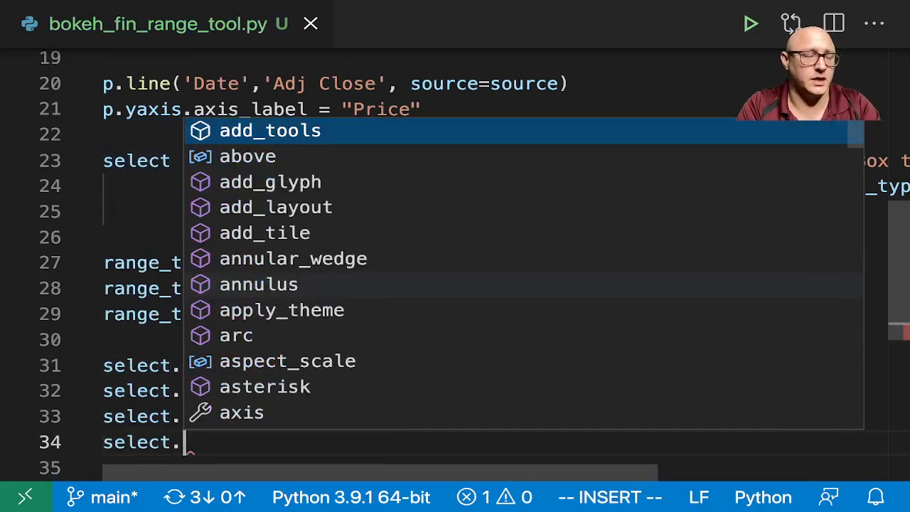
type("toolbar.activ")
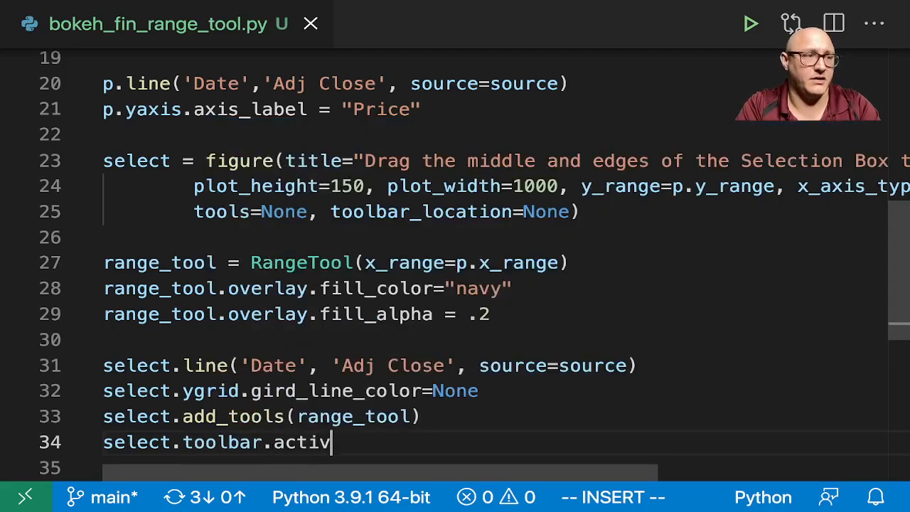
type("e_multi")
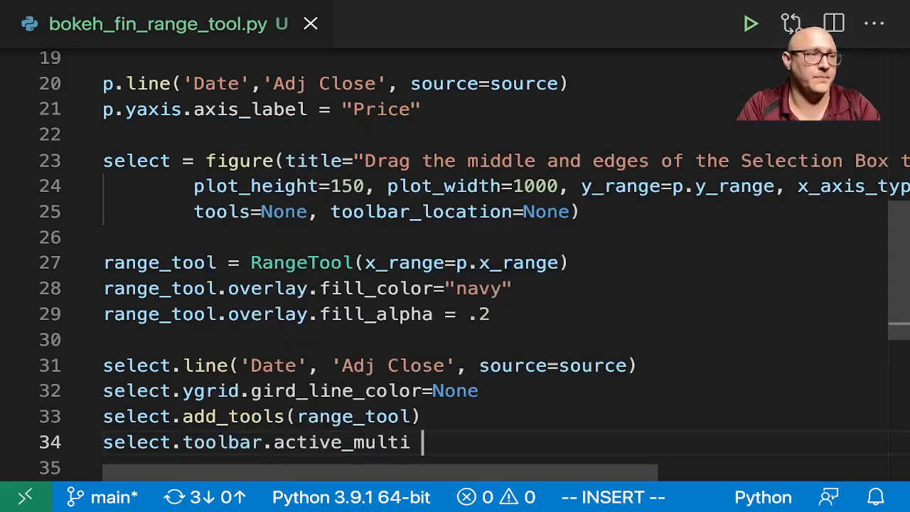
type("= range_)")
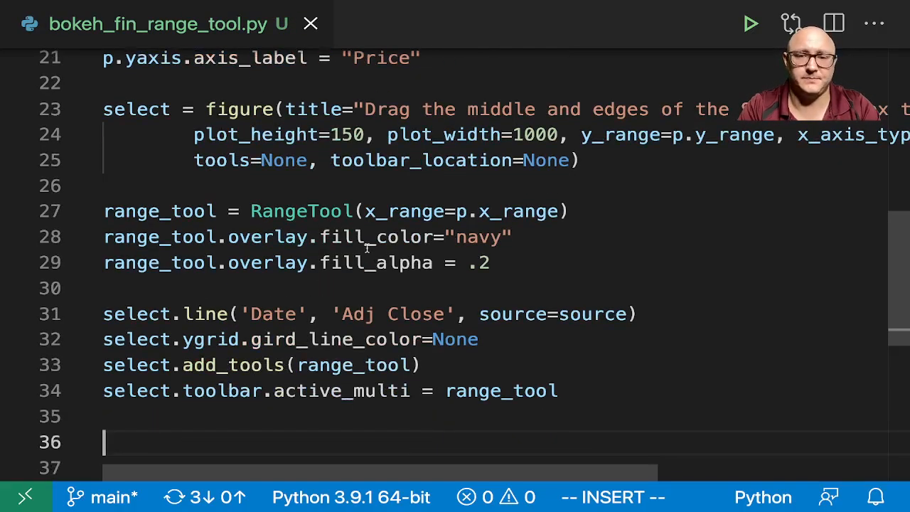
End the script with show(column(p, select)) to stack the chart and overview.
type("show(")
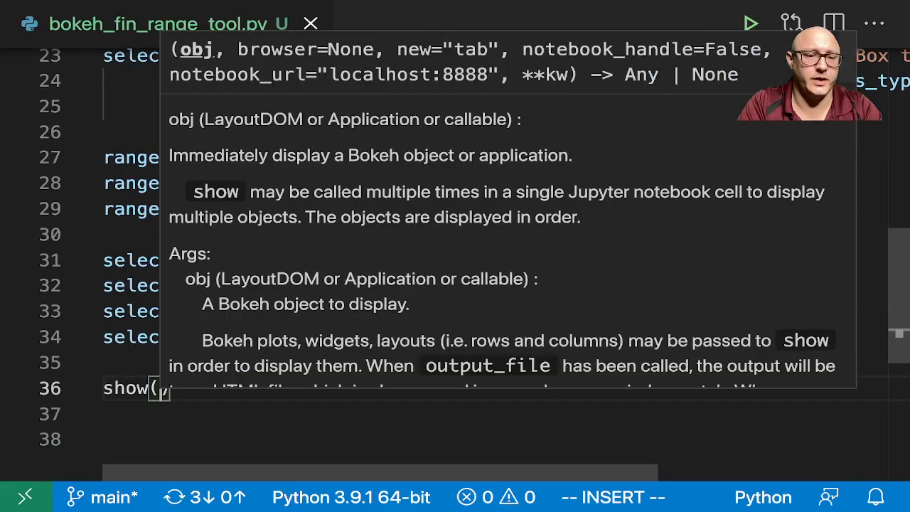
type("color")
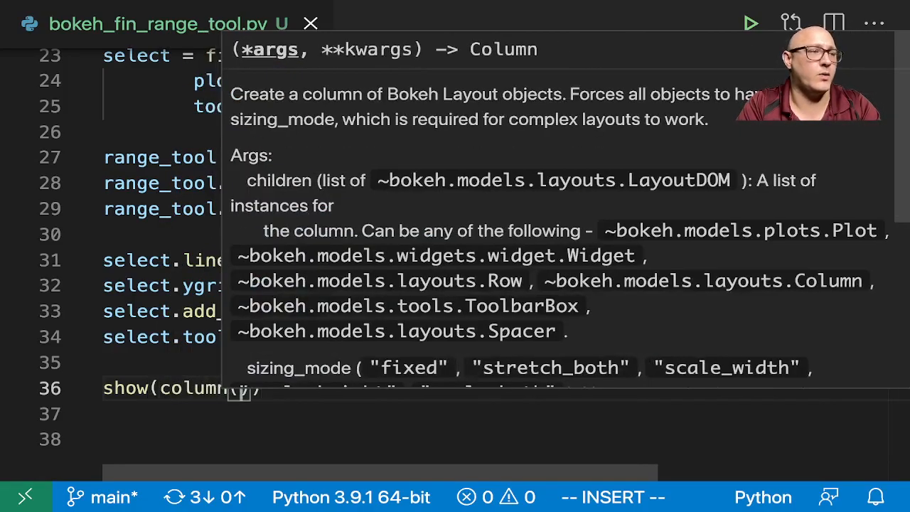
type(", select")
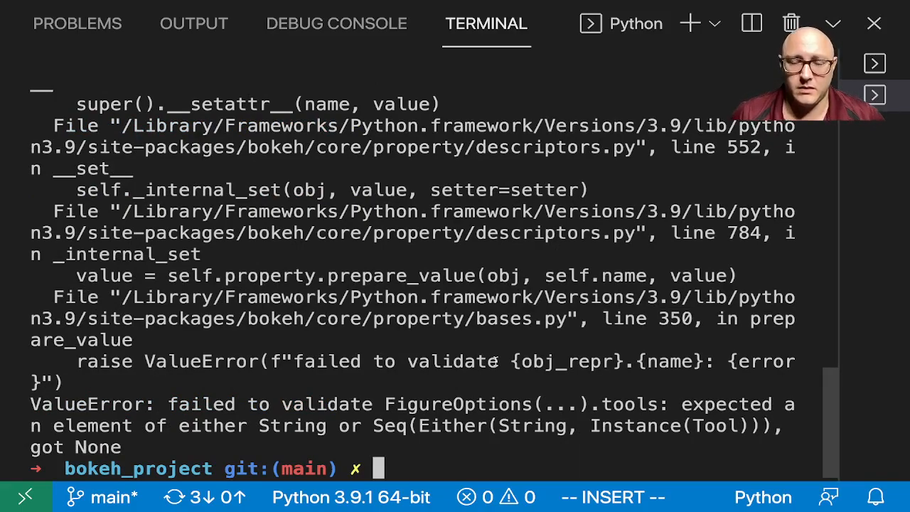
mouse_move(512, 327)
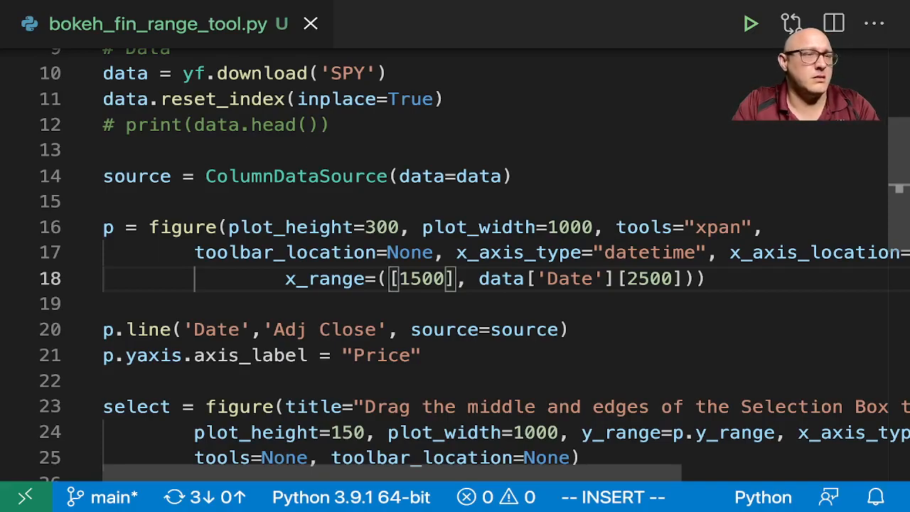
Use dates[1500] and dates[2500] in p's x_range and define dates = np.array(data["Date"], dtype=np.datetime64).
type("dates")
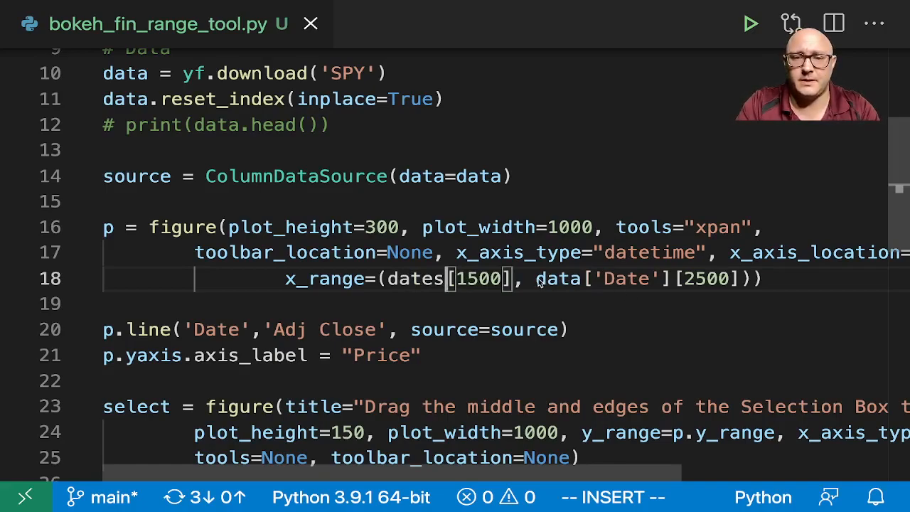
double_click(557, 277)
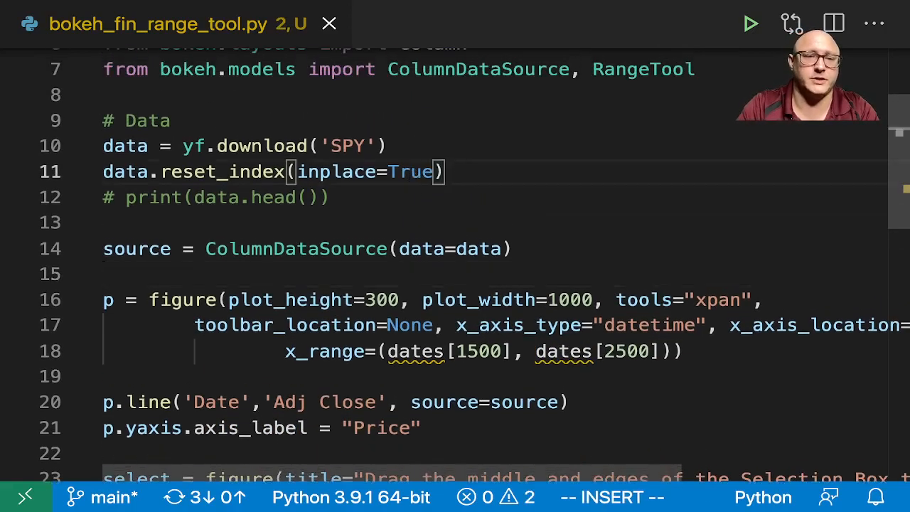
type("dates =")
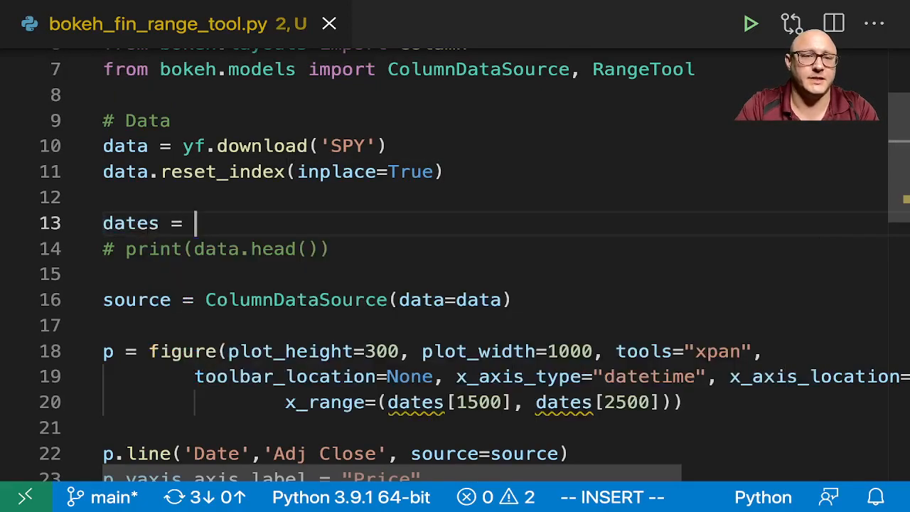
type("np.array(data[\"Date")
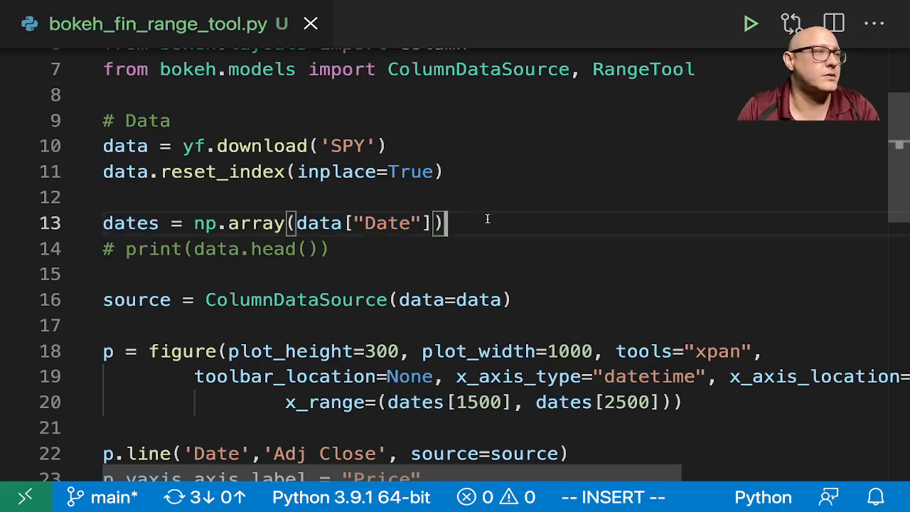
scroll("down", 3)
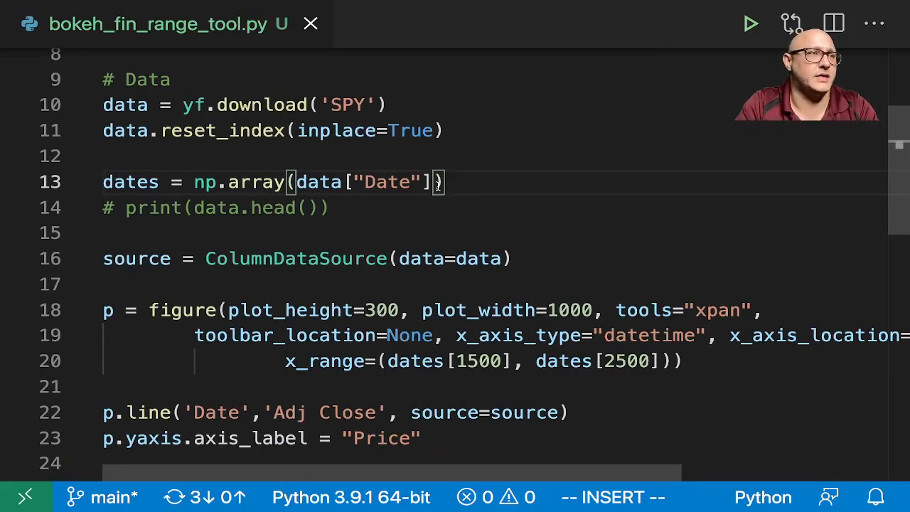
type(", d")
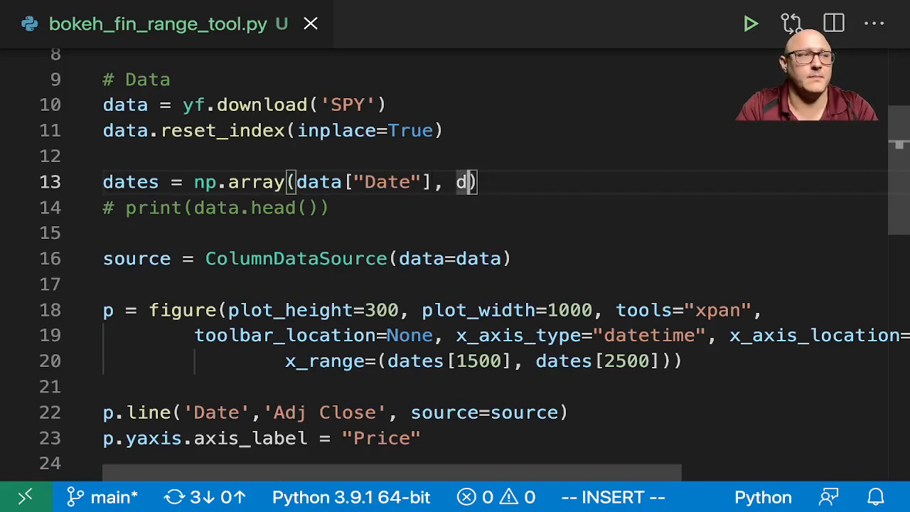
type("type")
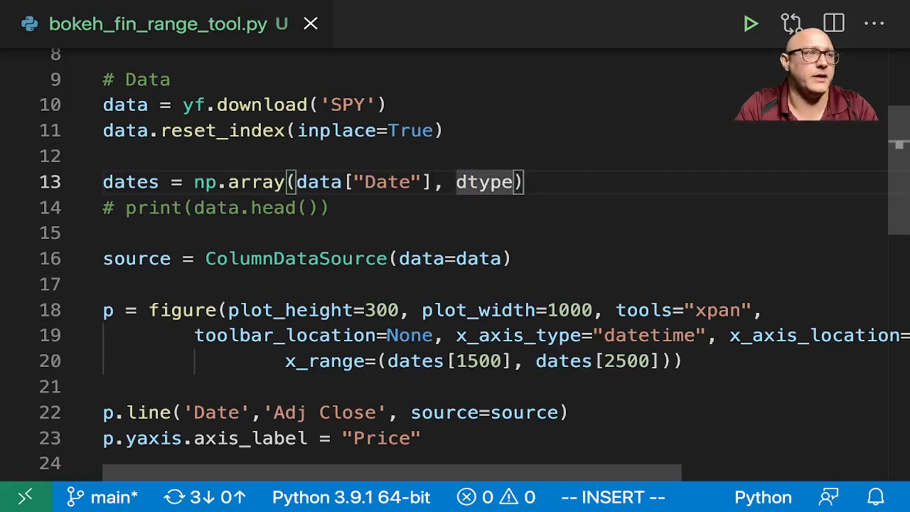
type("=np.datatime64")
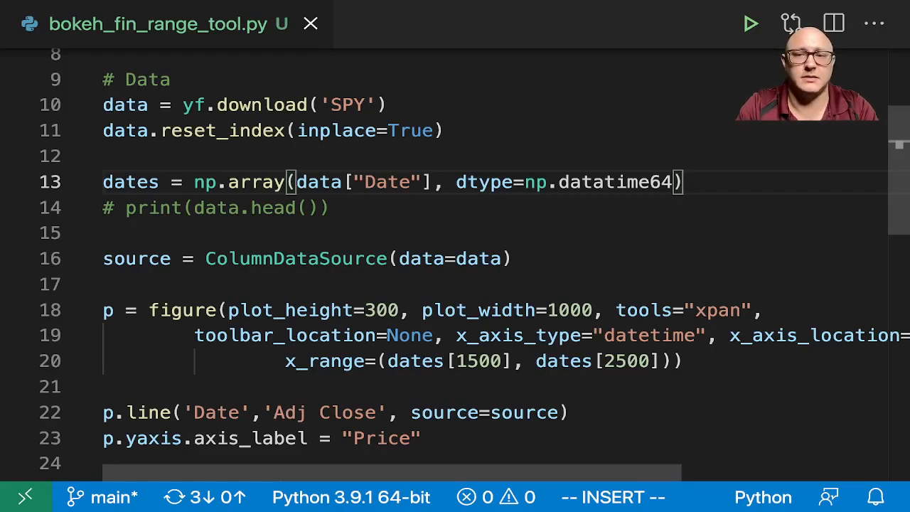
left_click(750, 23)
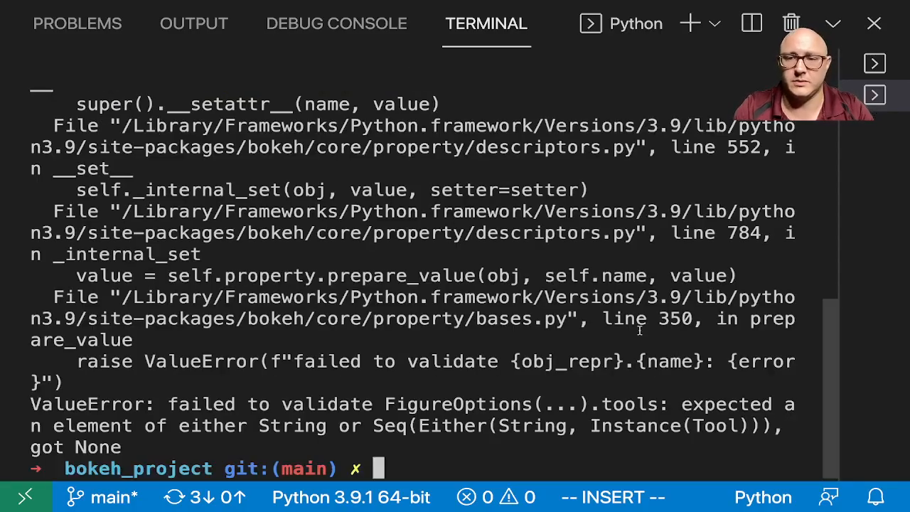
mouse_move(647, 335)
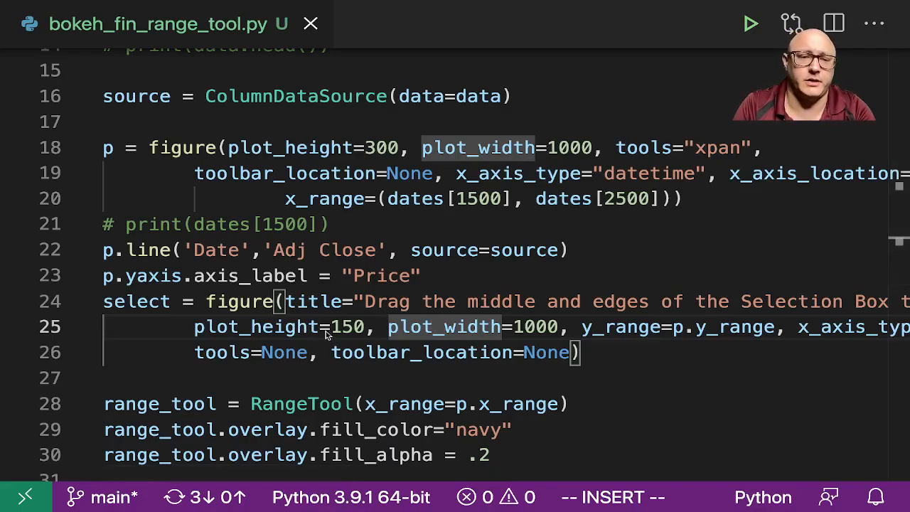
Replace the select figure's tools=None with tools="".
double_click(220, 352)
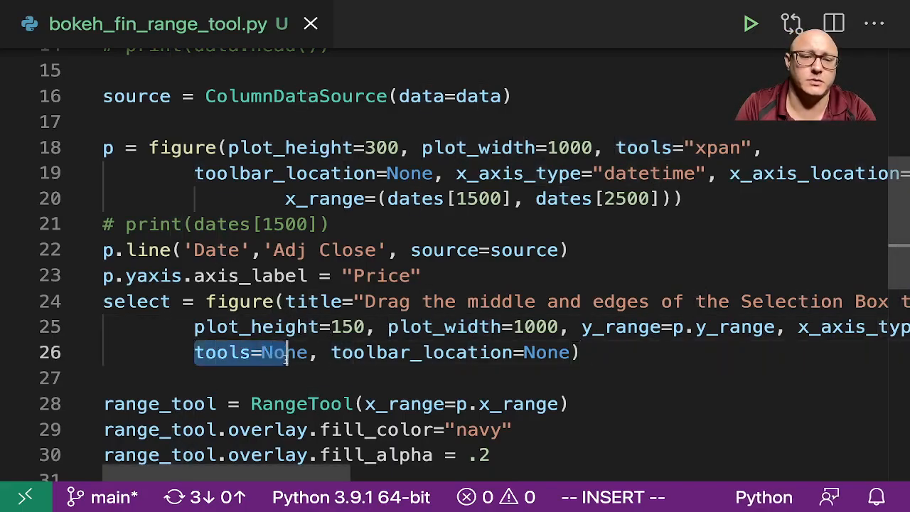
key("Delete")
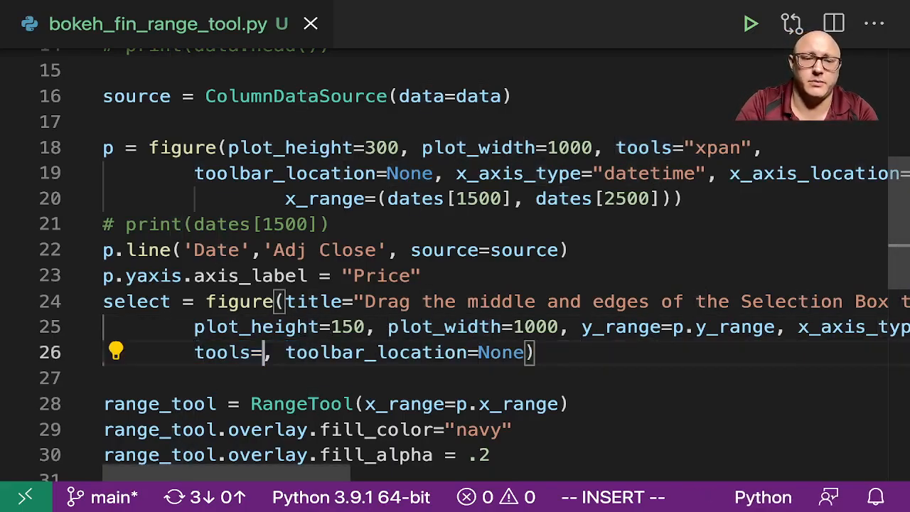
type("\"\"")
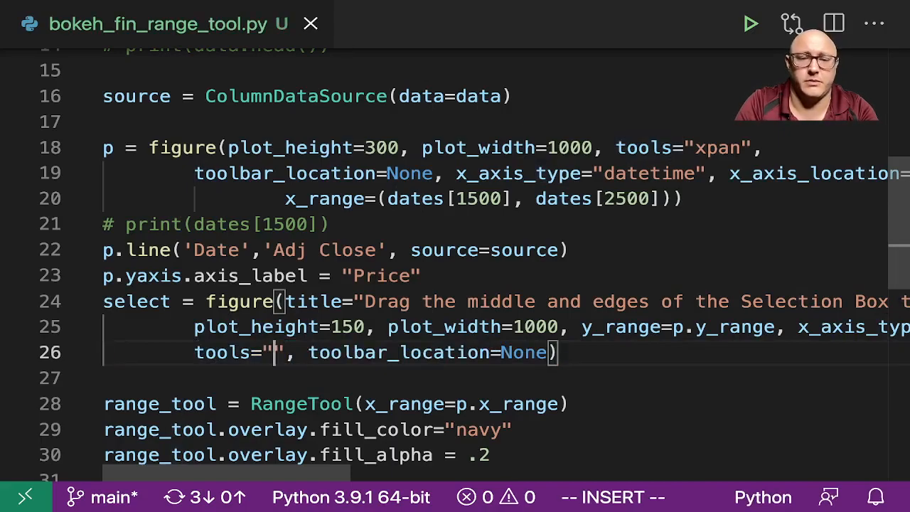
mouse_move(286, 361)
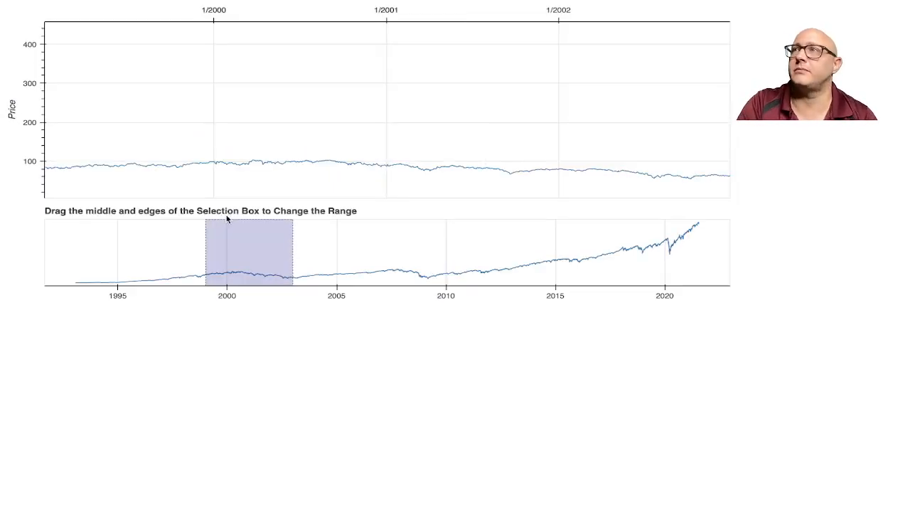
Drag the overview's selection box back to the late 1990s, then forward to show 2018–2021.
left_click_drag(245, 249, 164, 248)
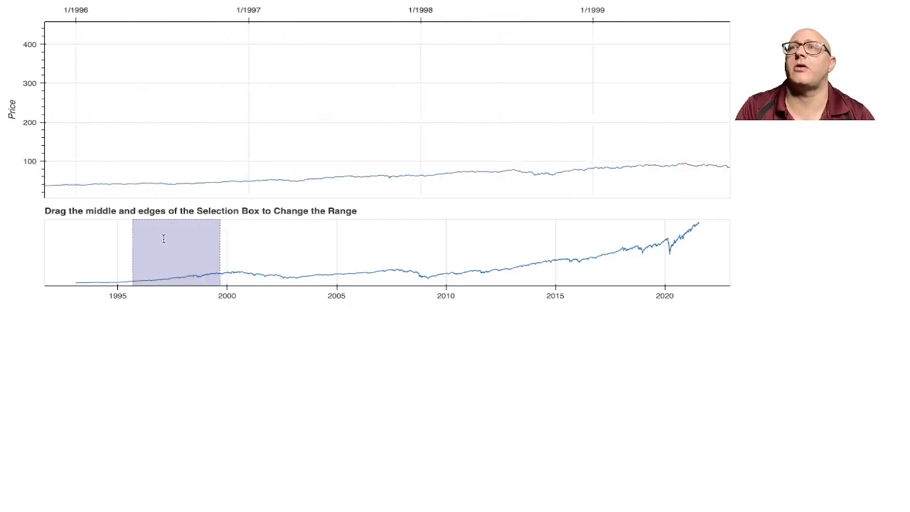
left_click_drag(164, 239, 269, 257)
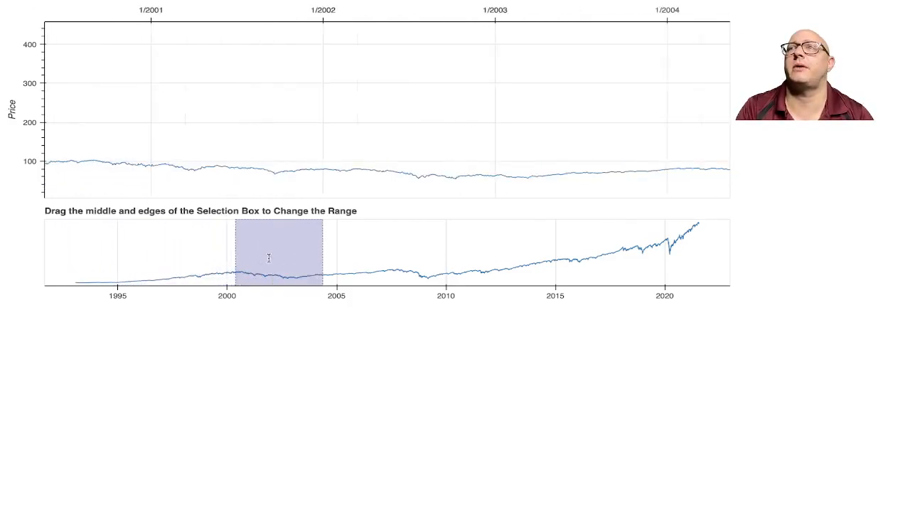
left_click_drag(276, 253, 577, 253)
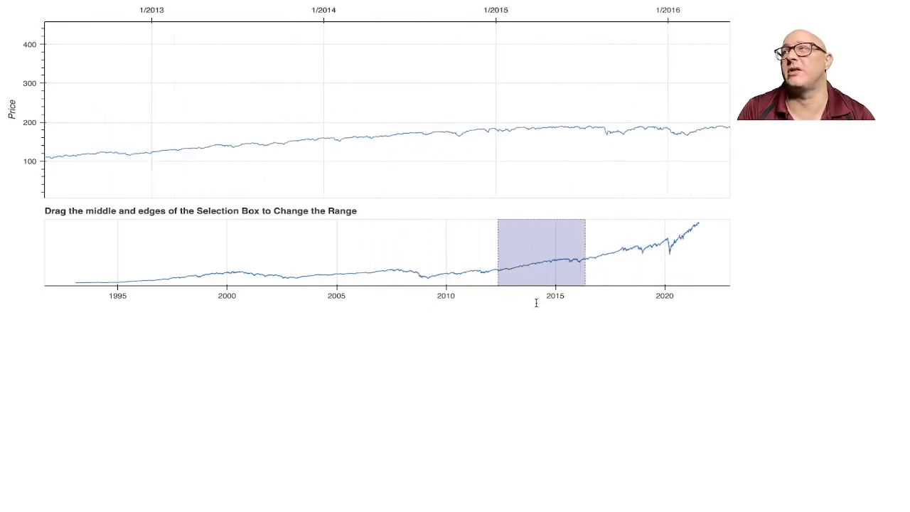
left_click_drag(533, 253, 647, 253)
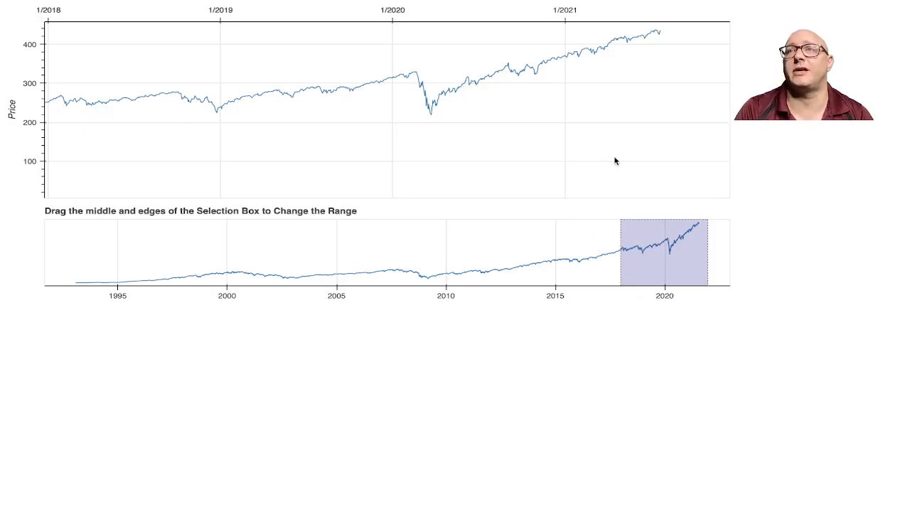
mouse_move(595, 248)
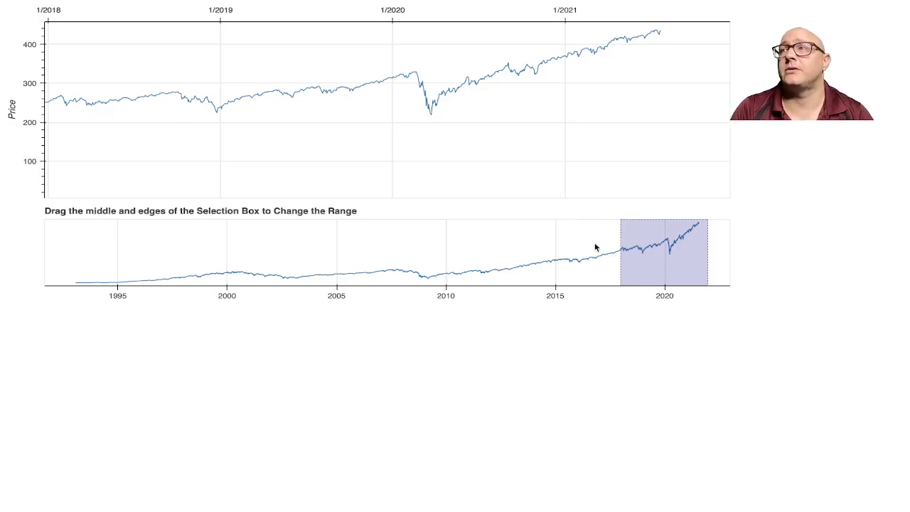